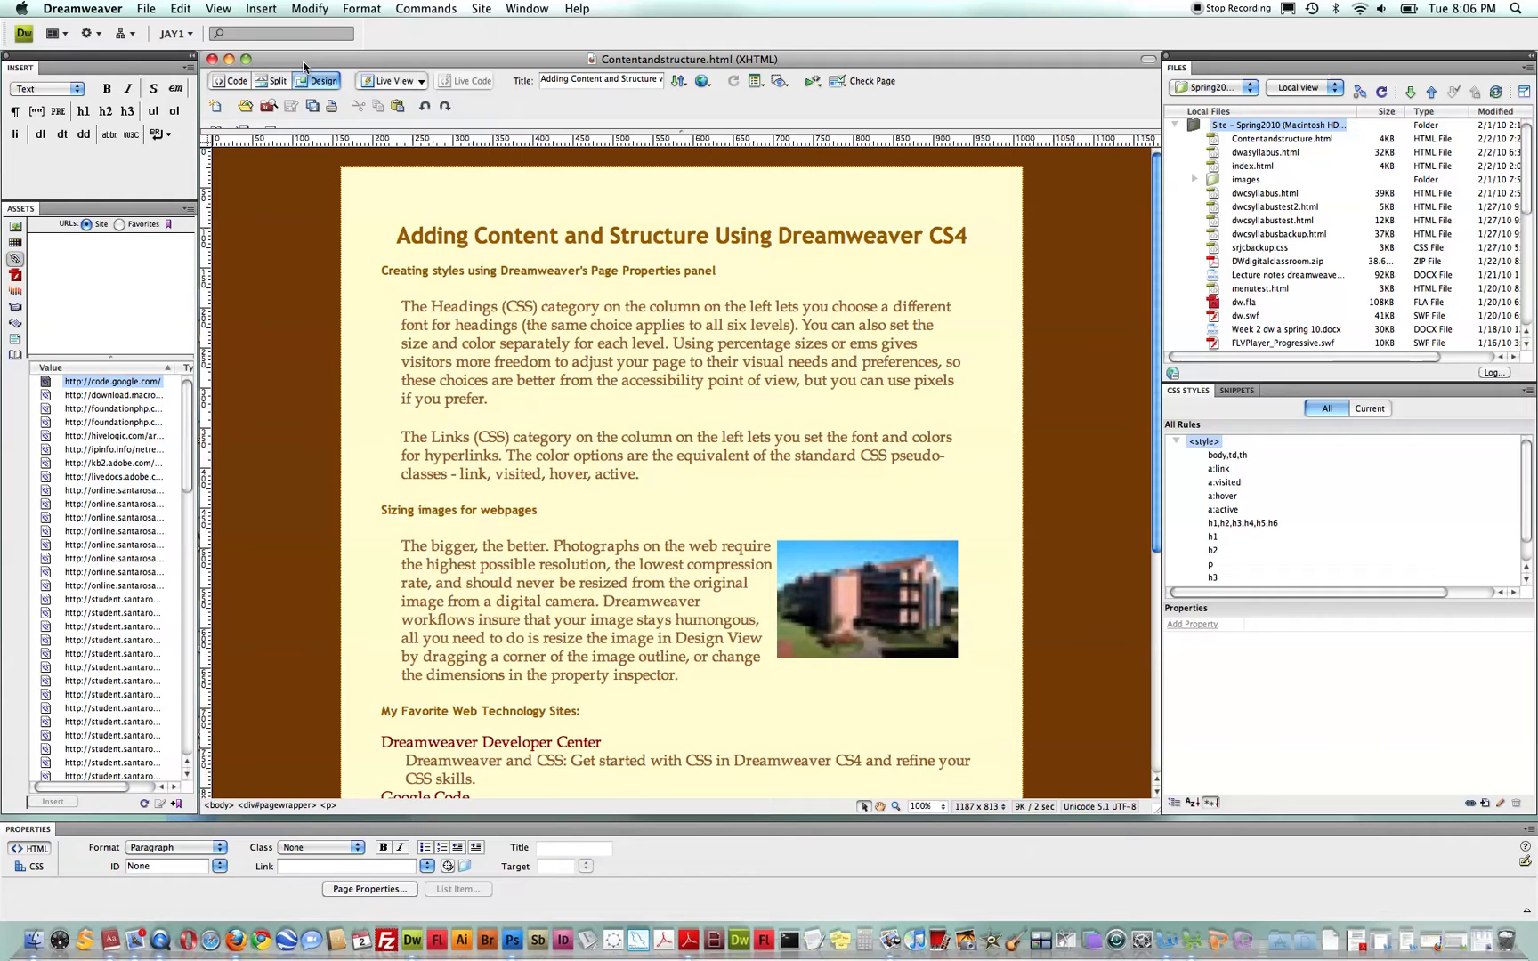
Step: Edit the Spring2010 site's definition via Site > Manage Sites
left_click(637, 545)
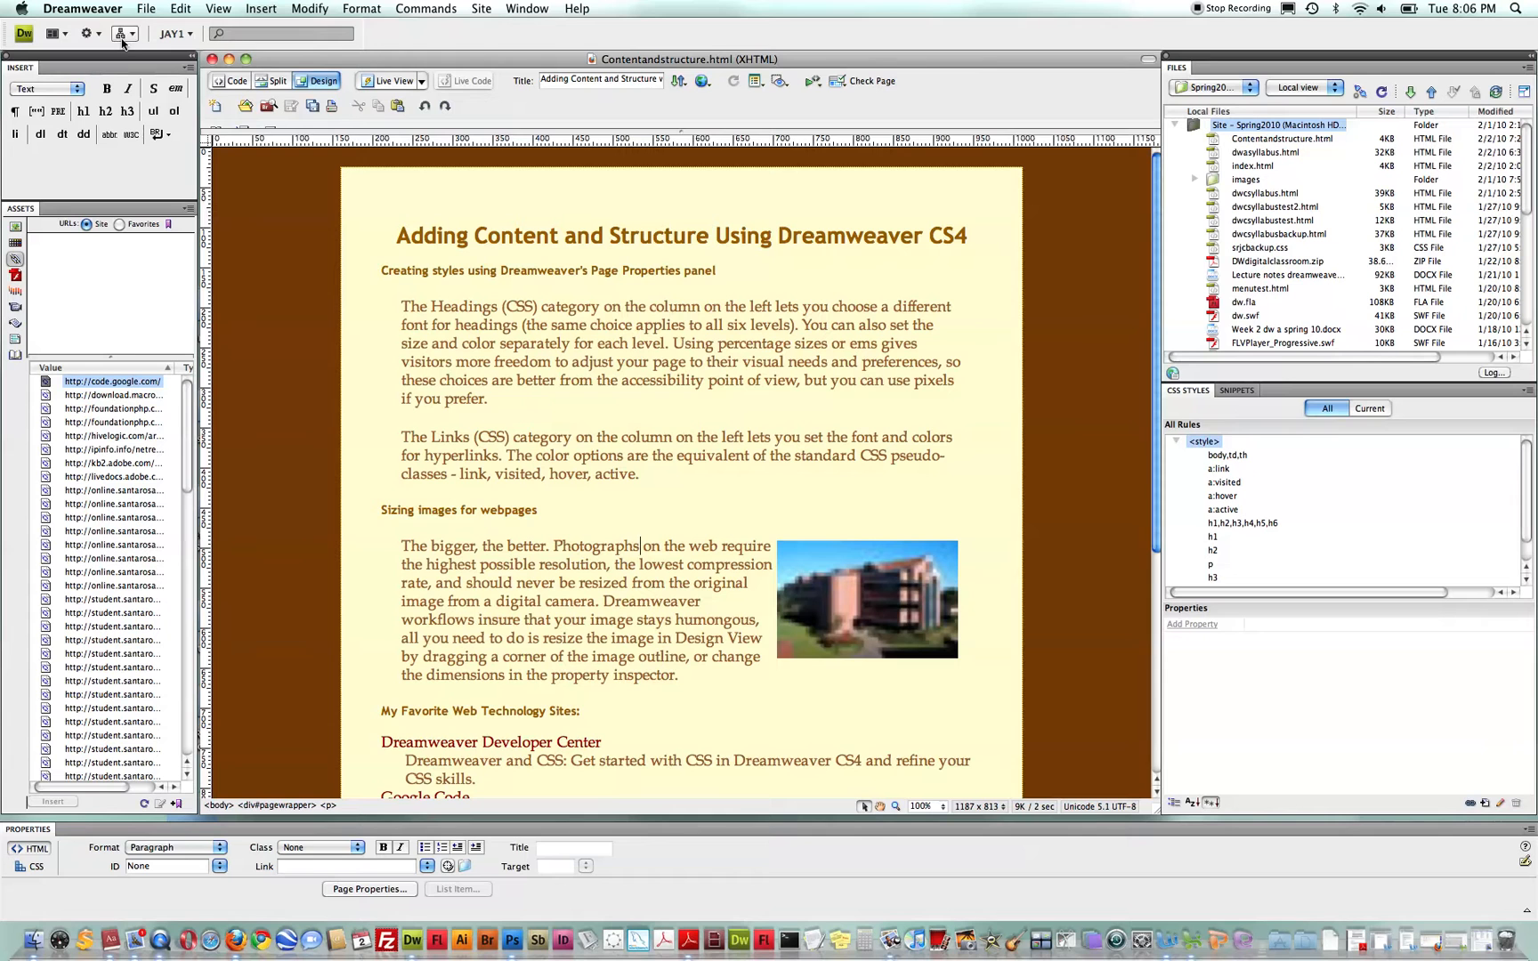
left_click(118, 34)
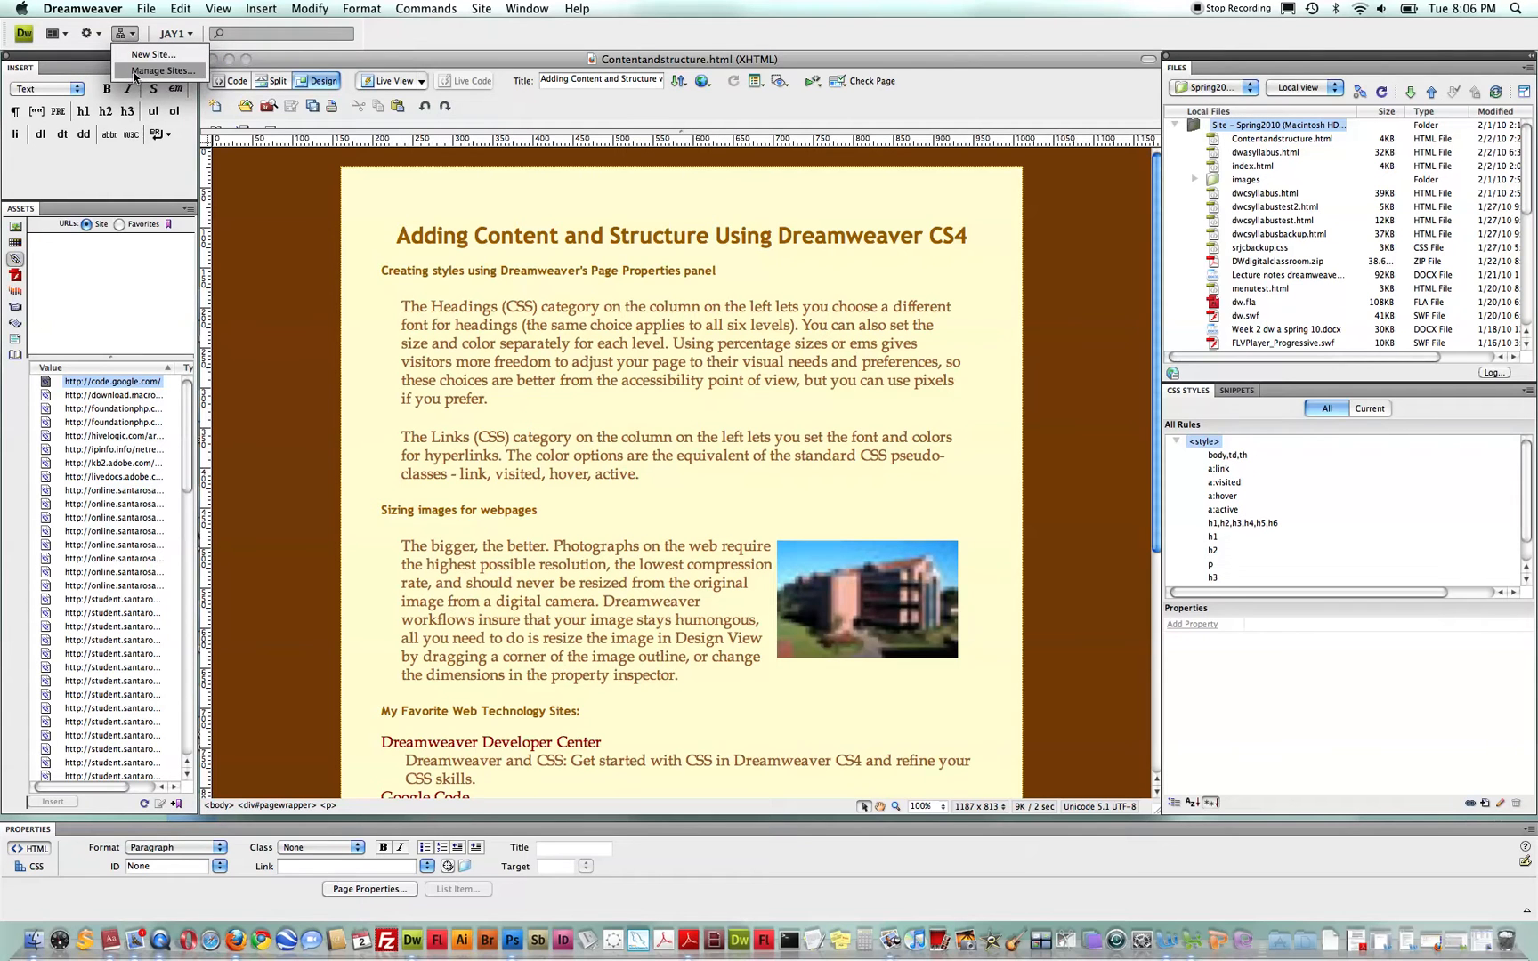
left_click(162, 69)
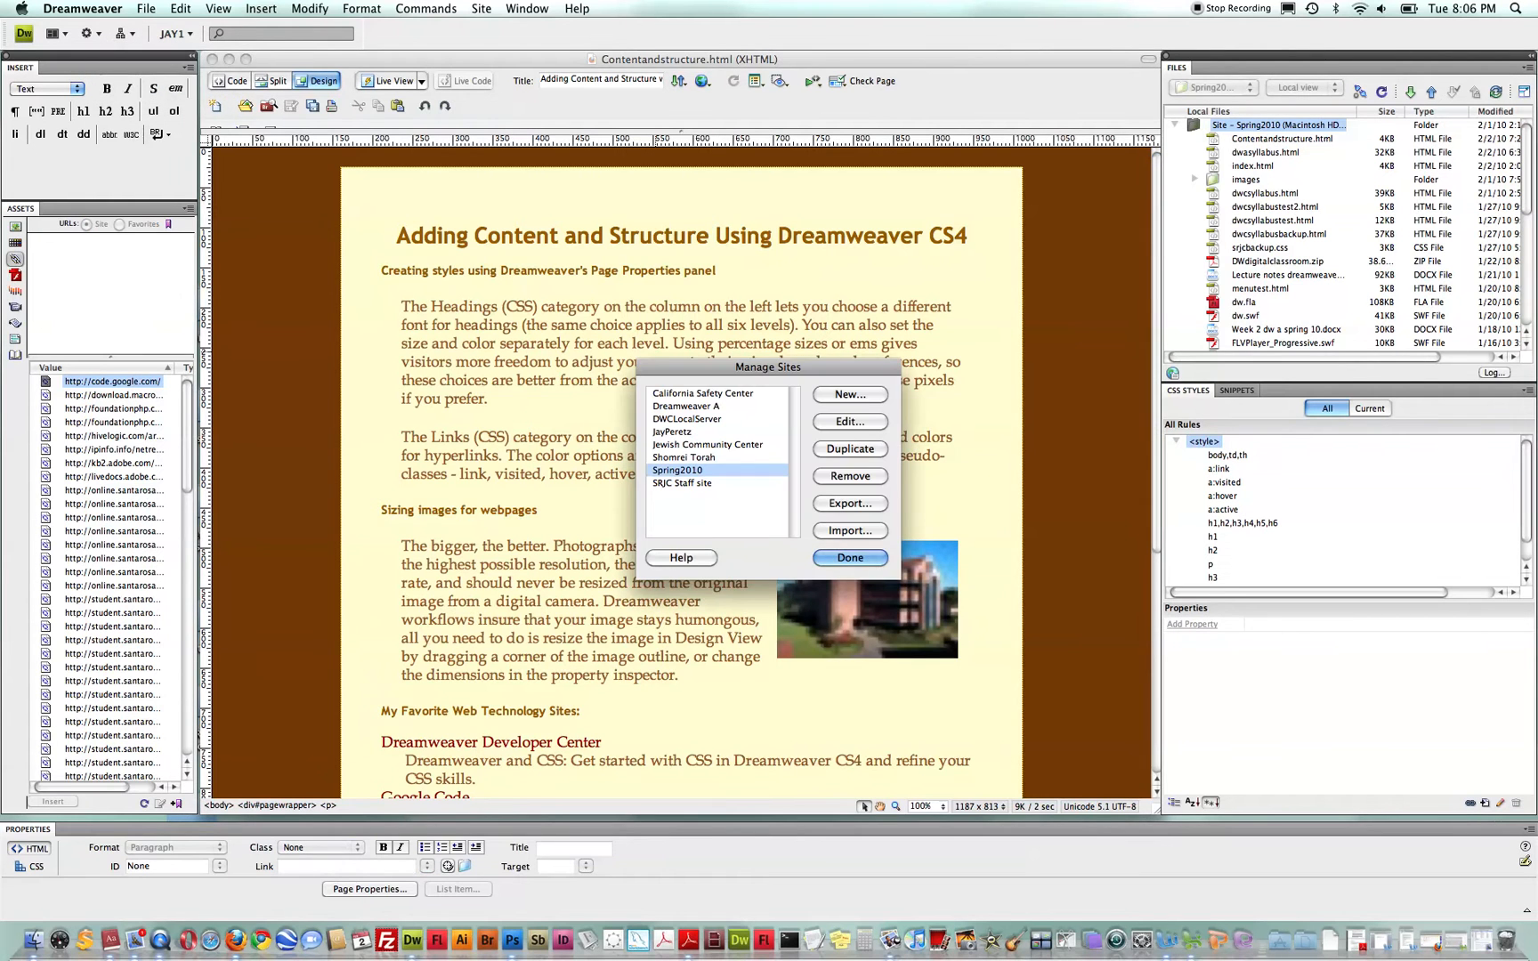
left_click(849, 420)
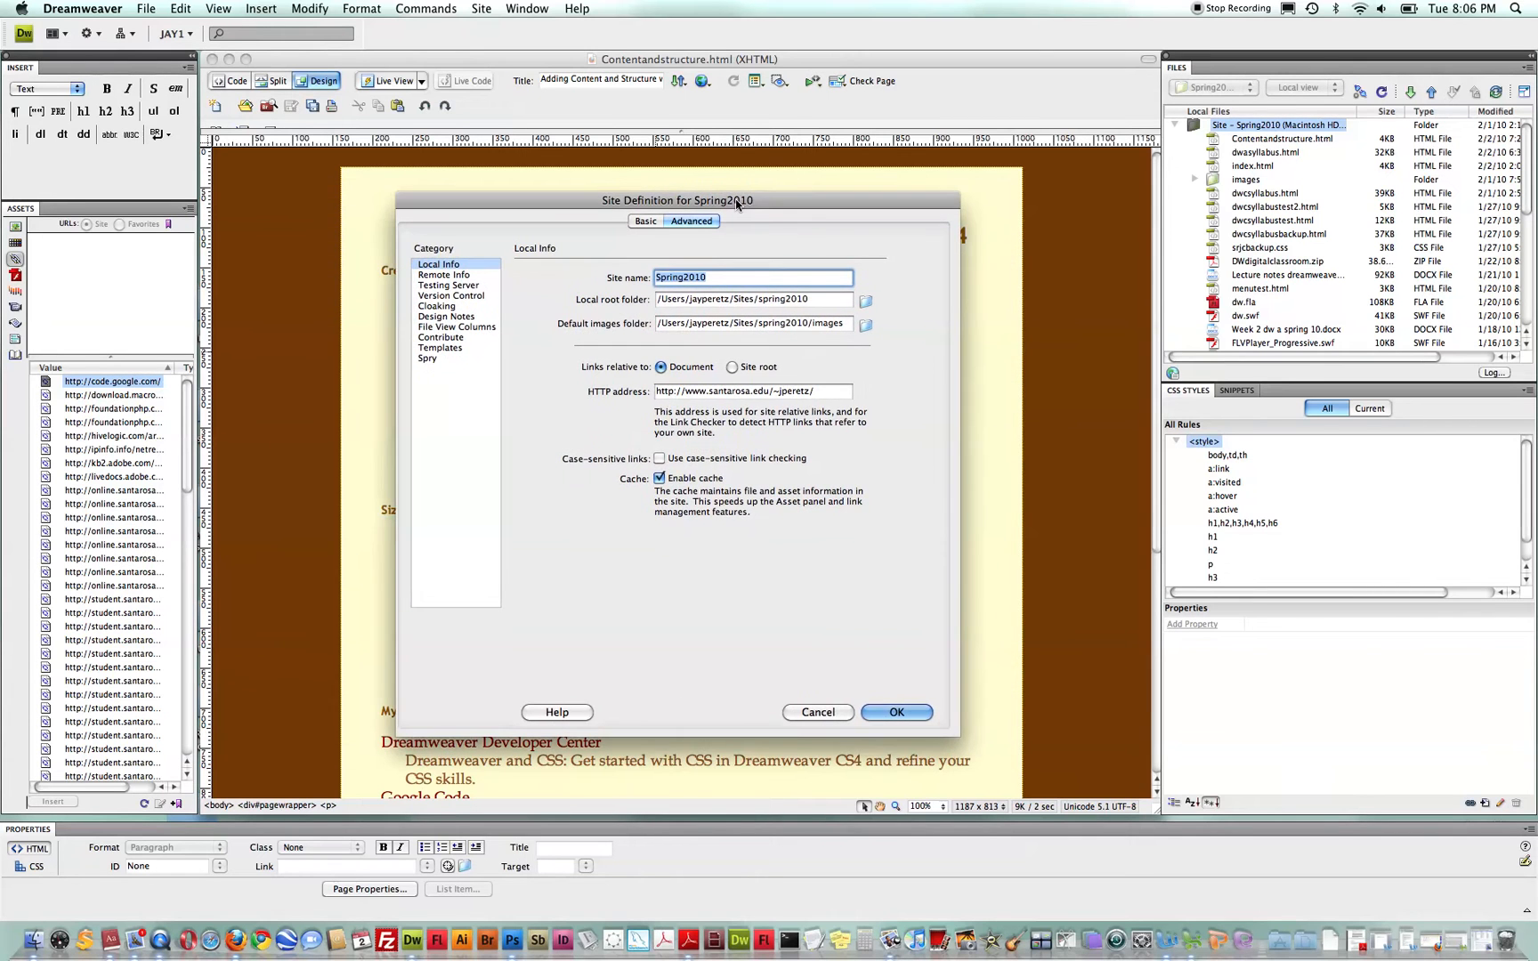
mouse_move(716, 284)
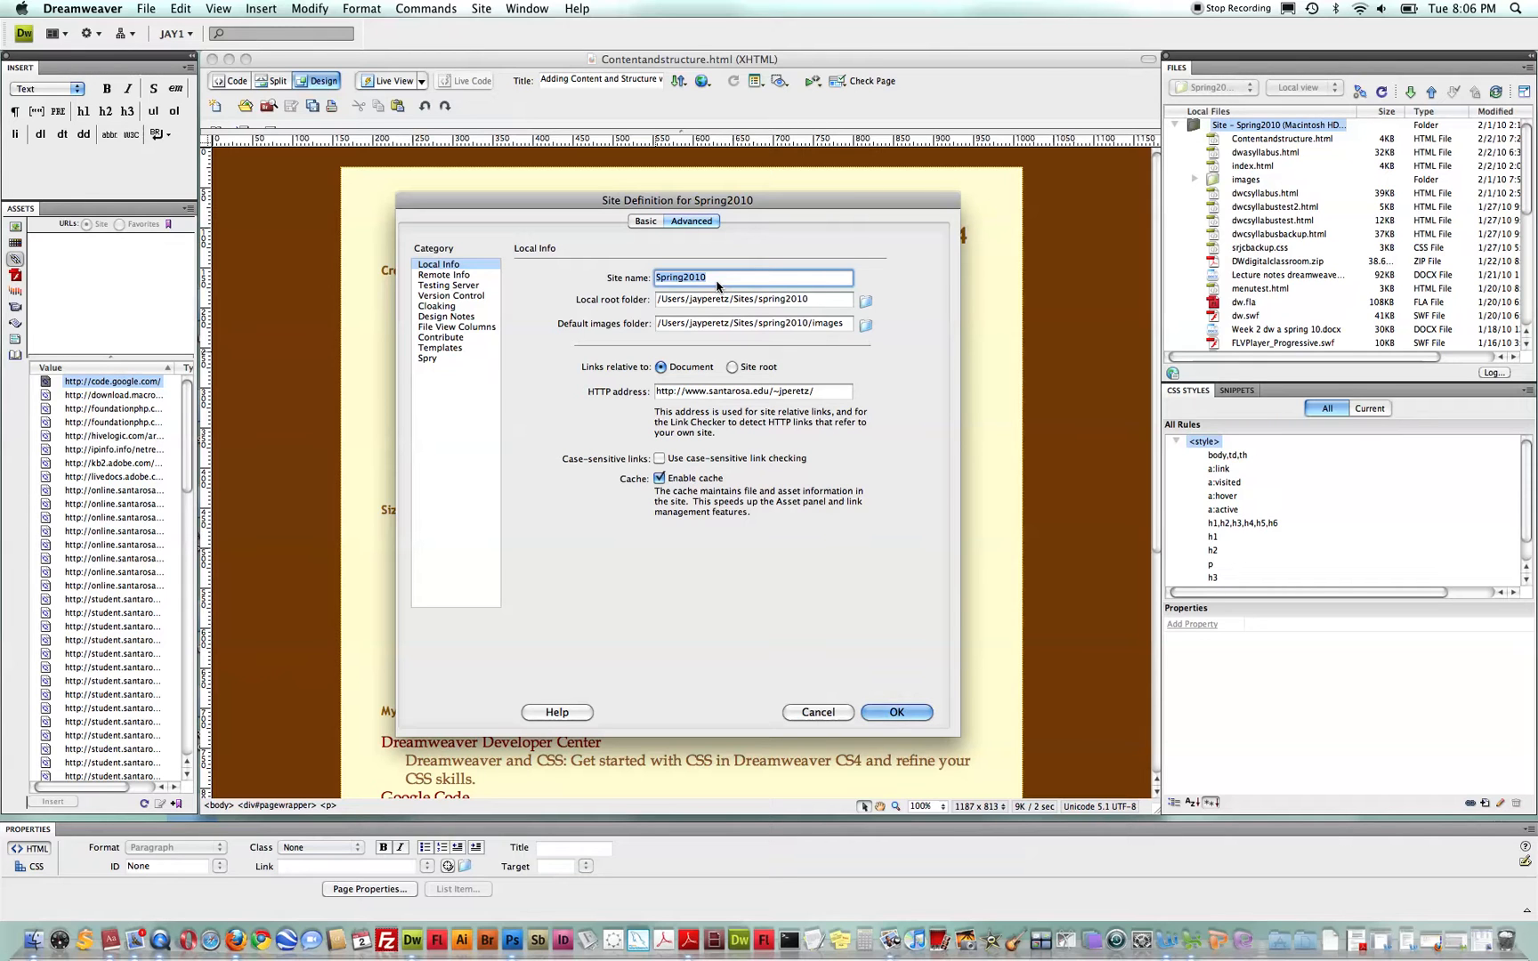
mouse_move(470, 283)
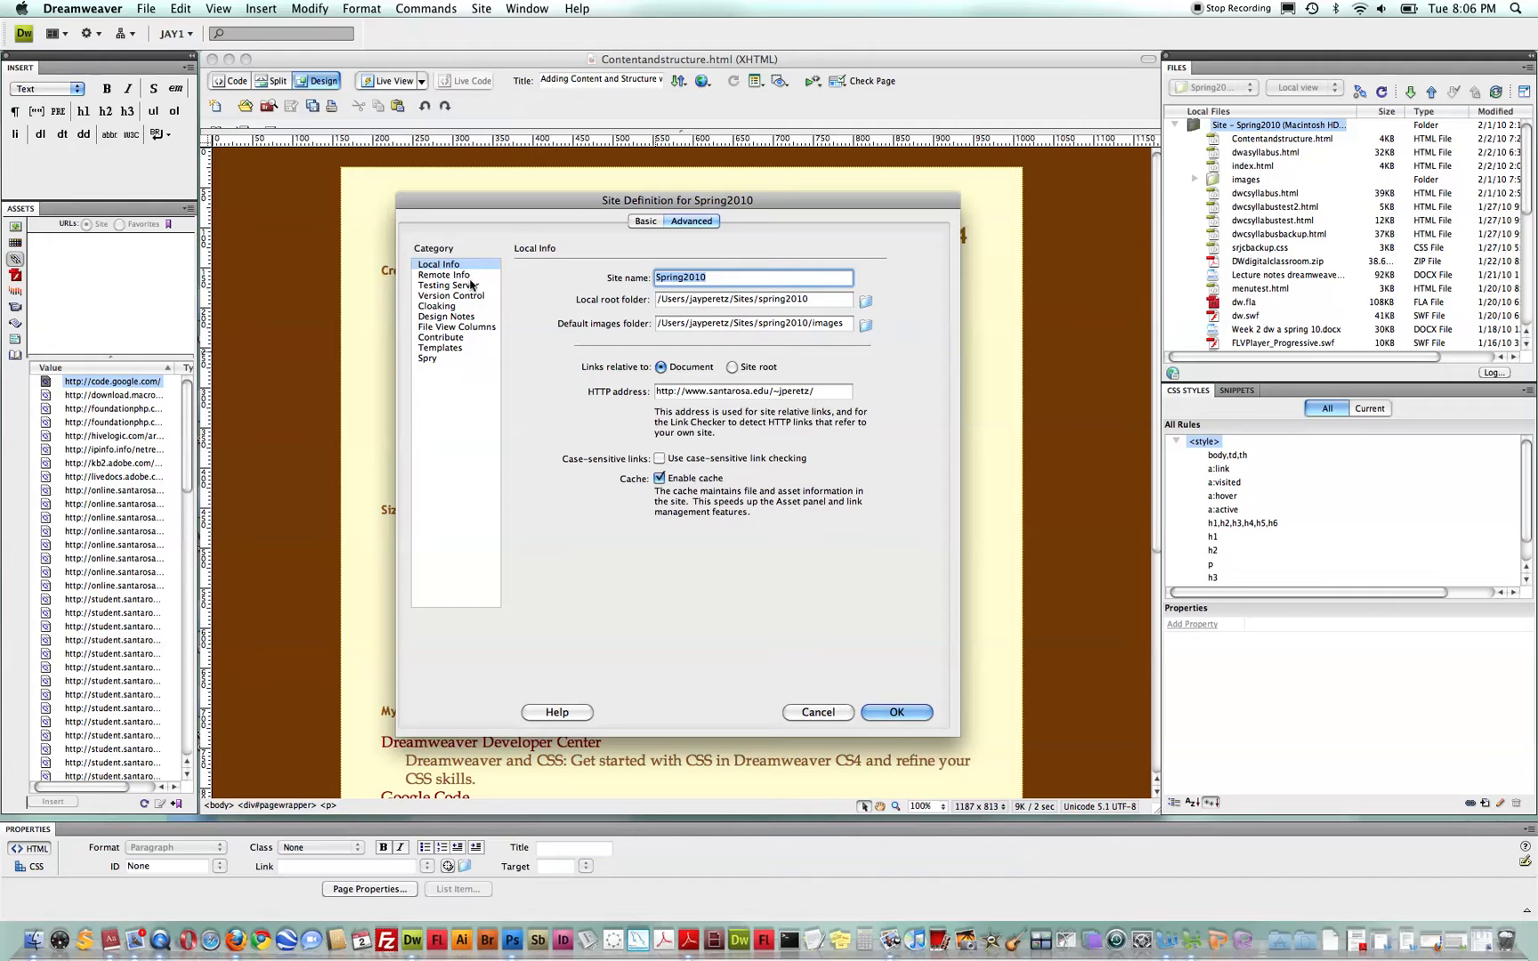
mouse_move(502, 197)
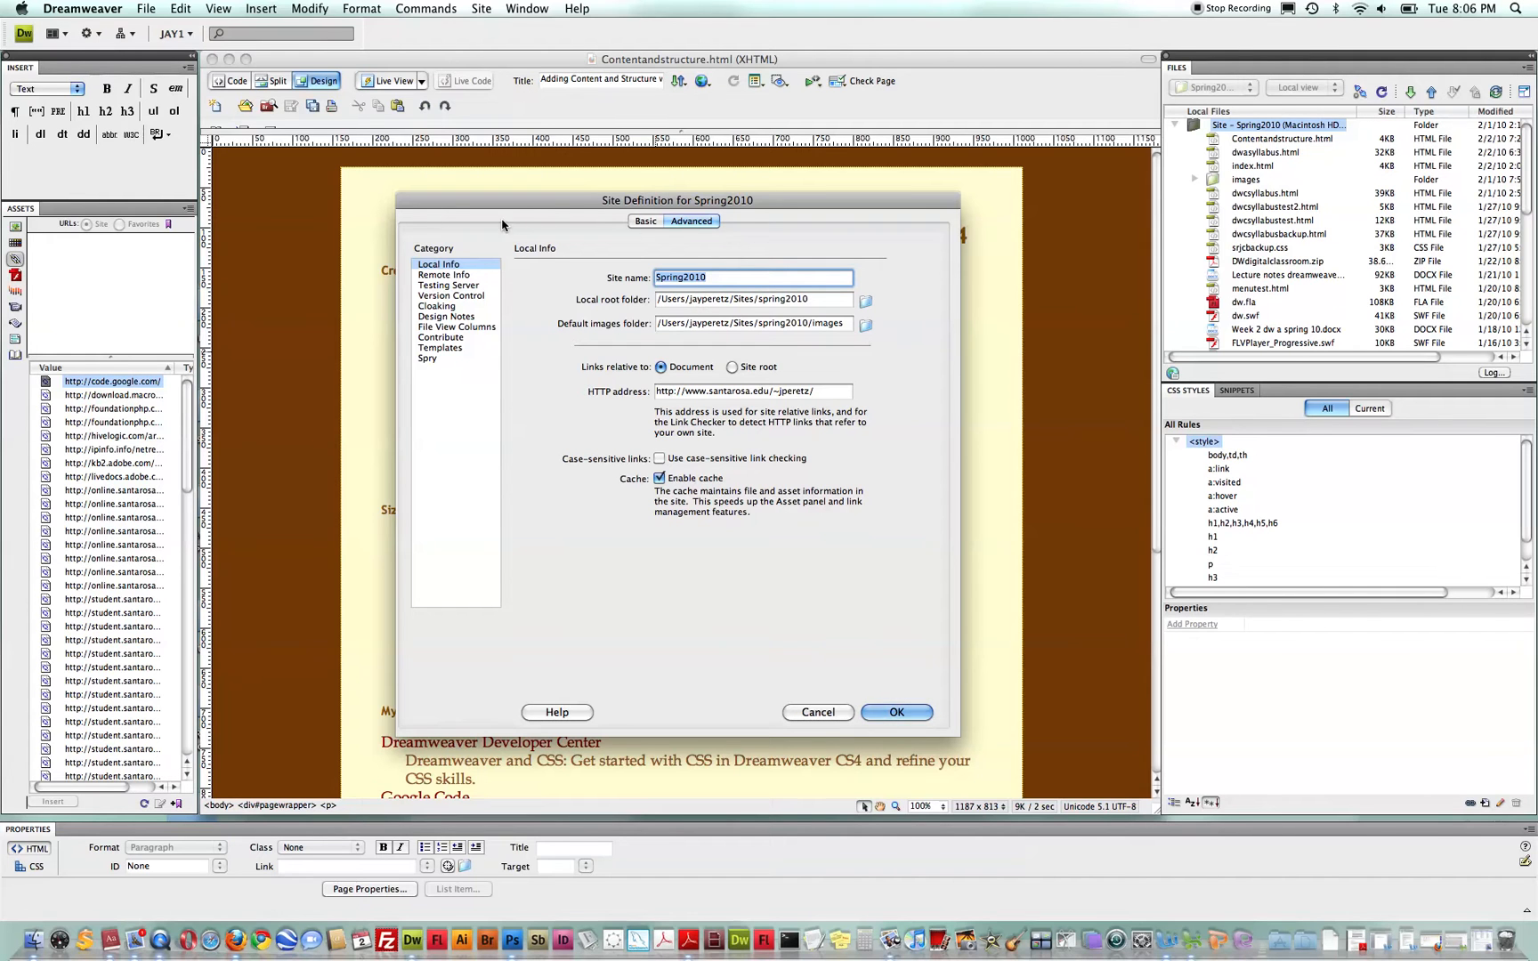
mouse_move(659, 315)
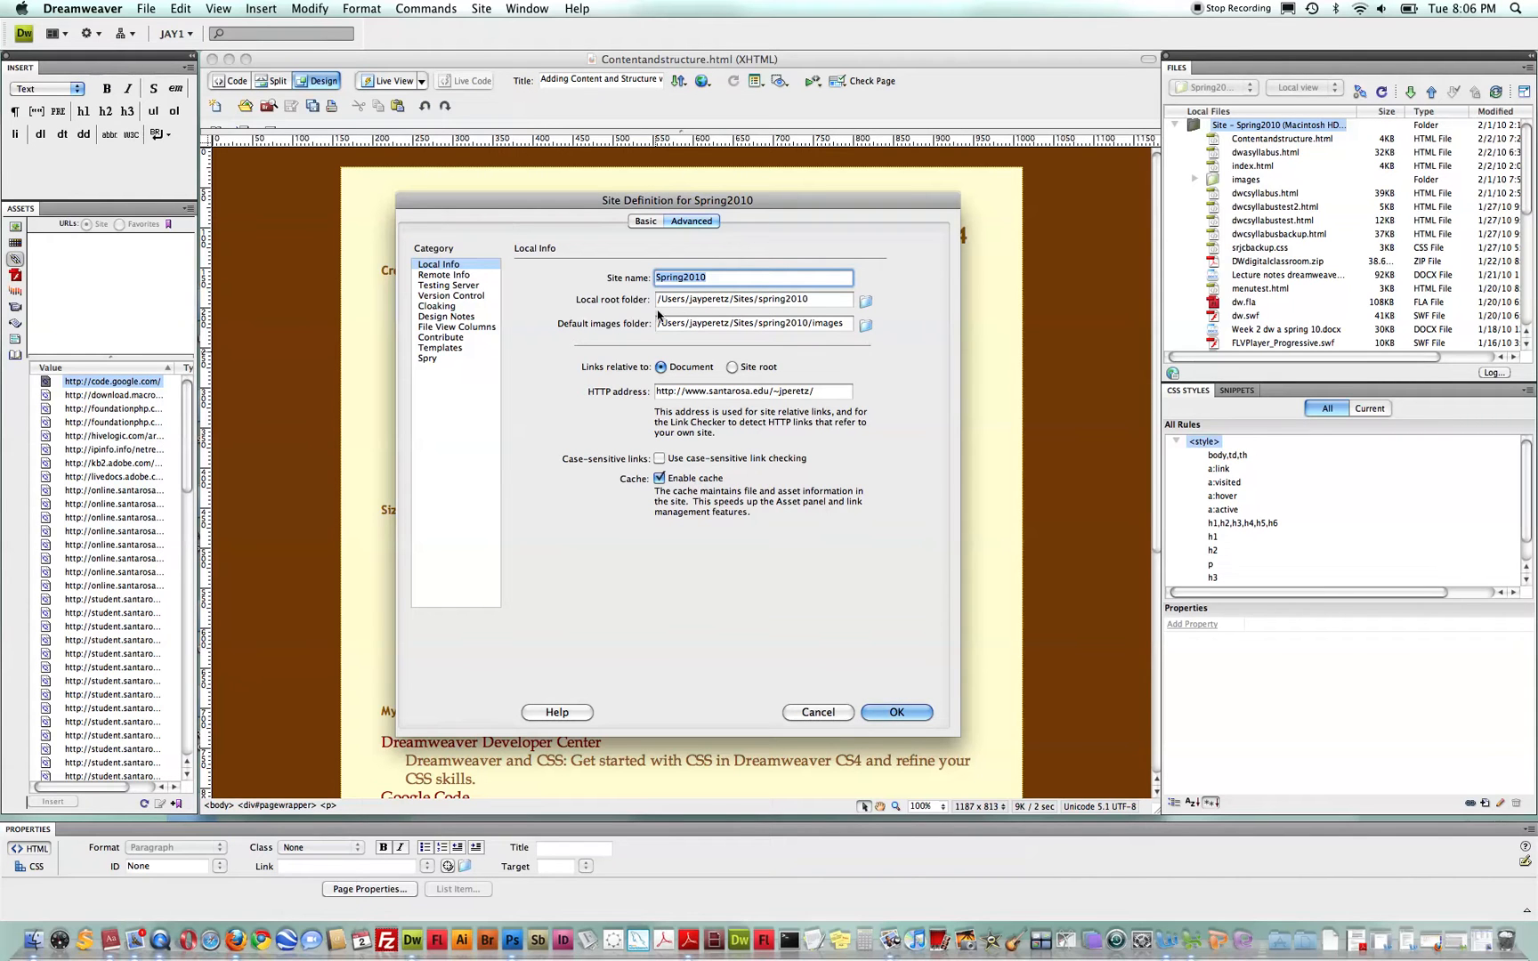
mouse_move(623, 311)
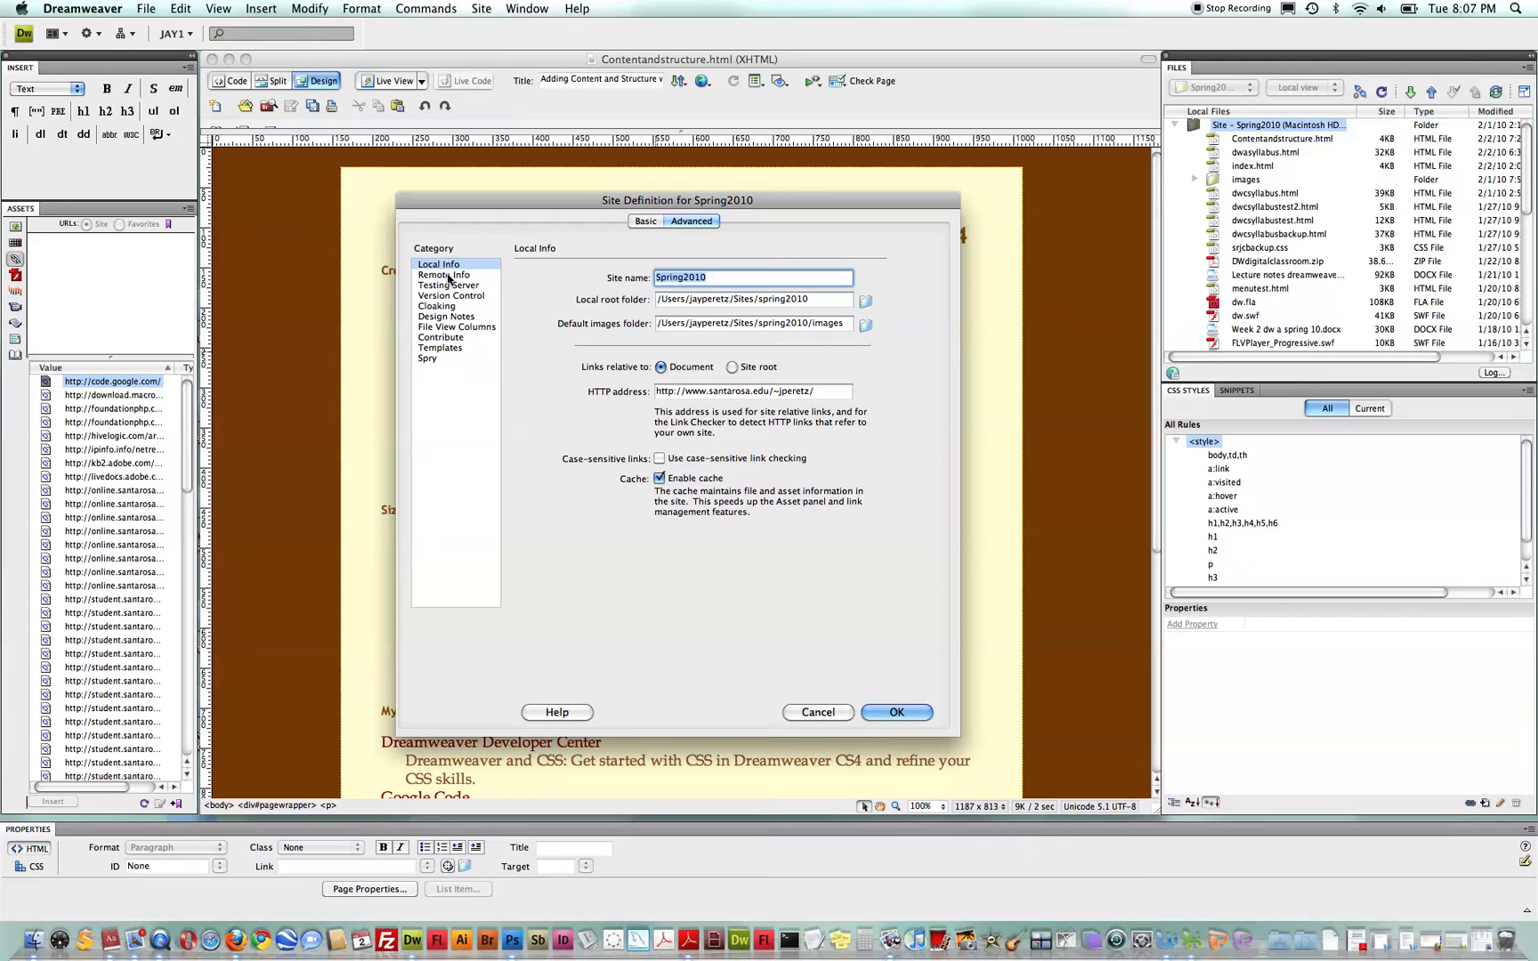
Step: Show Remote Info for Spring2010, glancing at Local Info, ending on the FTP host and login details
left_click(447, 275)
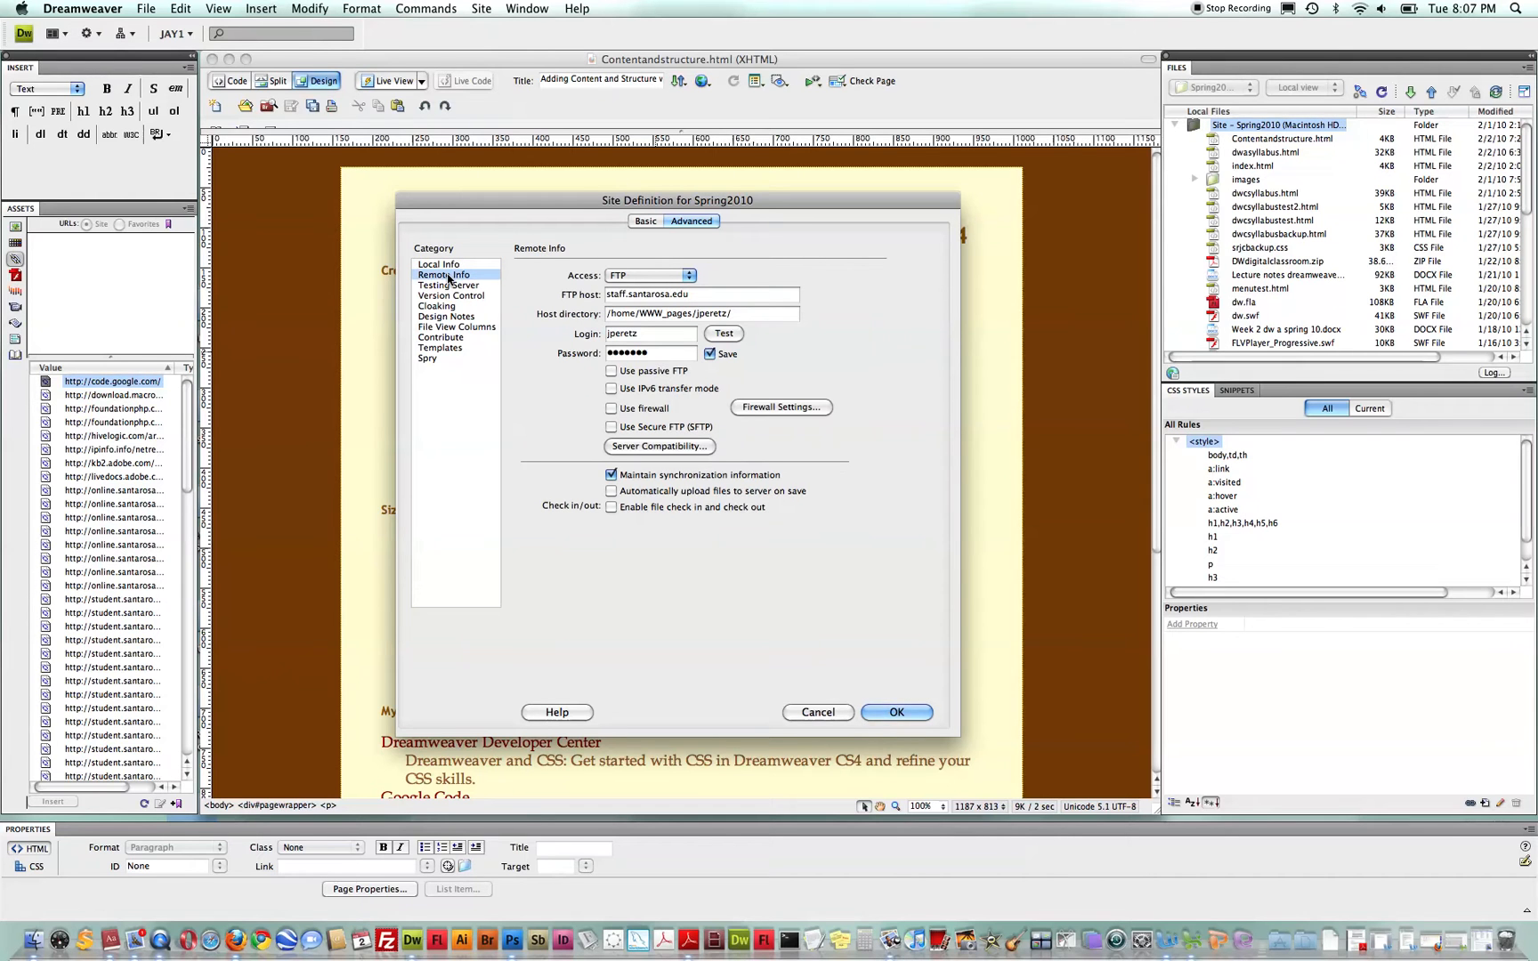
mouse_move(567, 322)
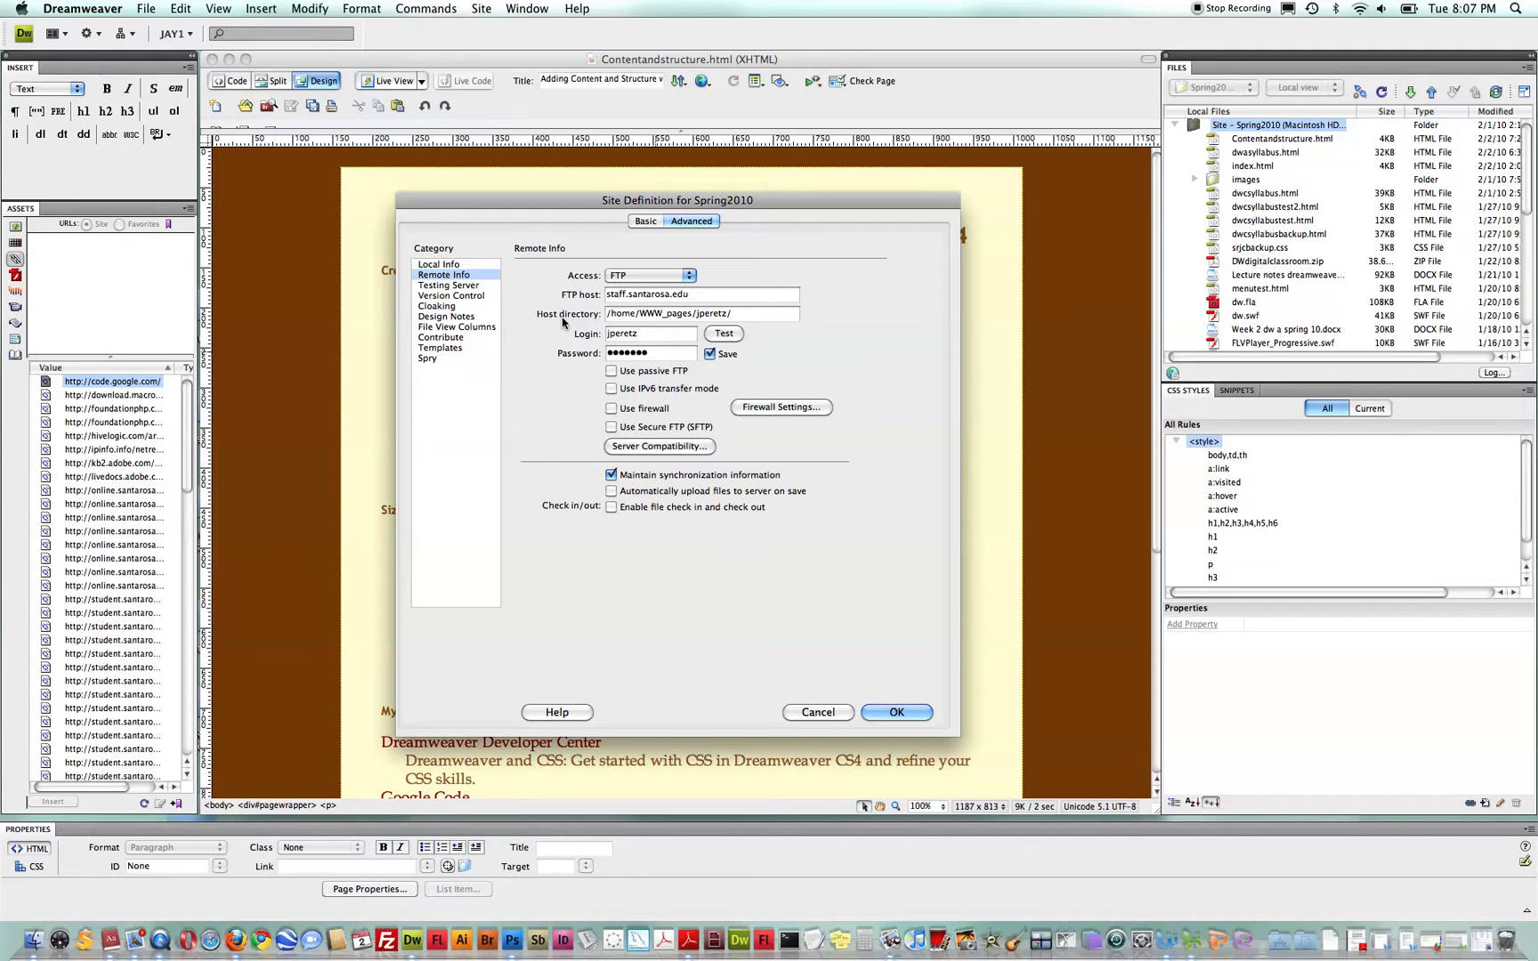
mouse_move(724, 324)
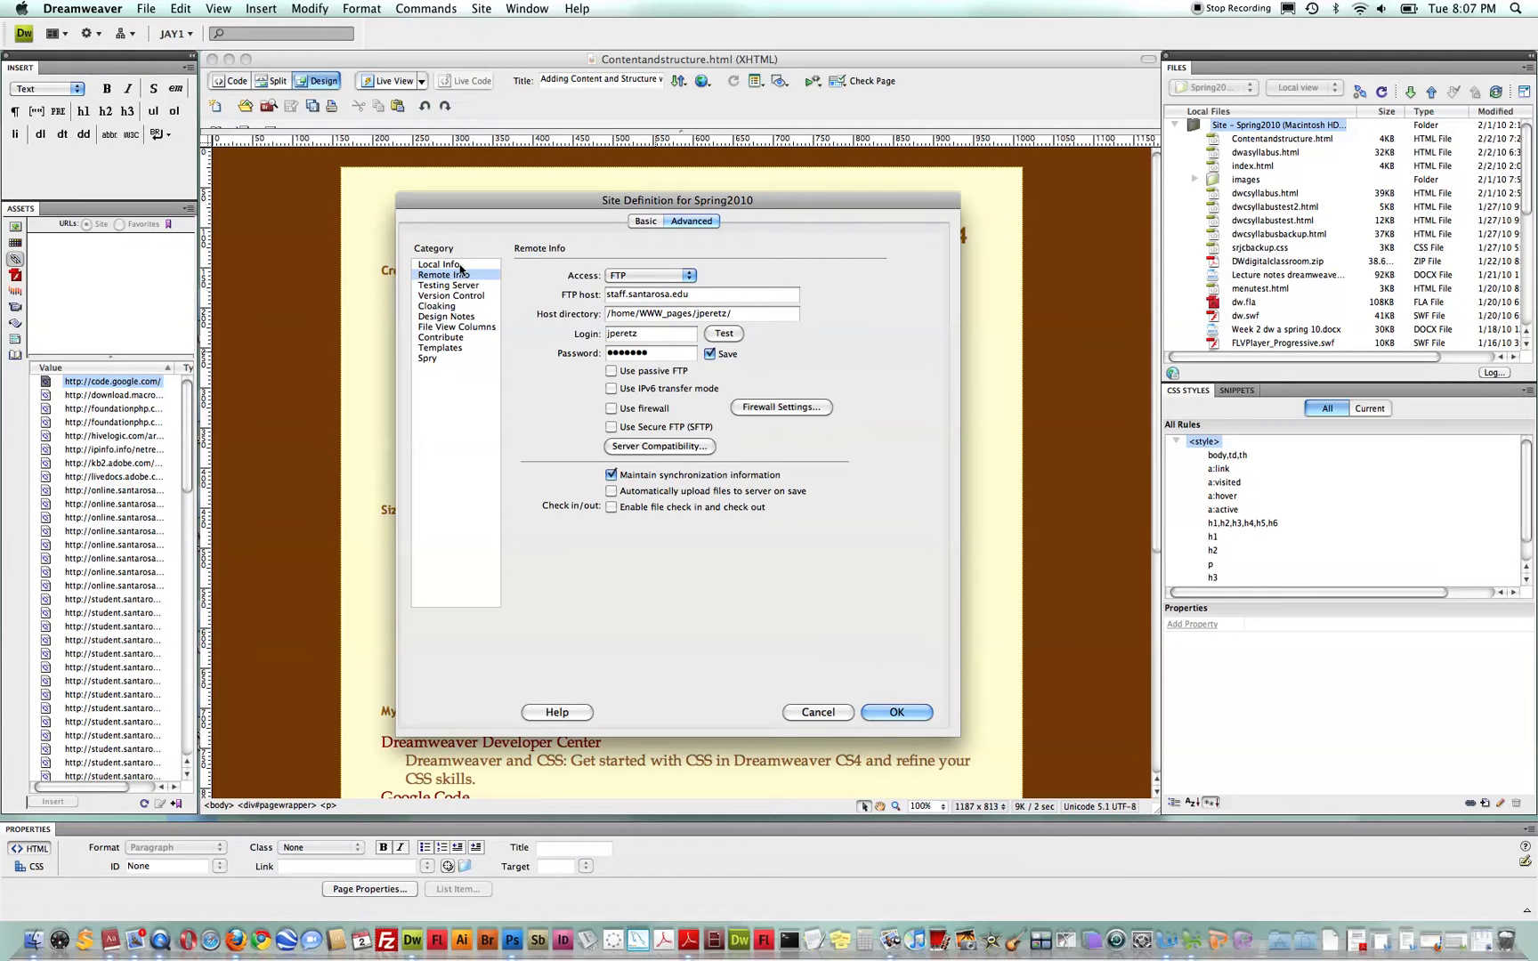
left_click(436, 264)
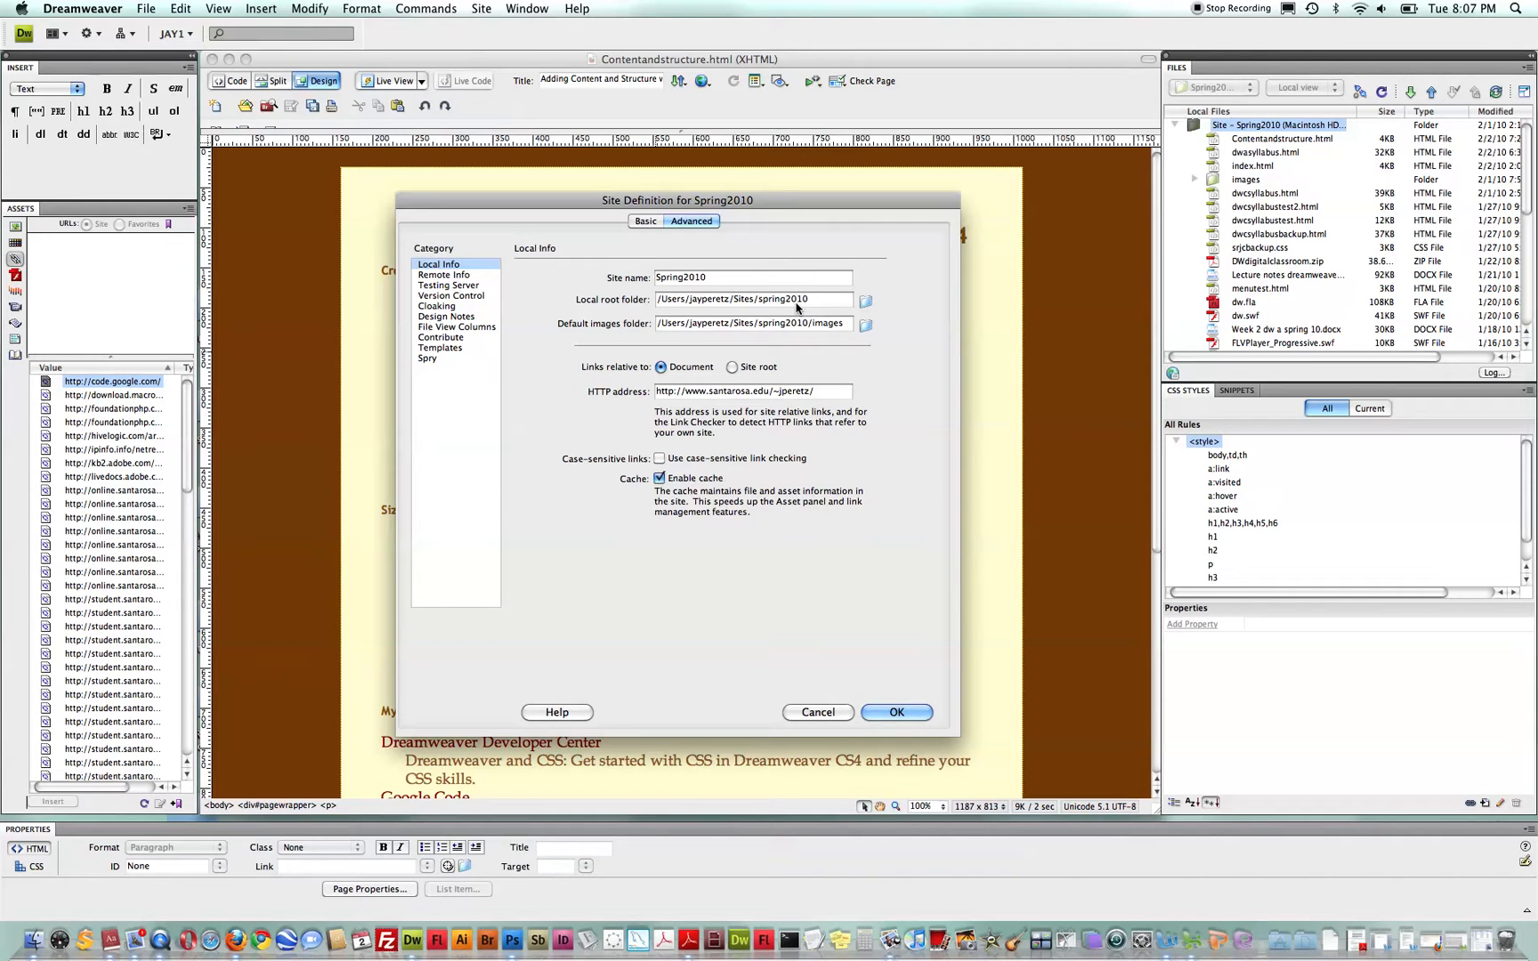
left_click(443, 274)
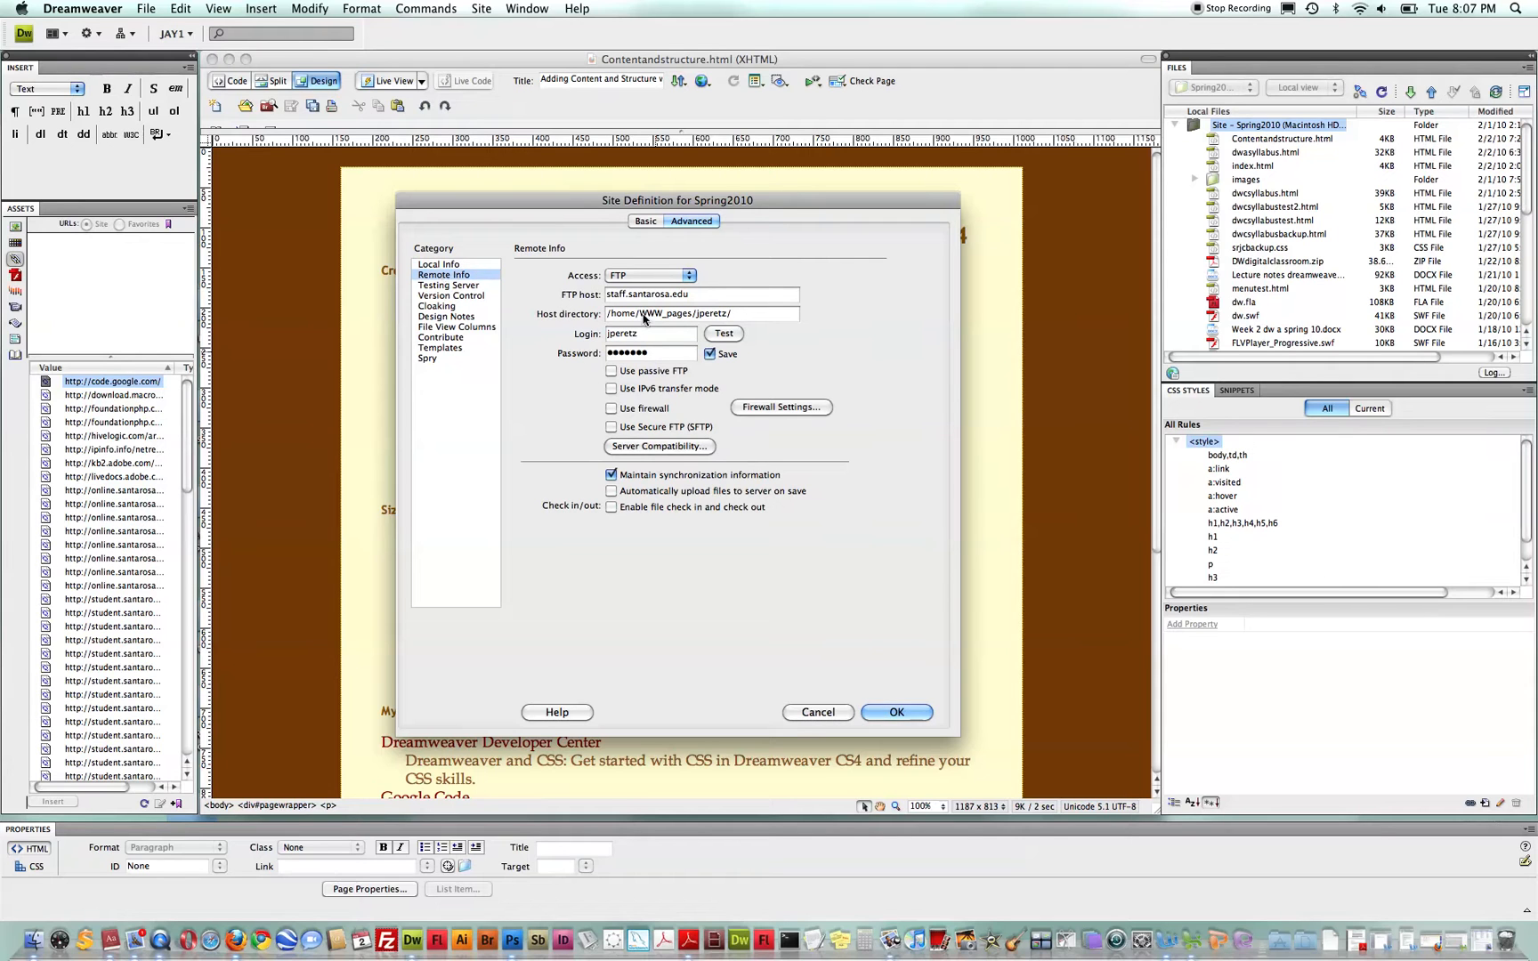
mouse_move(737, 320)
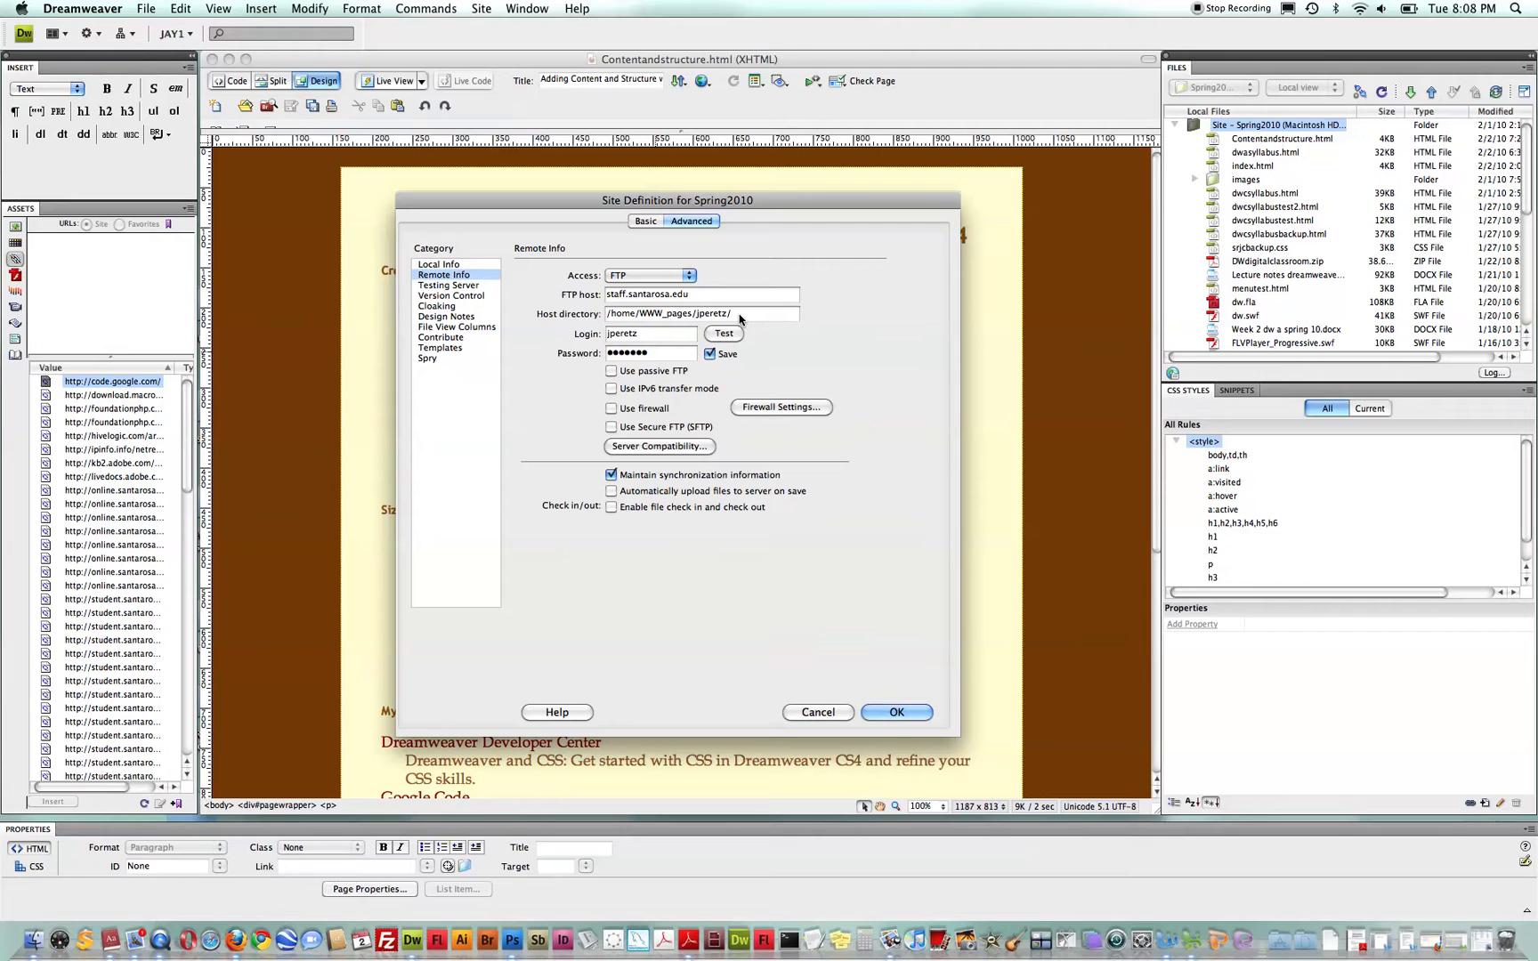
mouse_move(572, 445)
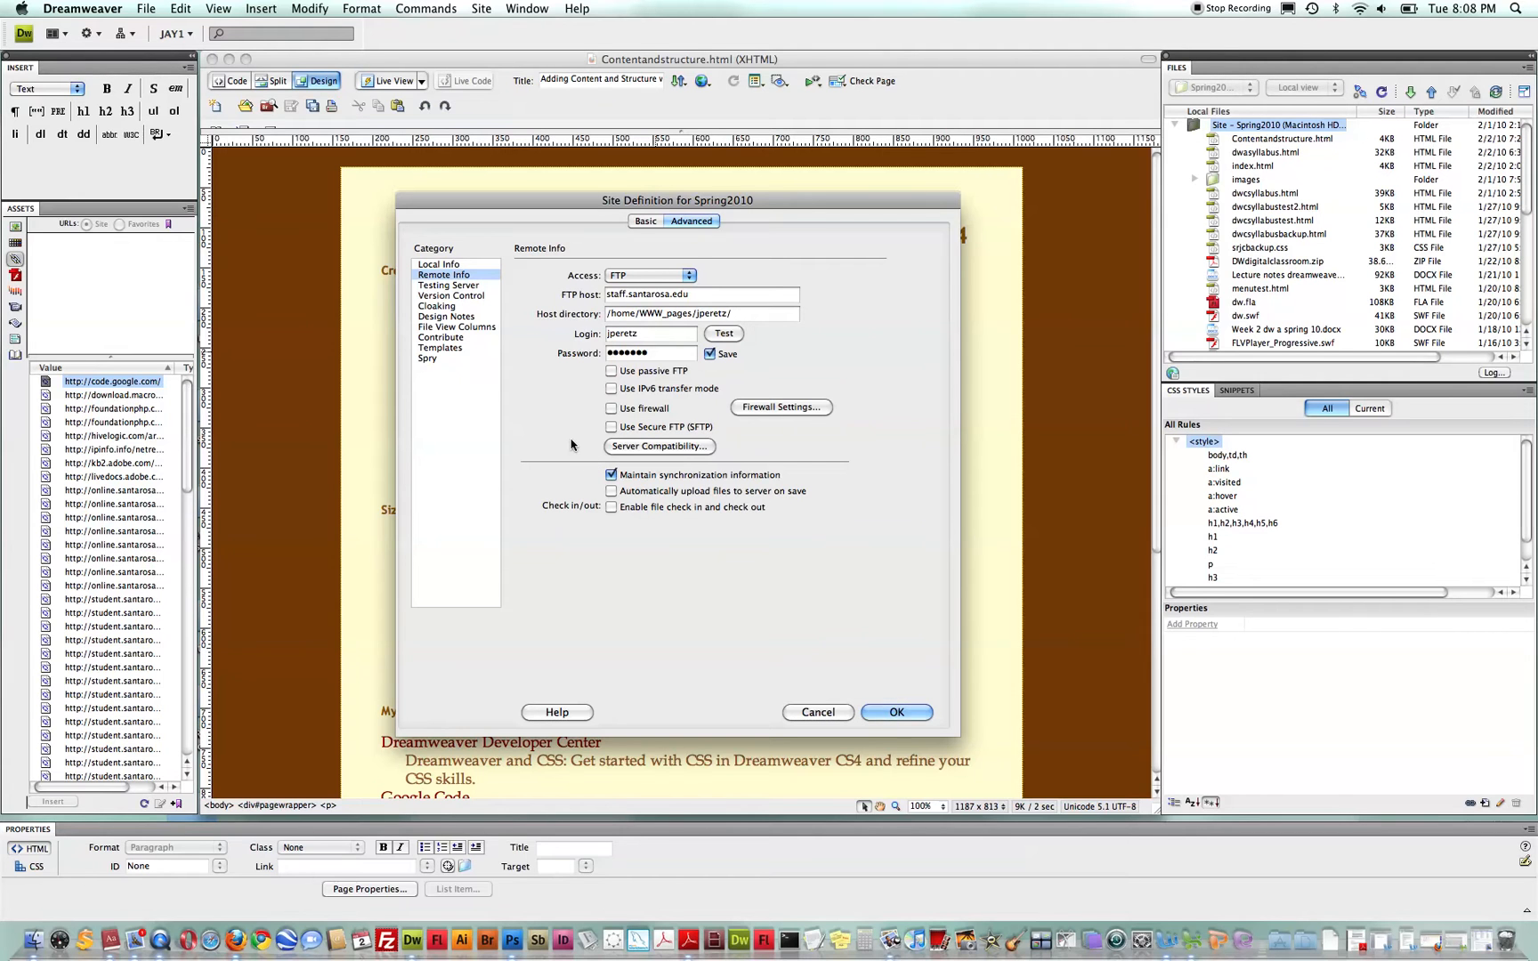
mouse_move(637, 491)
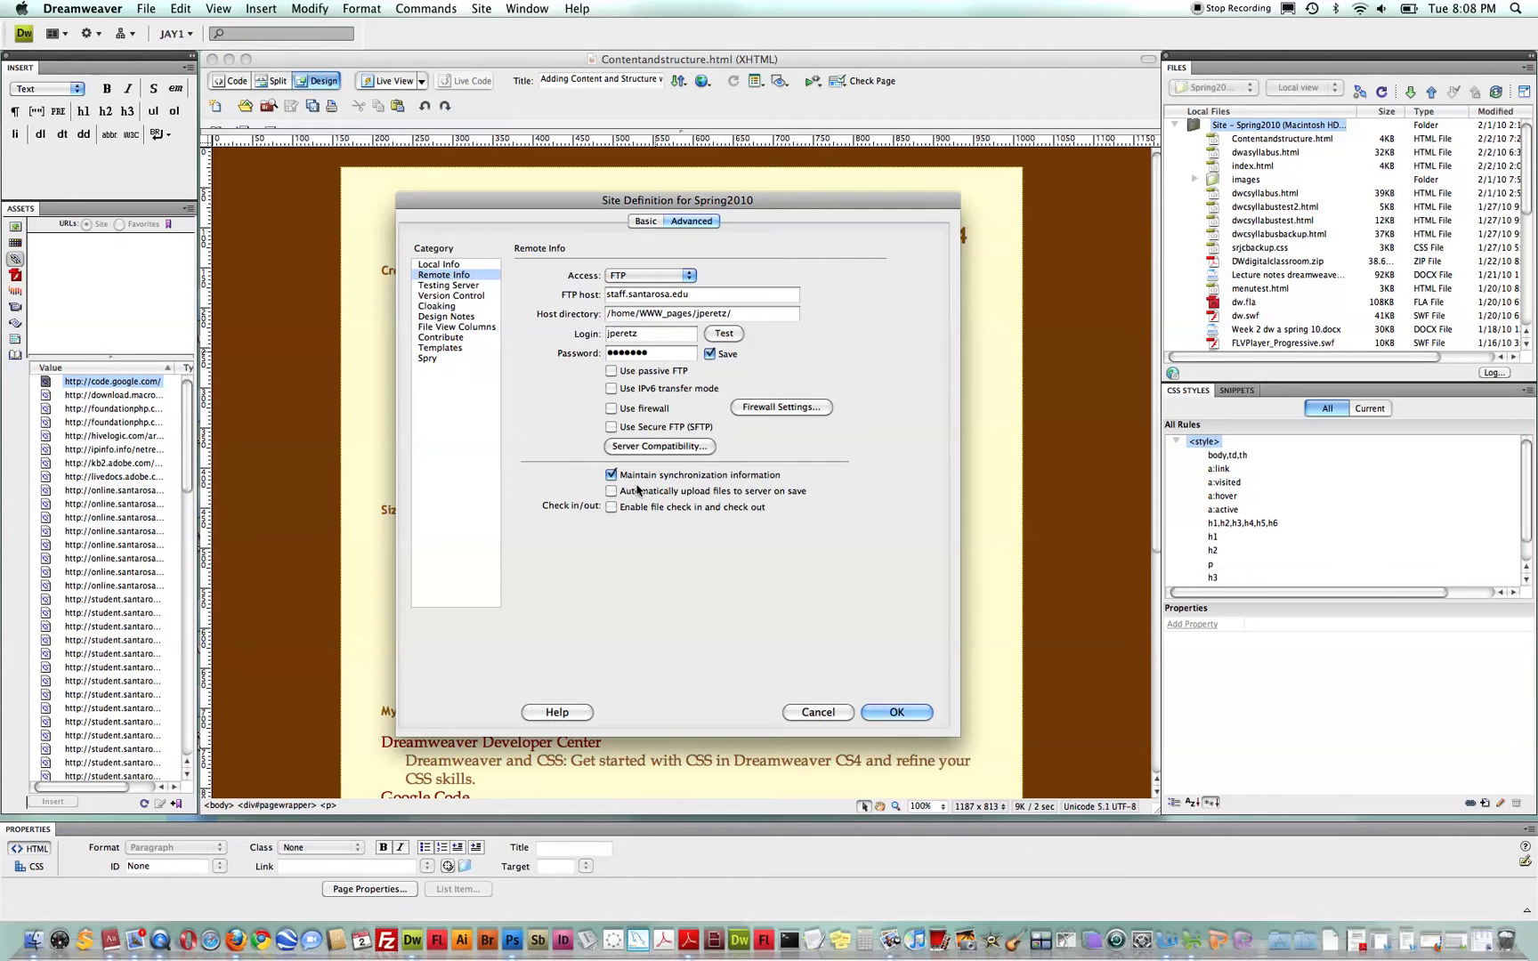
mouse_move(630, 523)
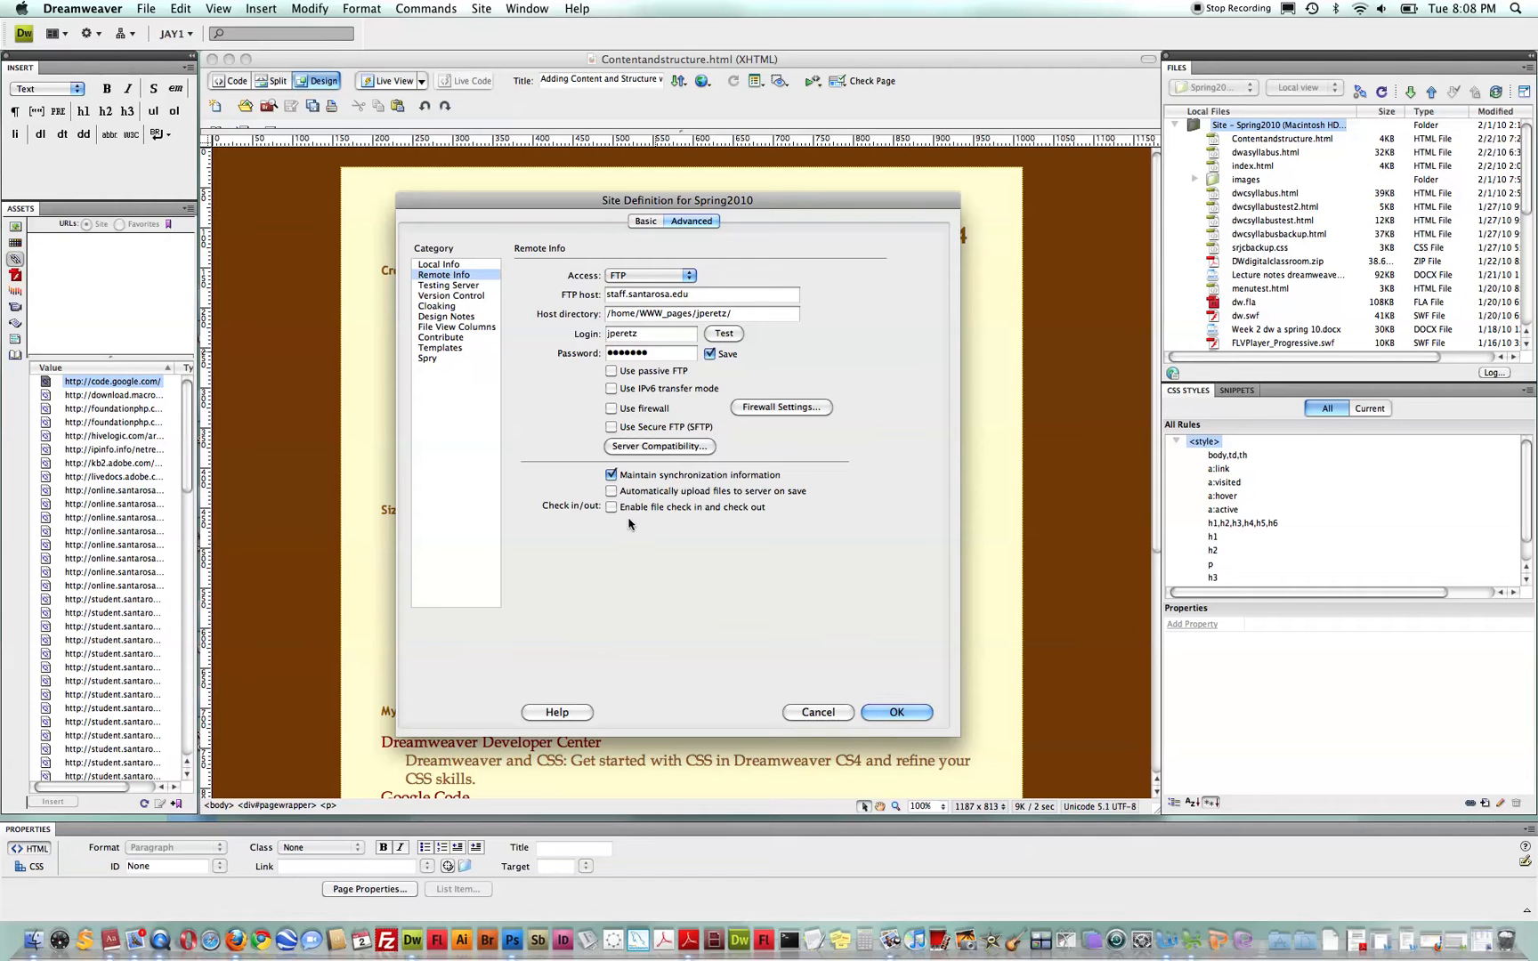
mouse_move(619, 493)
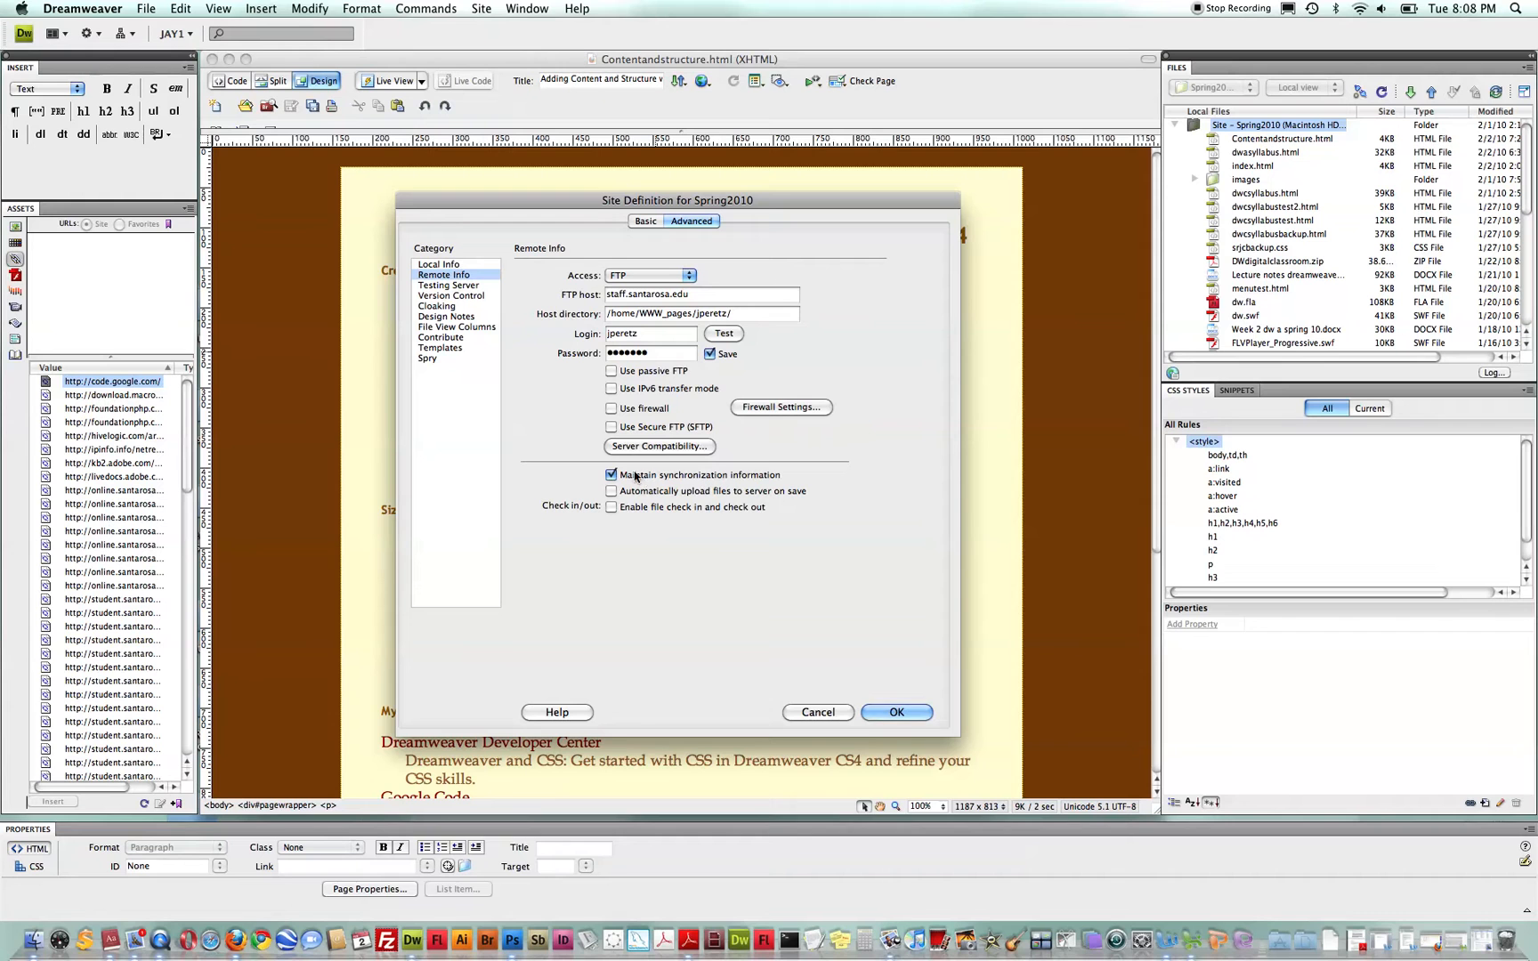
mouse_move(833, 675)
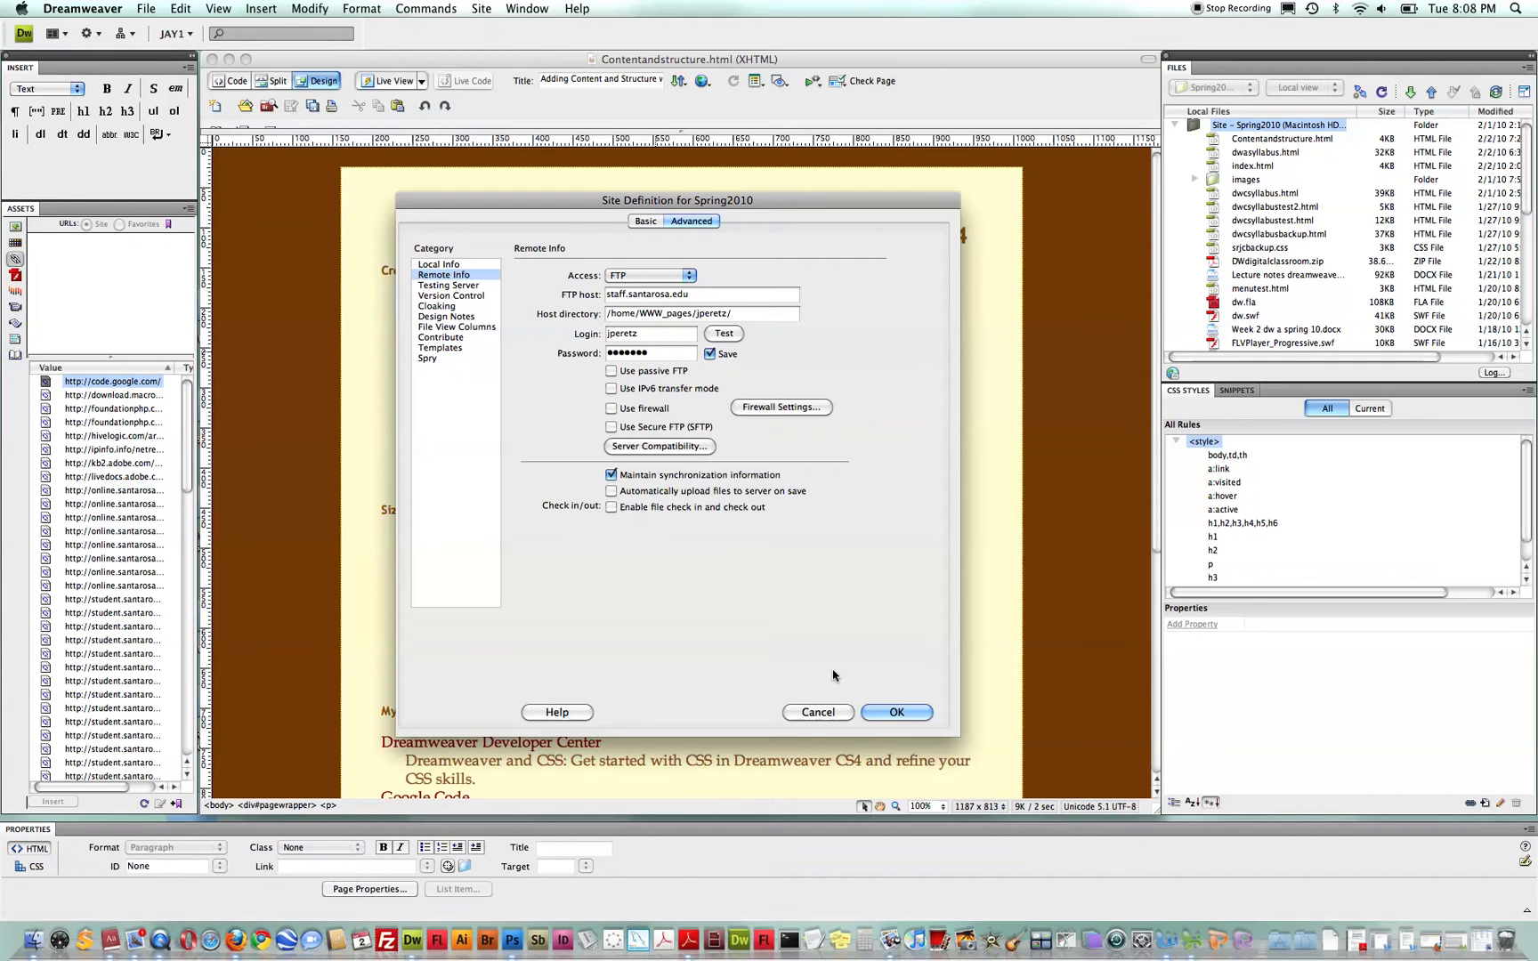
Step: Confirm the site definition with OK and close Manage Sites with Done
left_click(894, 712)
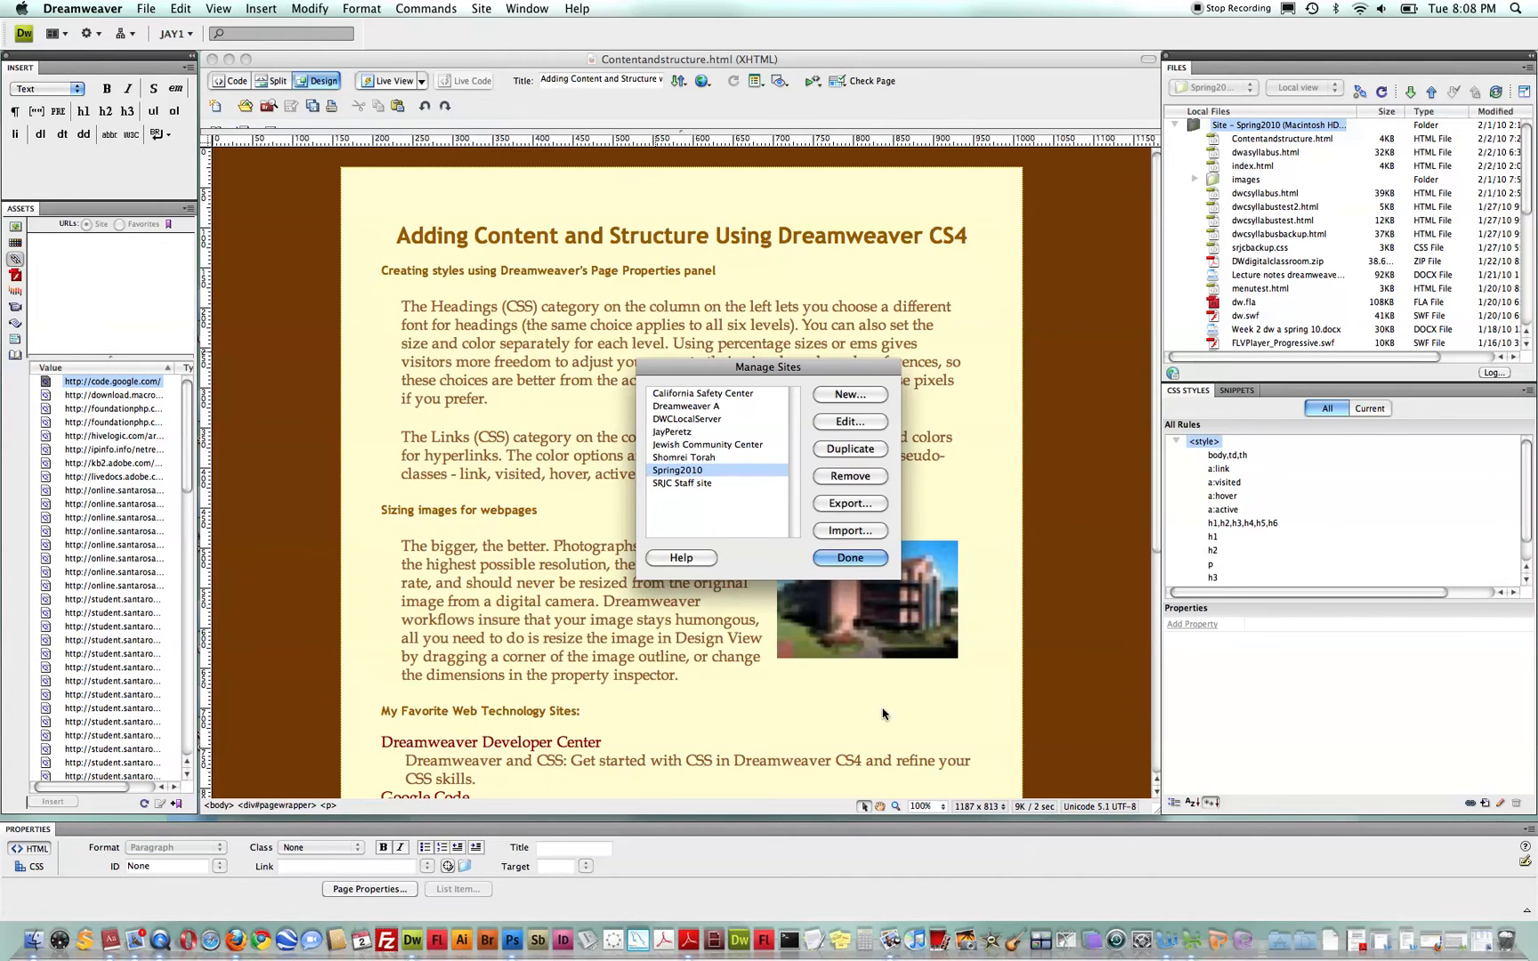
left_click(850, 557)
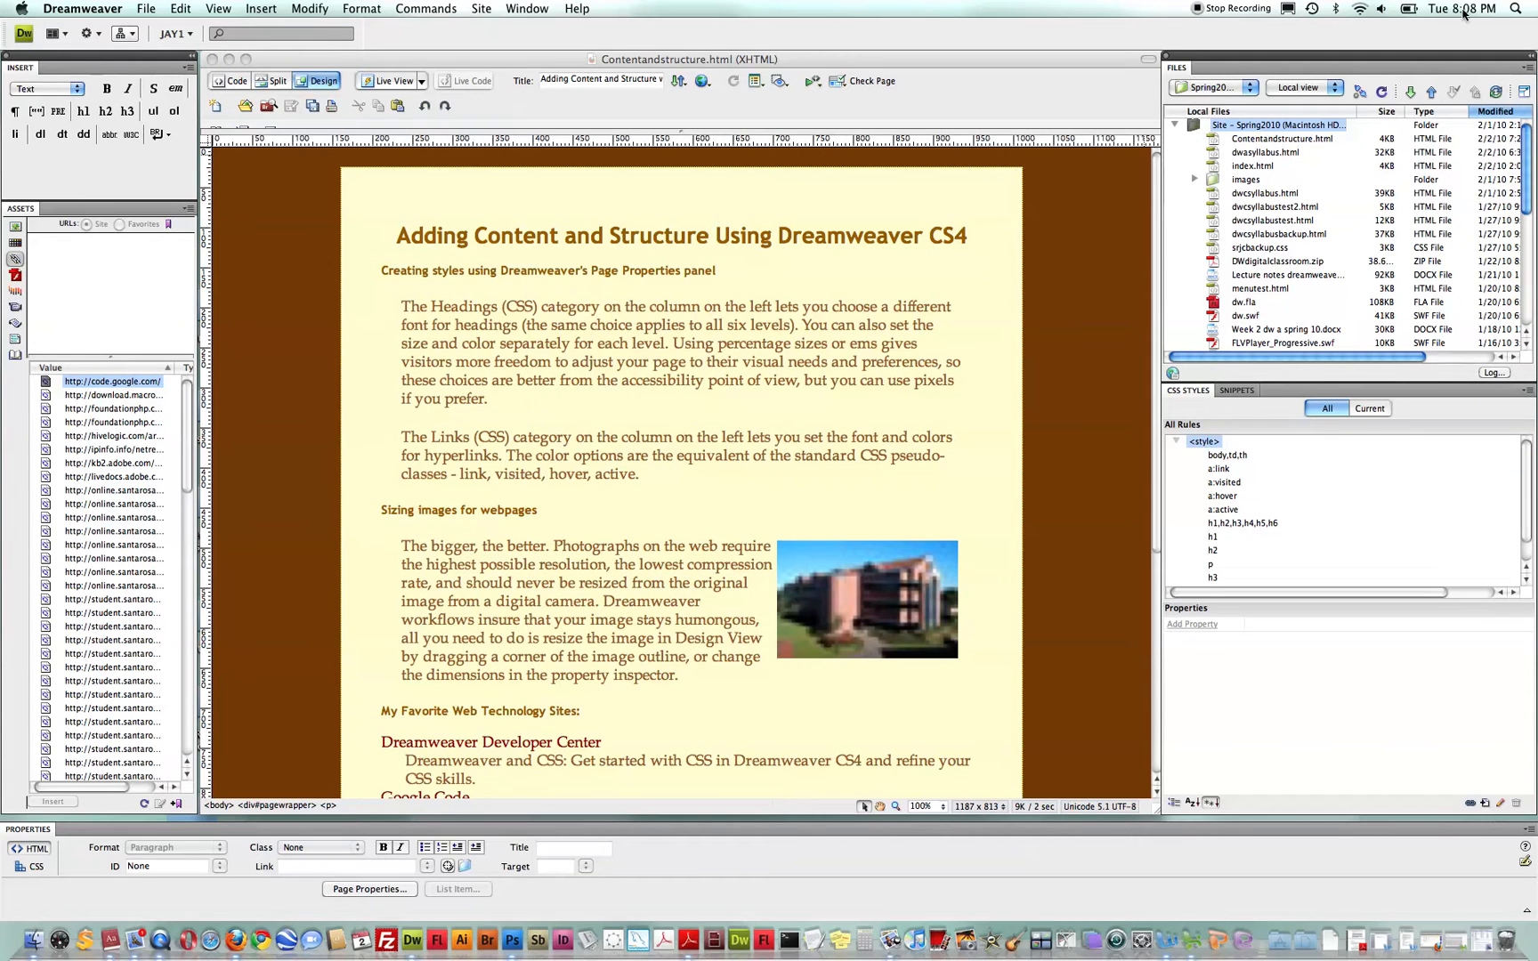
left_click(1280, 139)
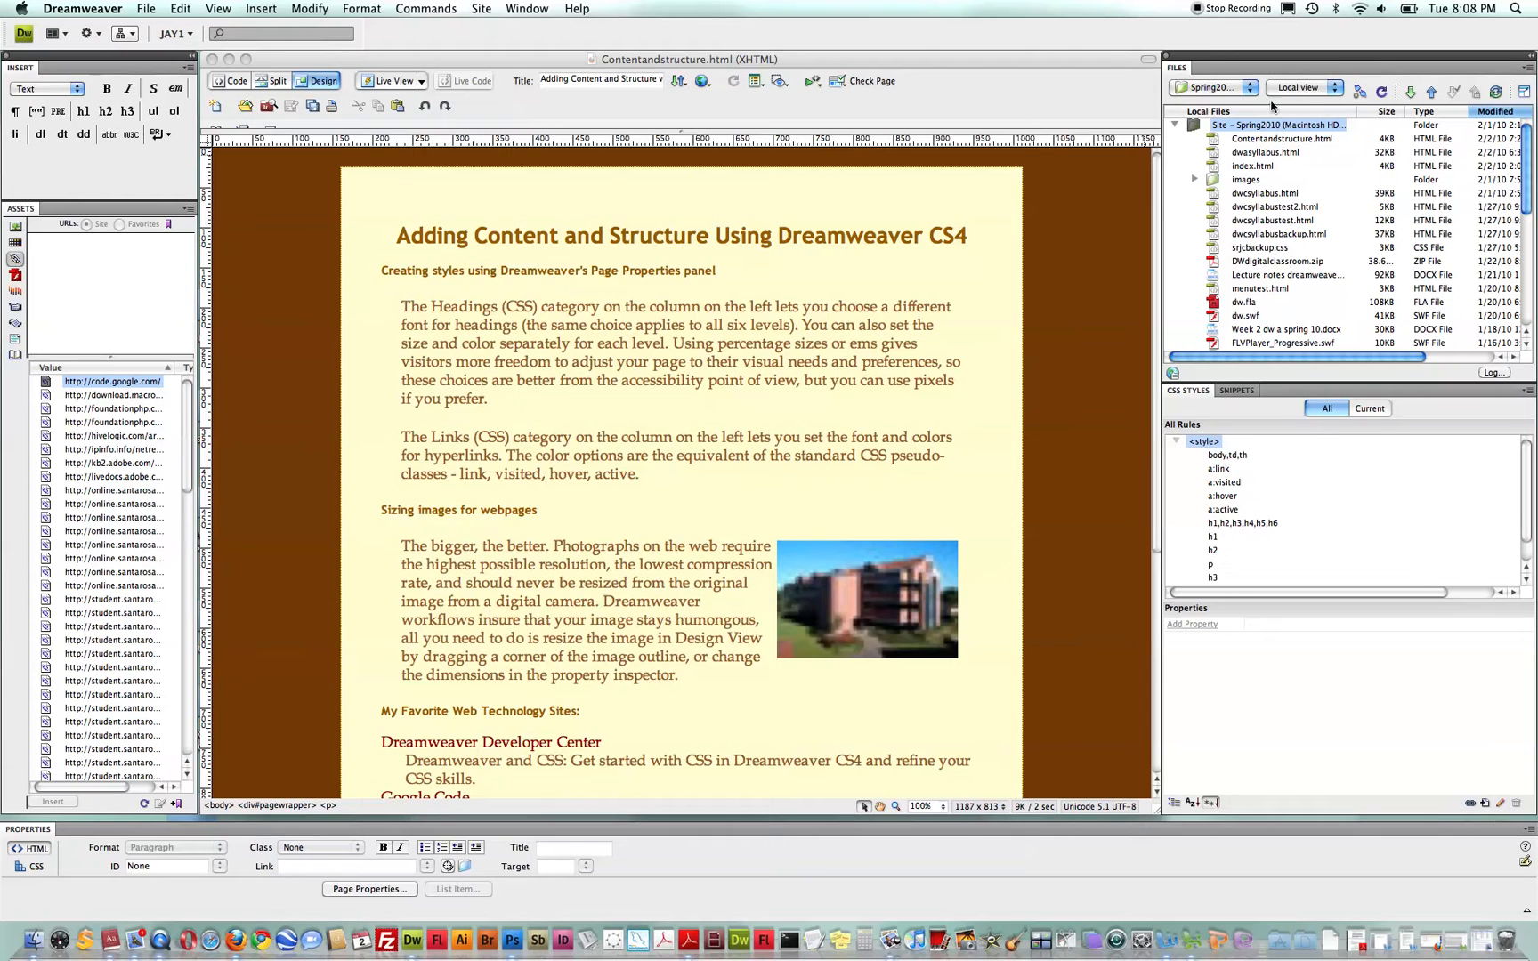
mouse_move(1287, 87)
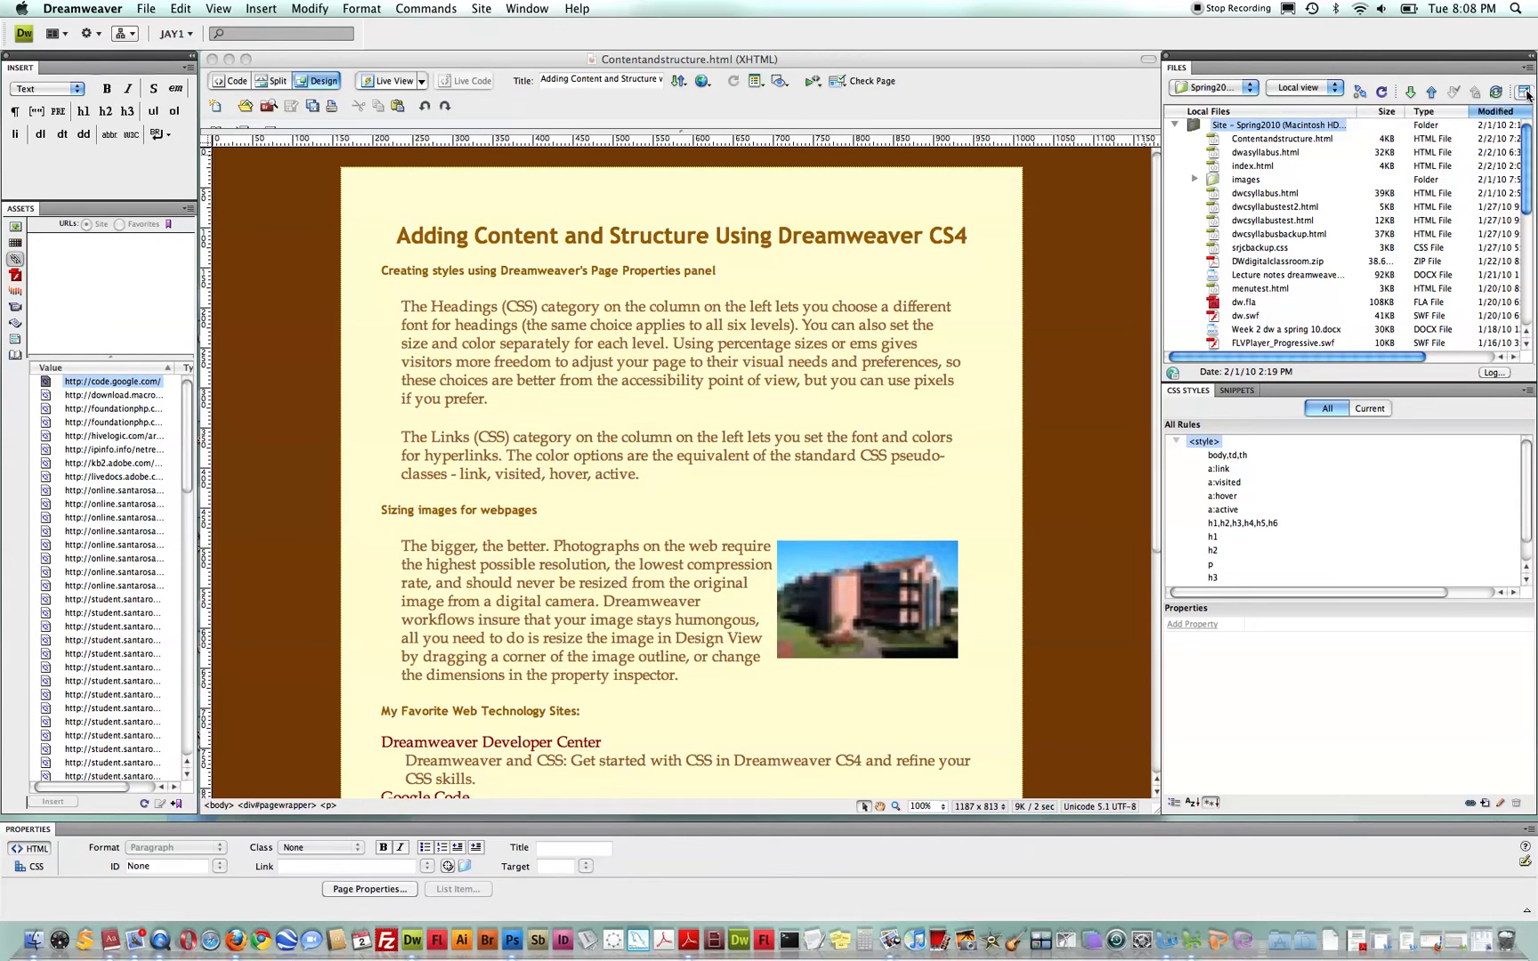
Step: Expand the Files panel so Spring2010 local files sit beside the remote site pane
left_click(1524, 87)
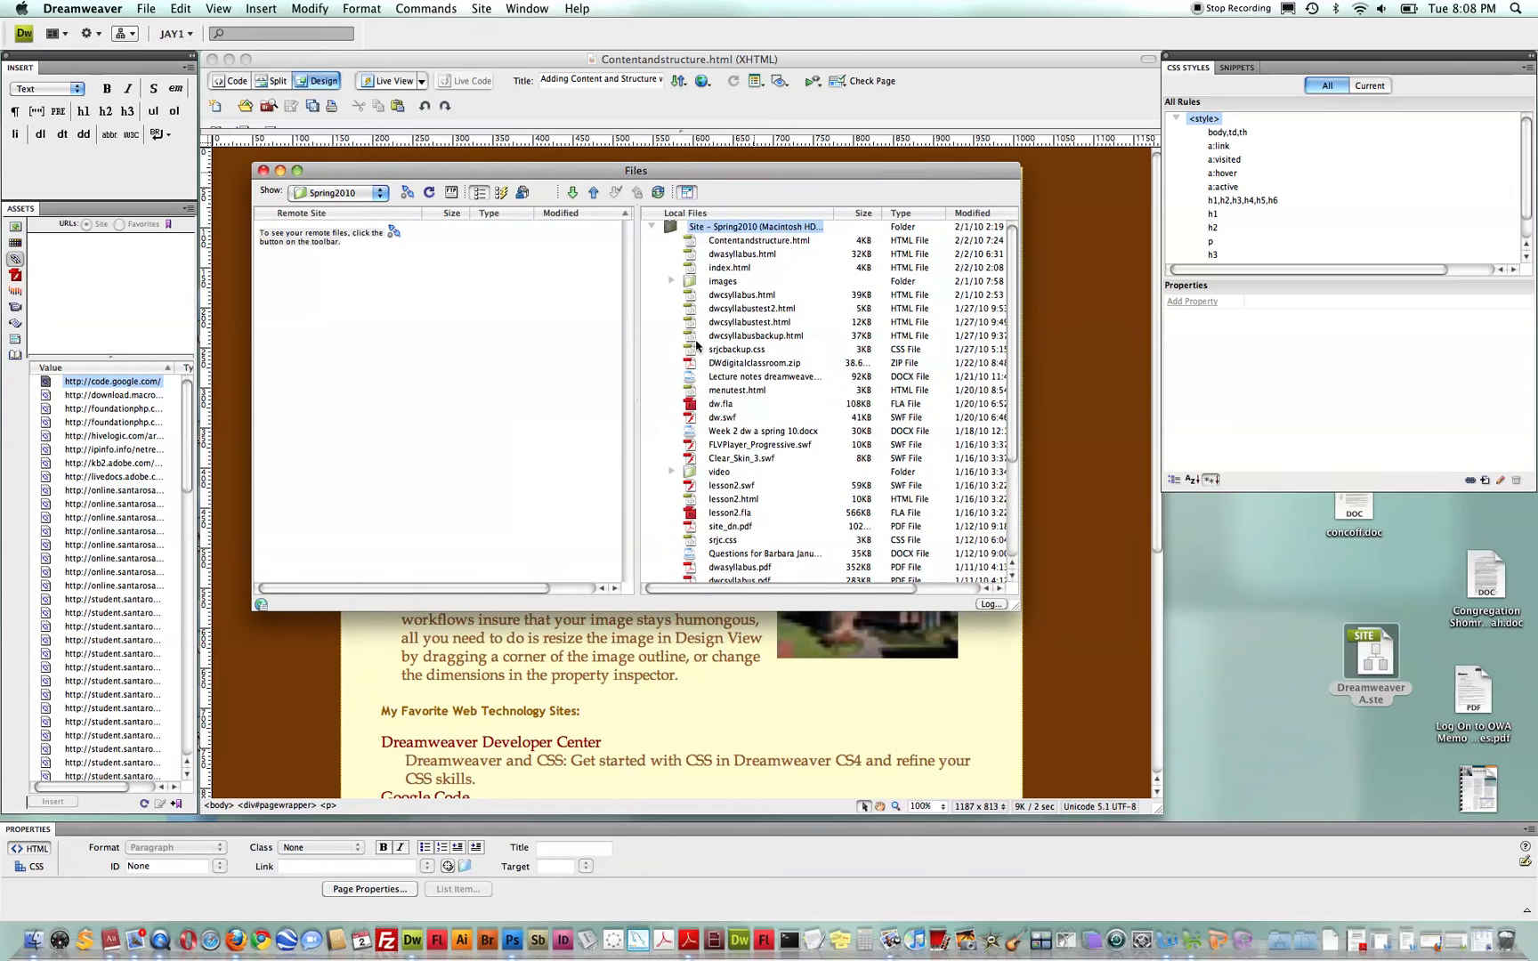
mouse_move(696, 340)
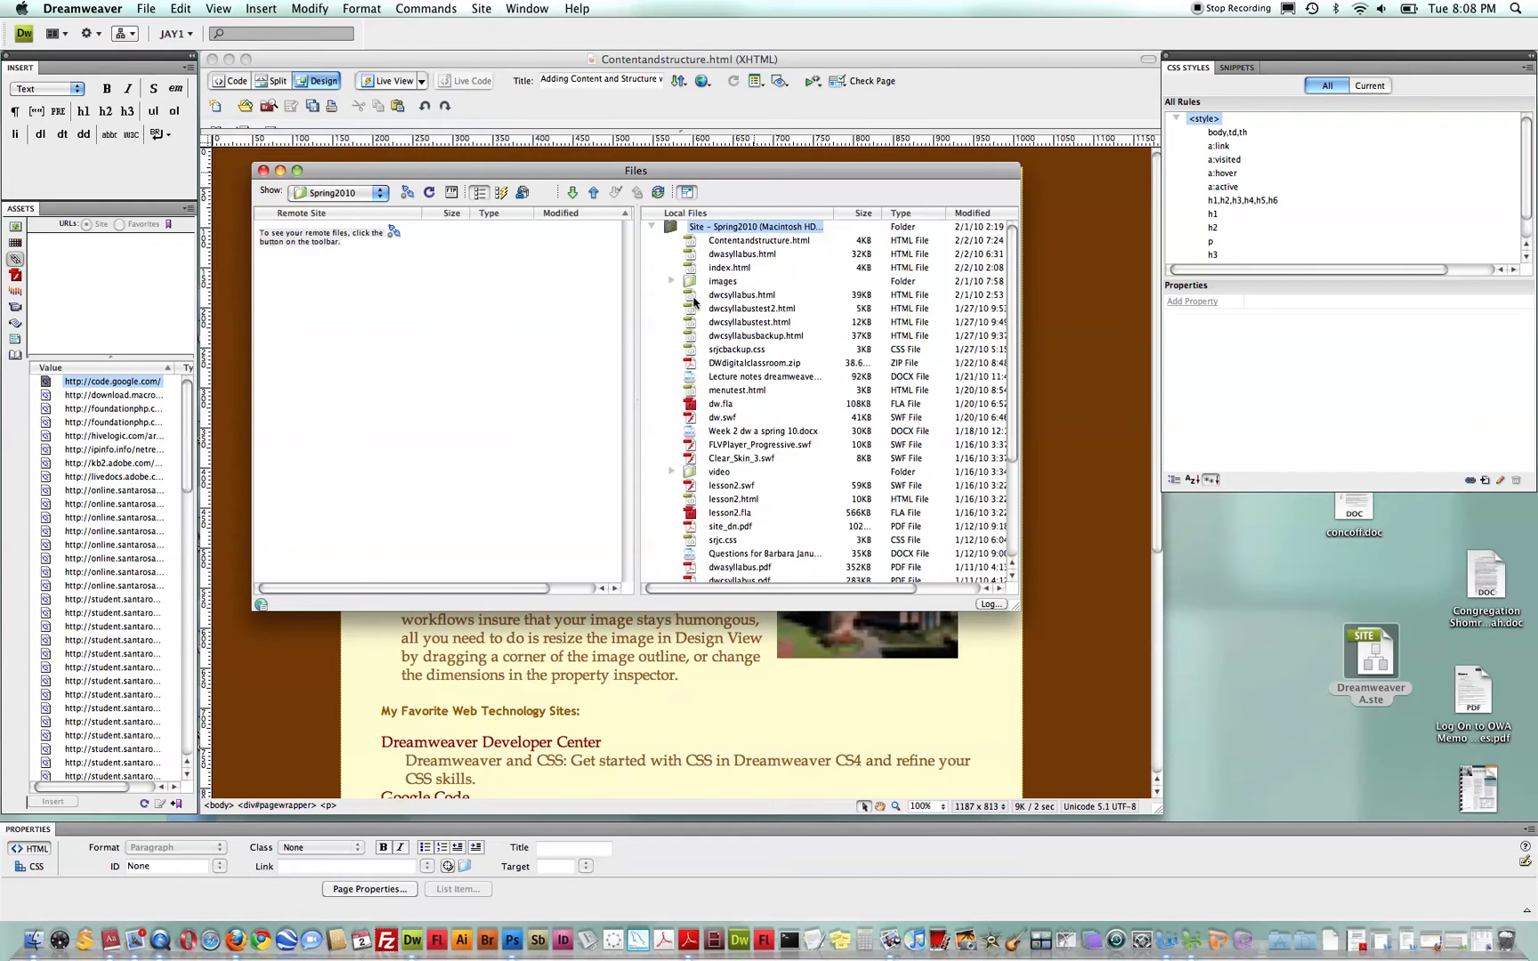
mouse_move(705, 363)
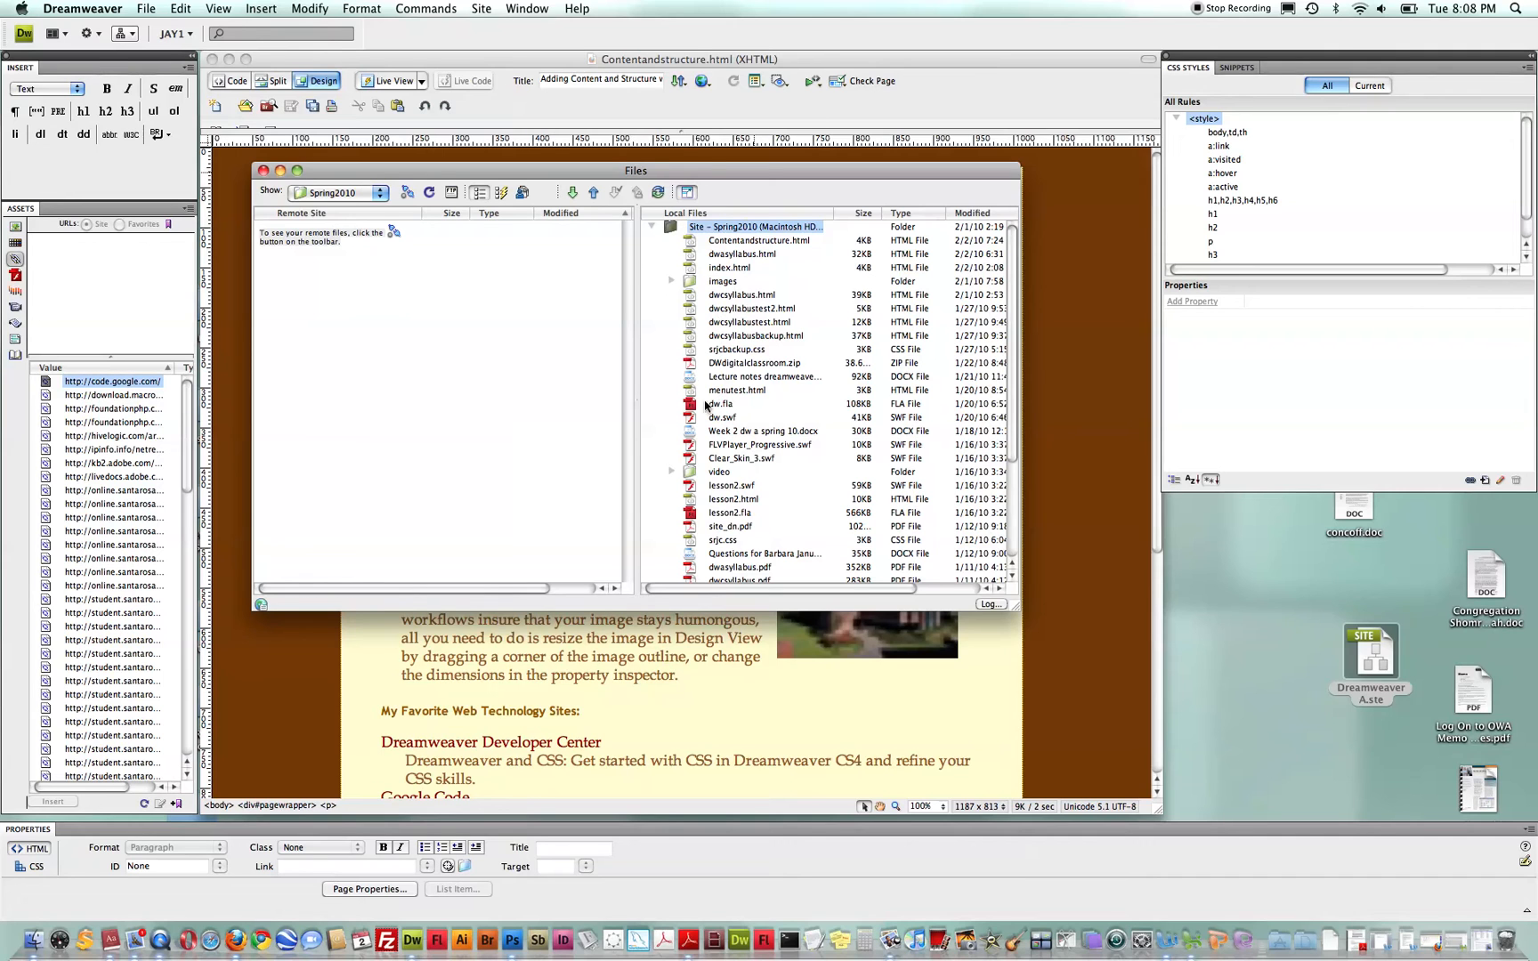
mouse_move(703, 251)
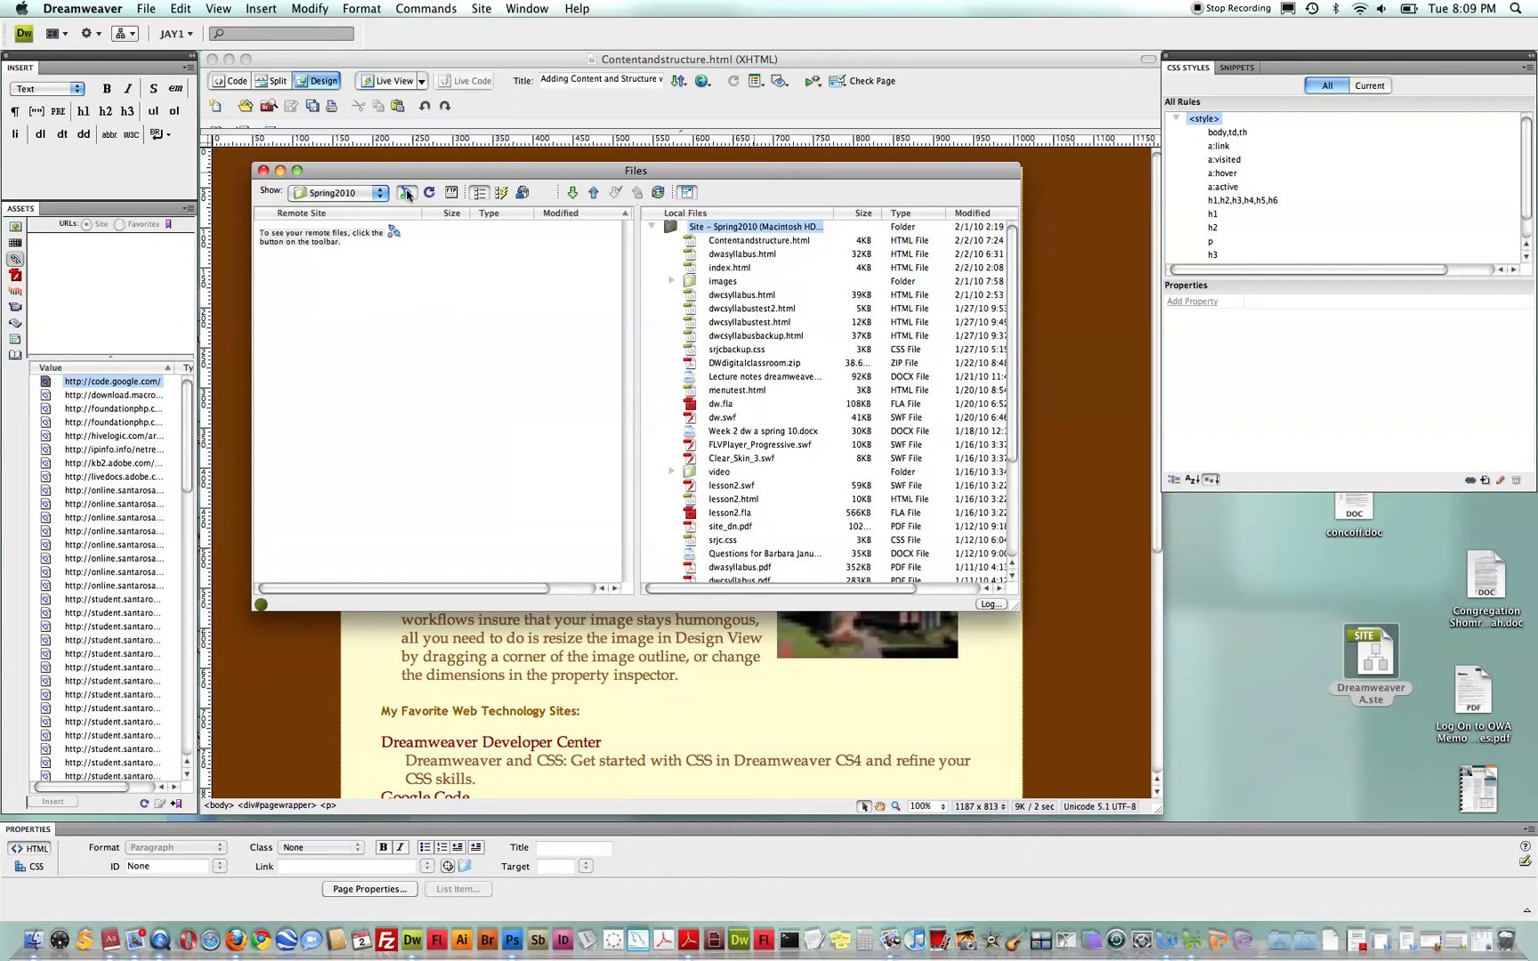
Step: Connect to the Spring2010 remote server so its files are listed
left_click(408, 192)
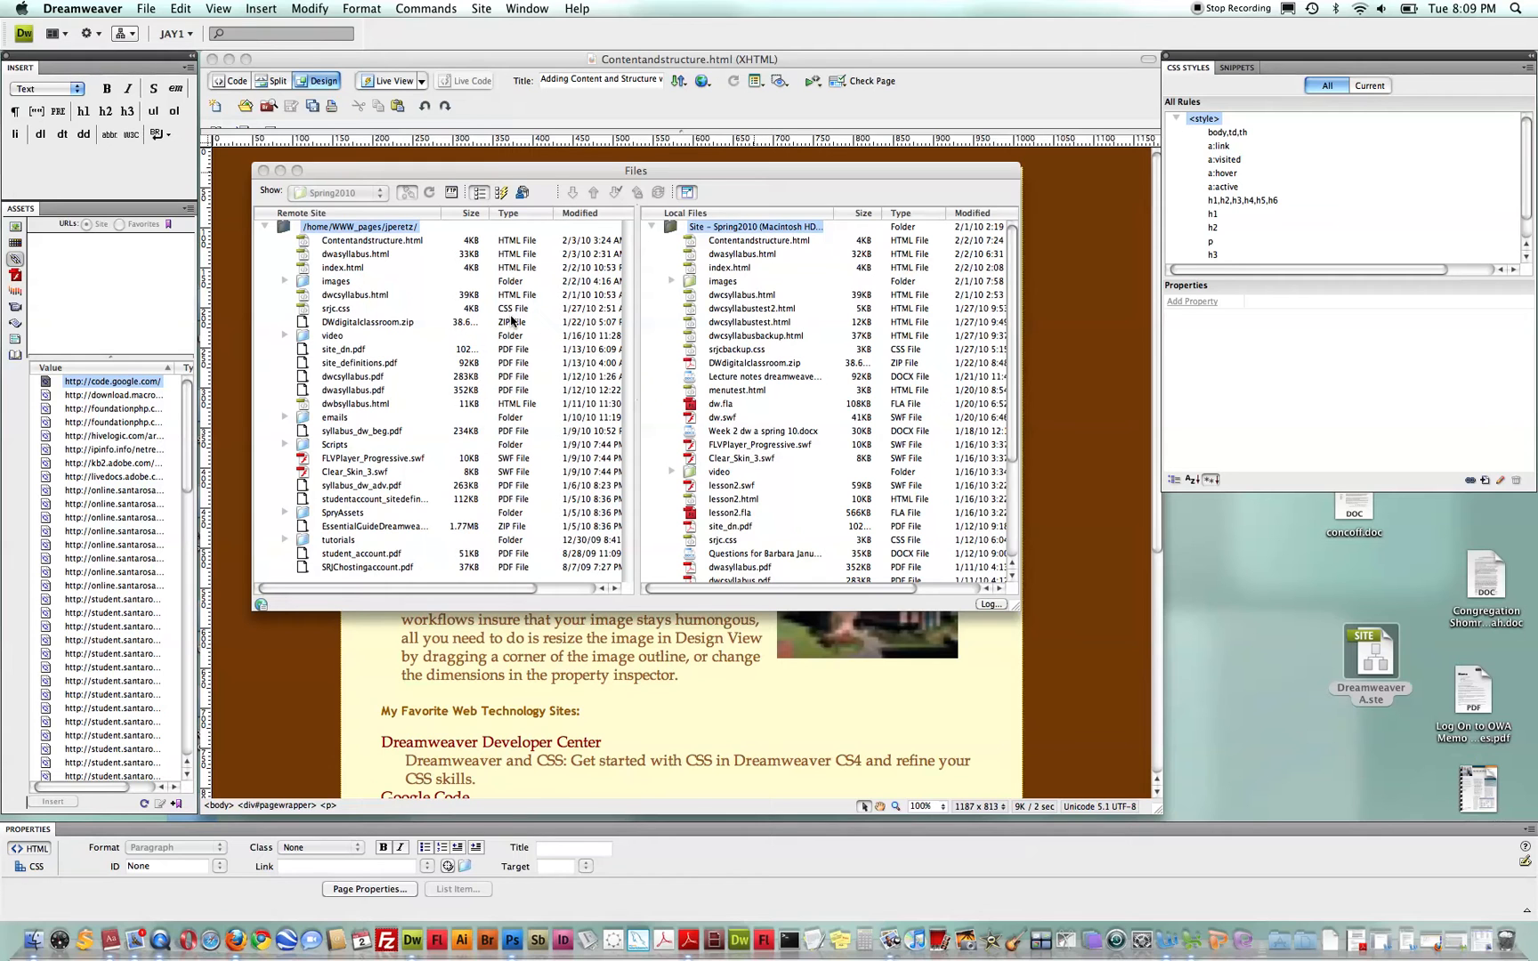
mouse_move(429, 239)
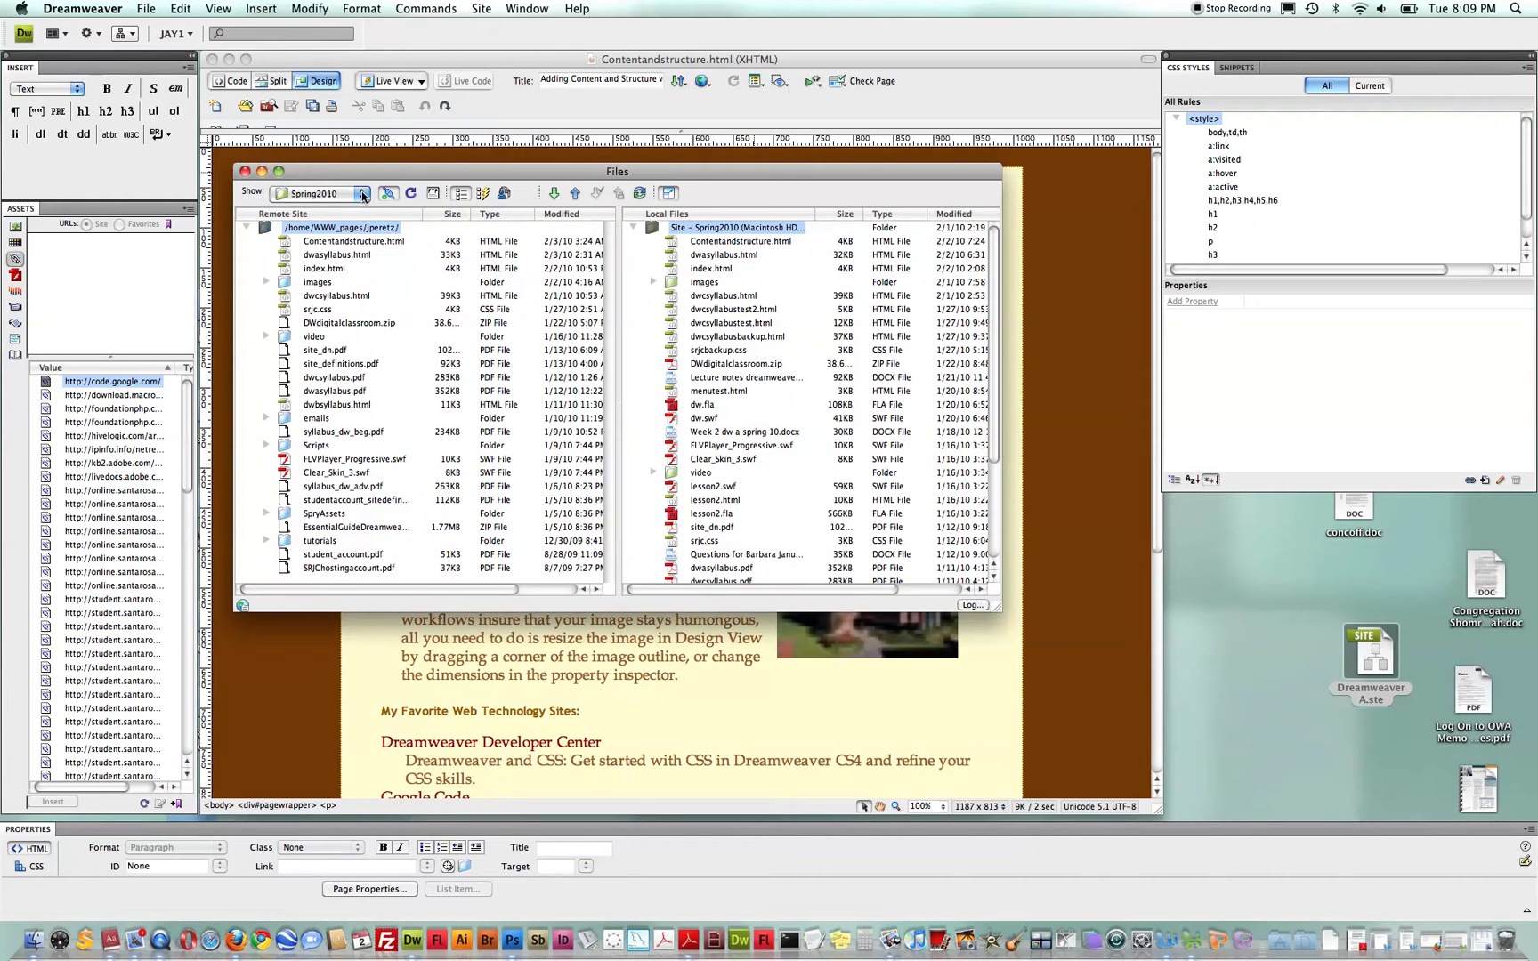
left_click(324, 194)
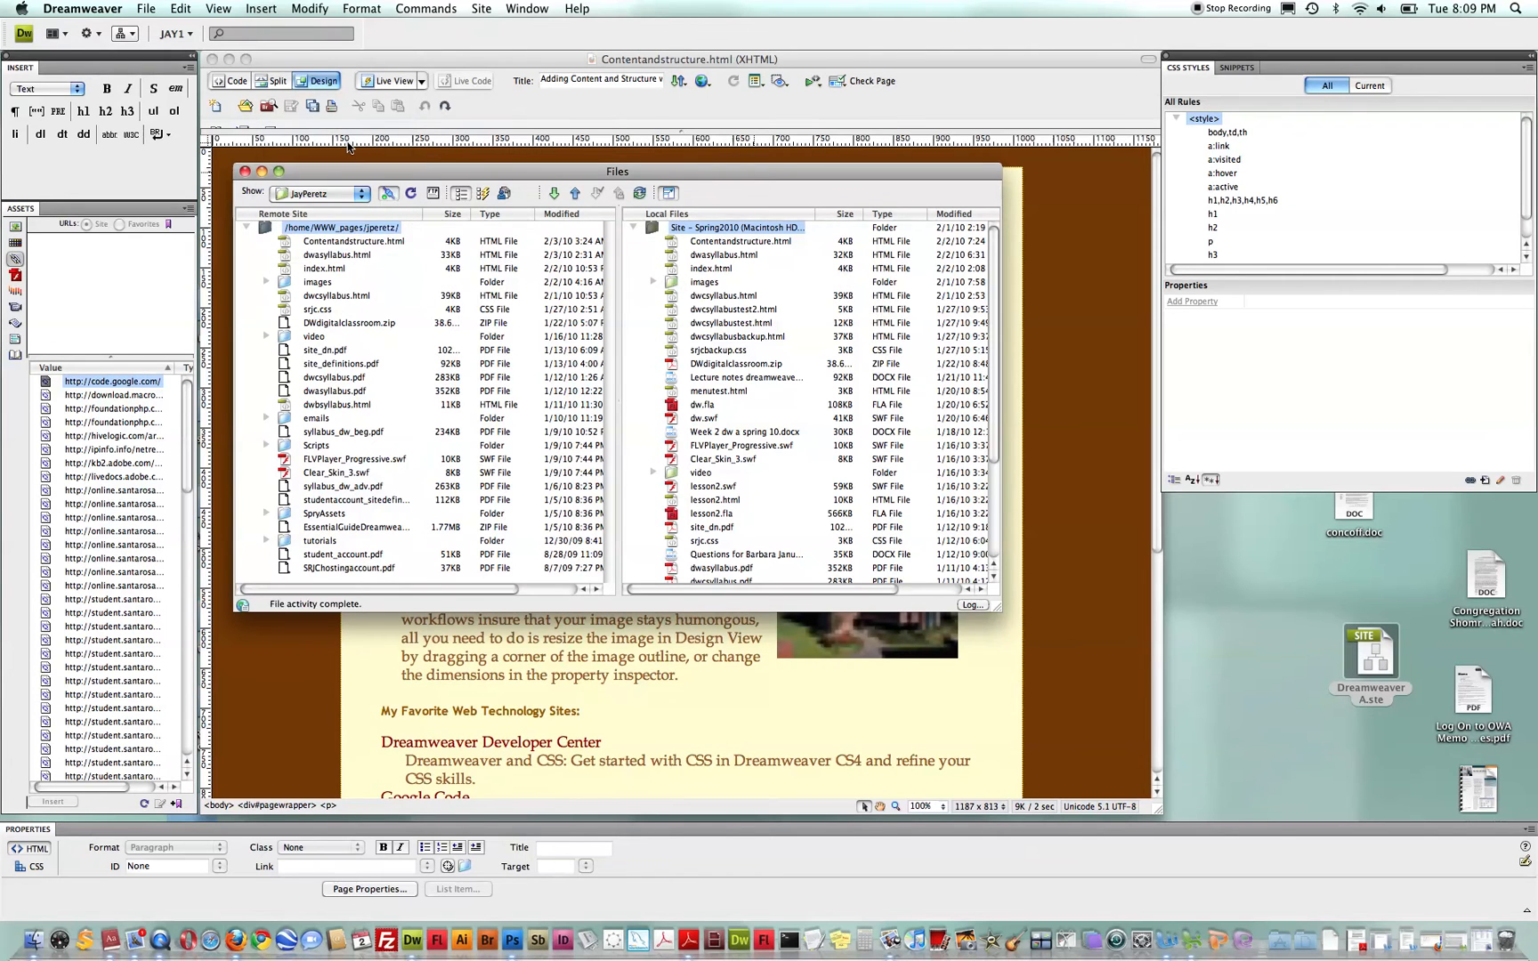
left_click(360, 192)
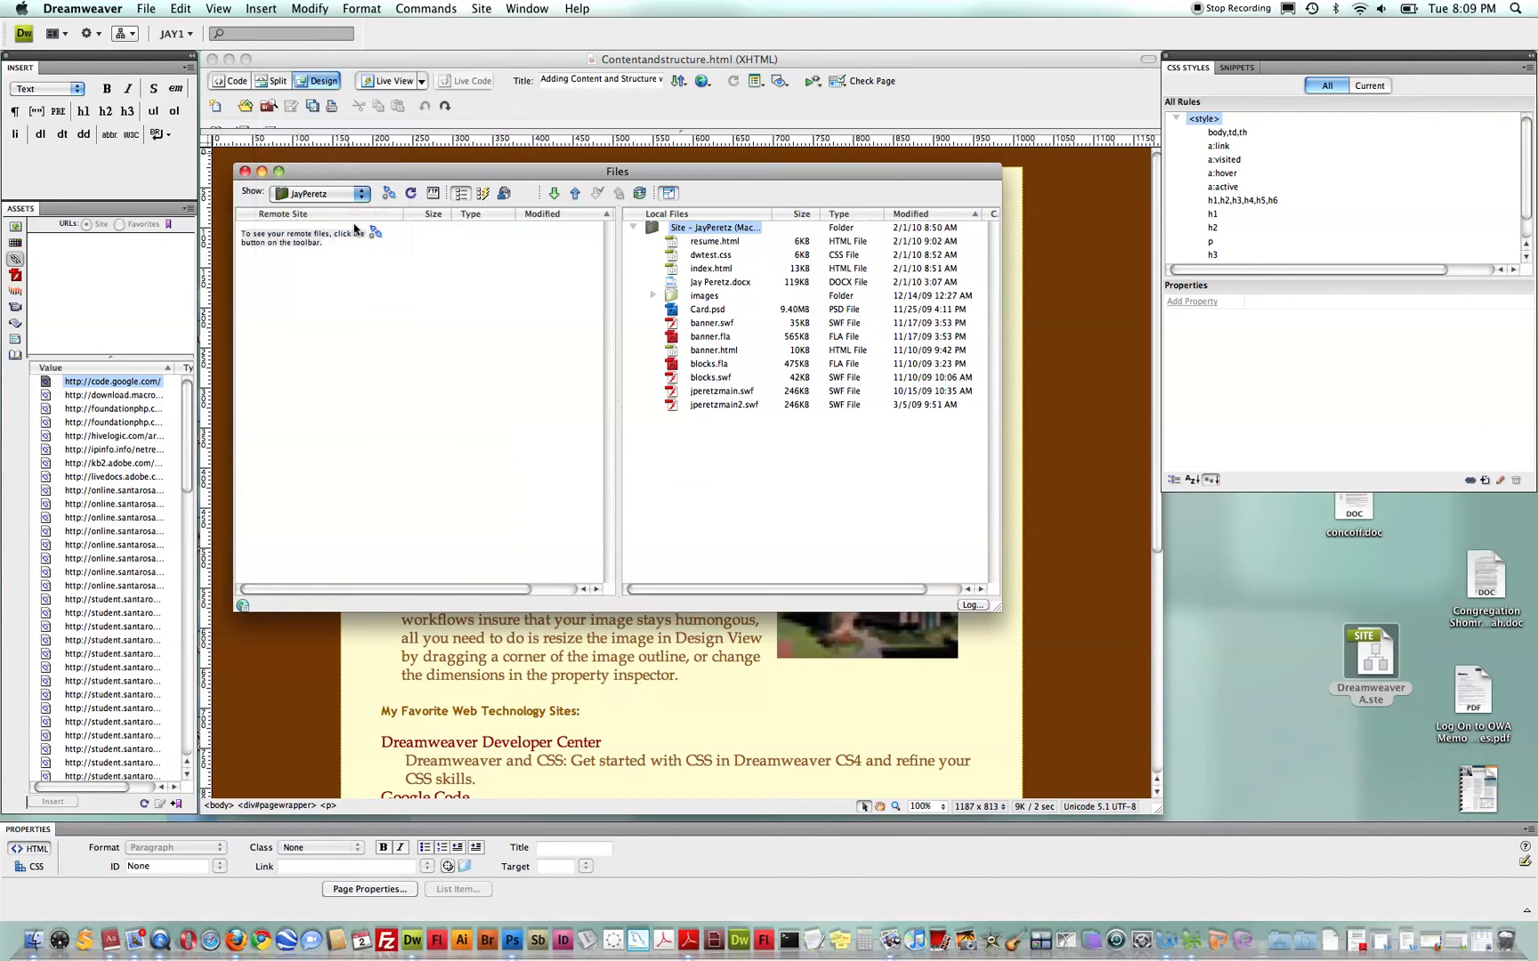
left_click(319, 192)
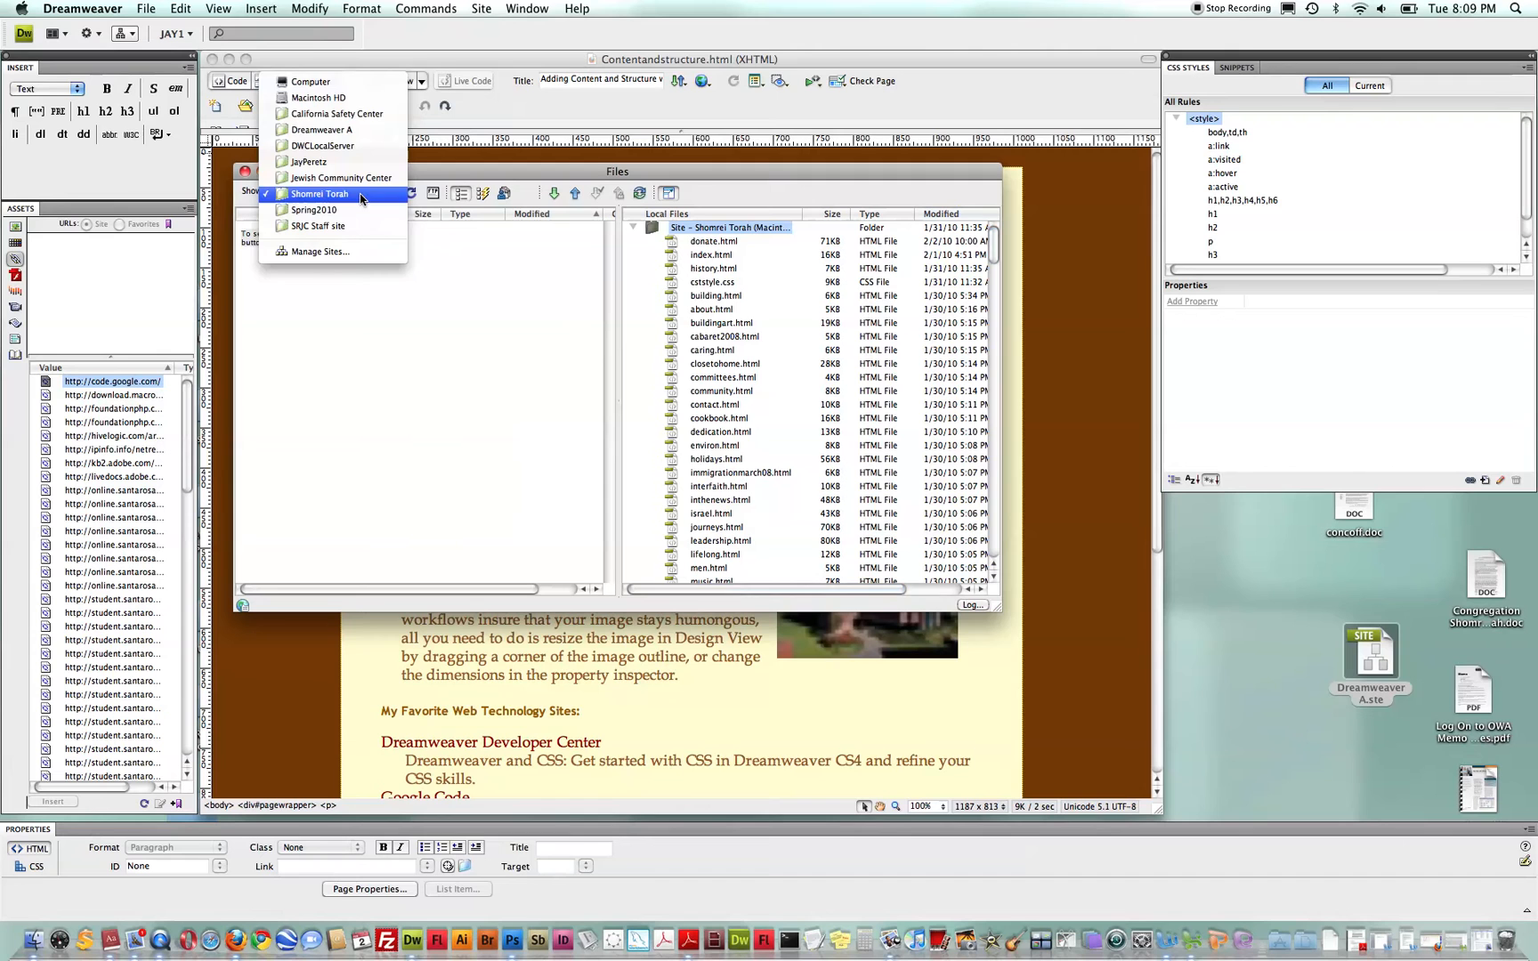
left_click(315, 210)
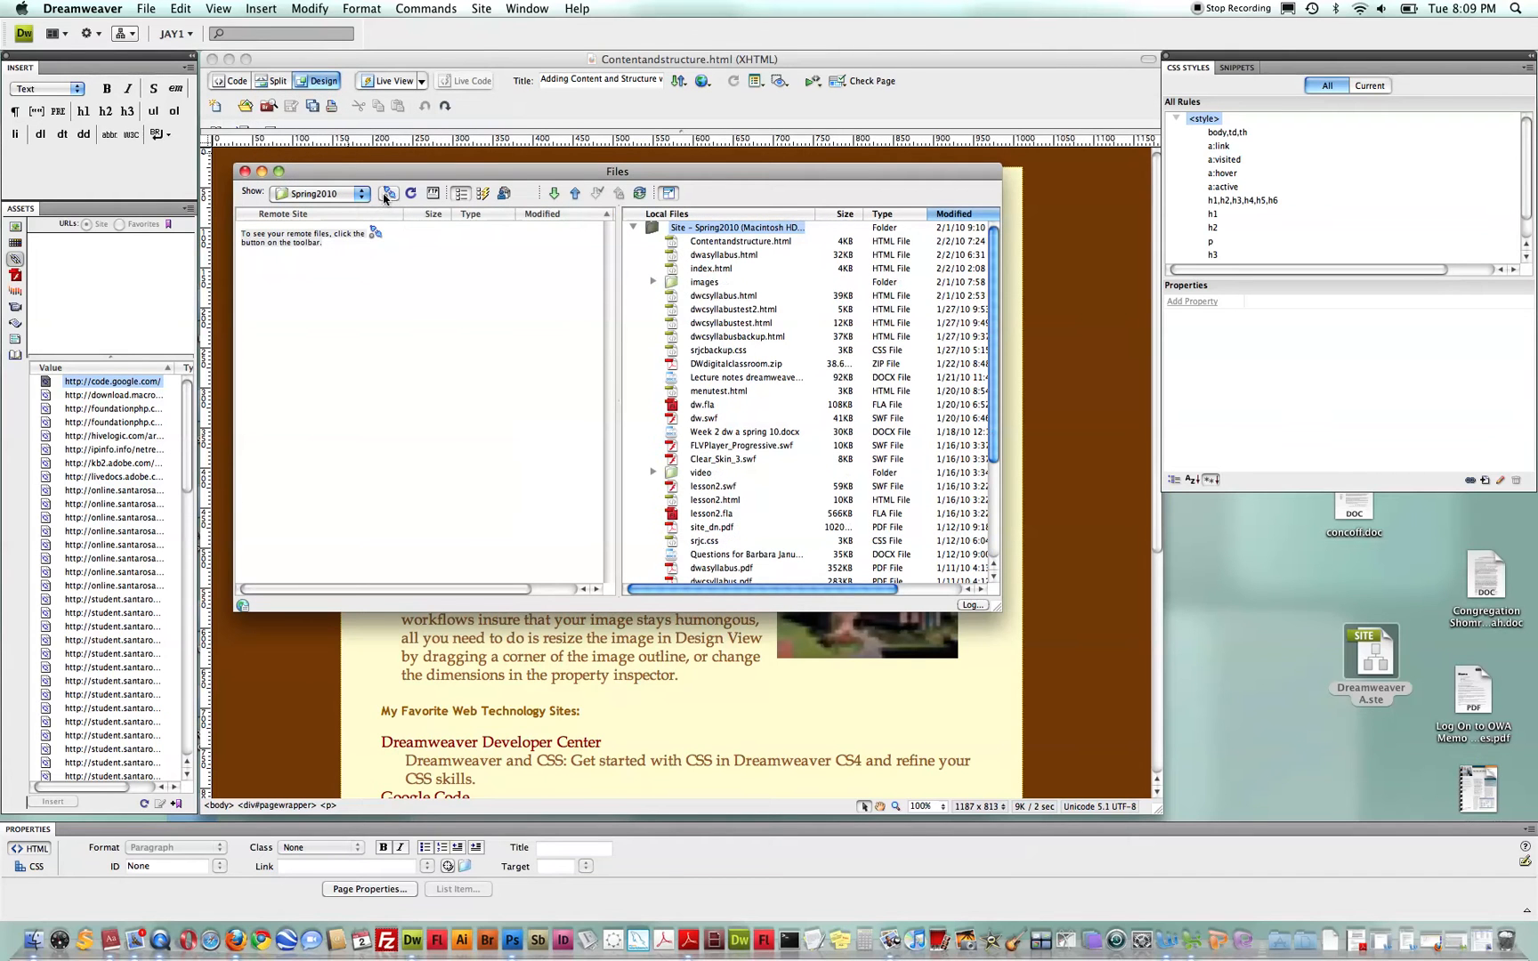
left_click(390, 192)
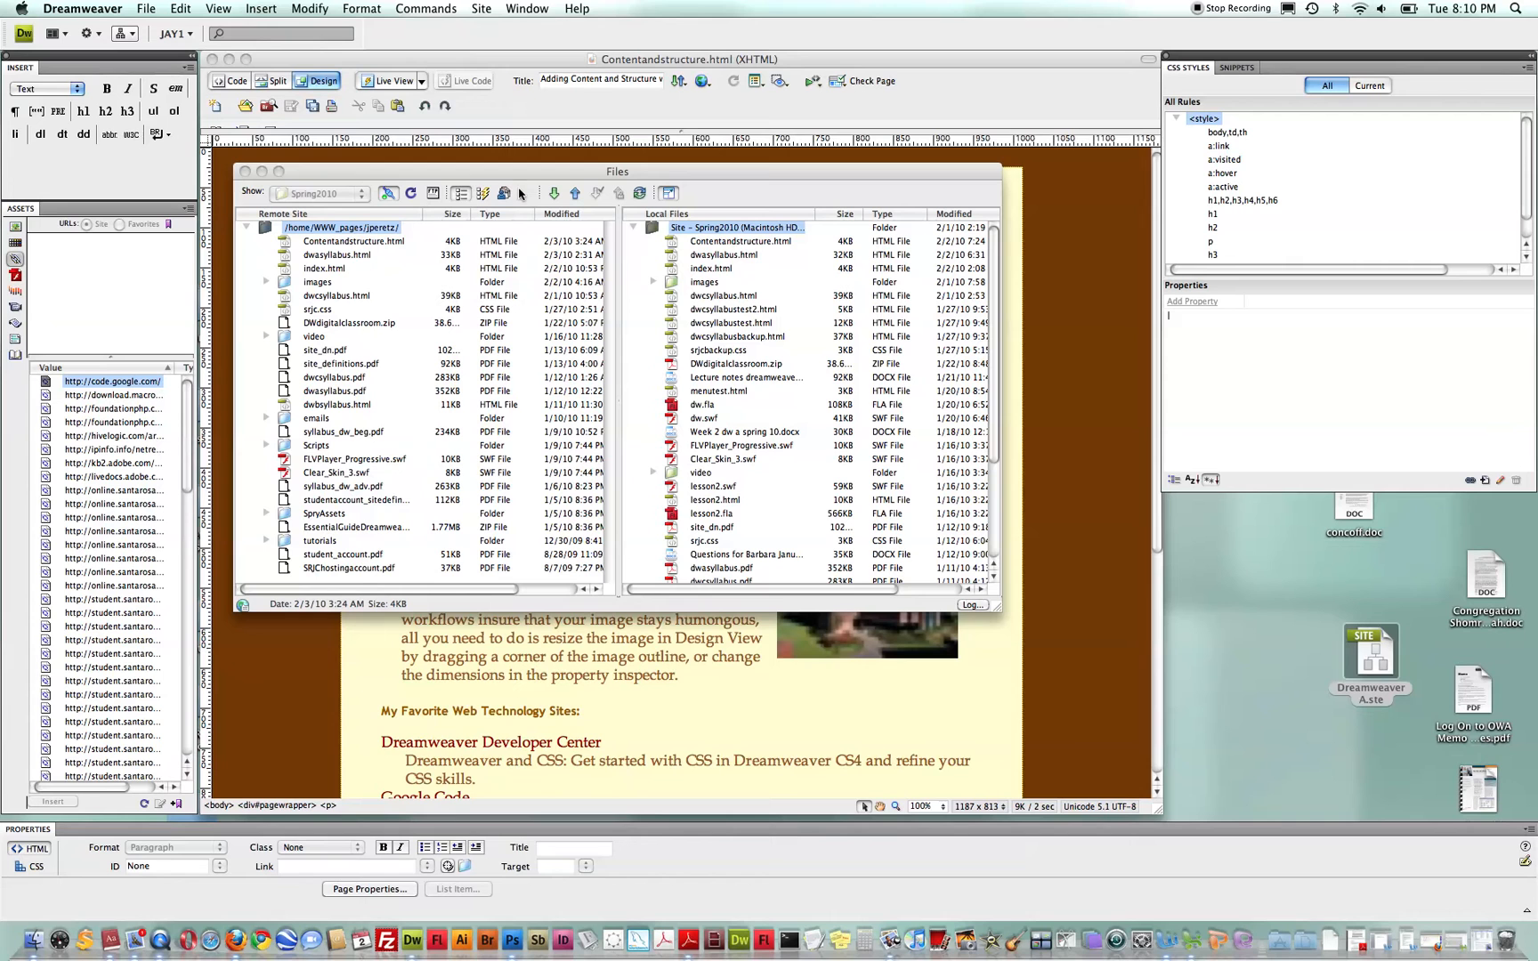
mouse_move(575, 194)
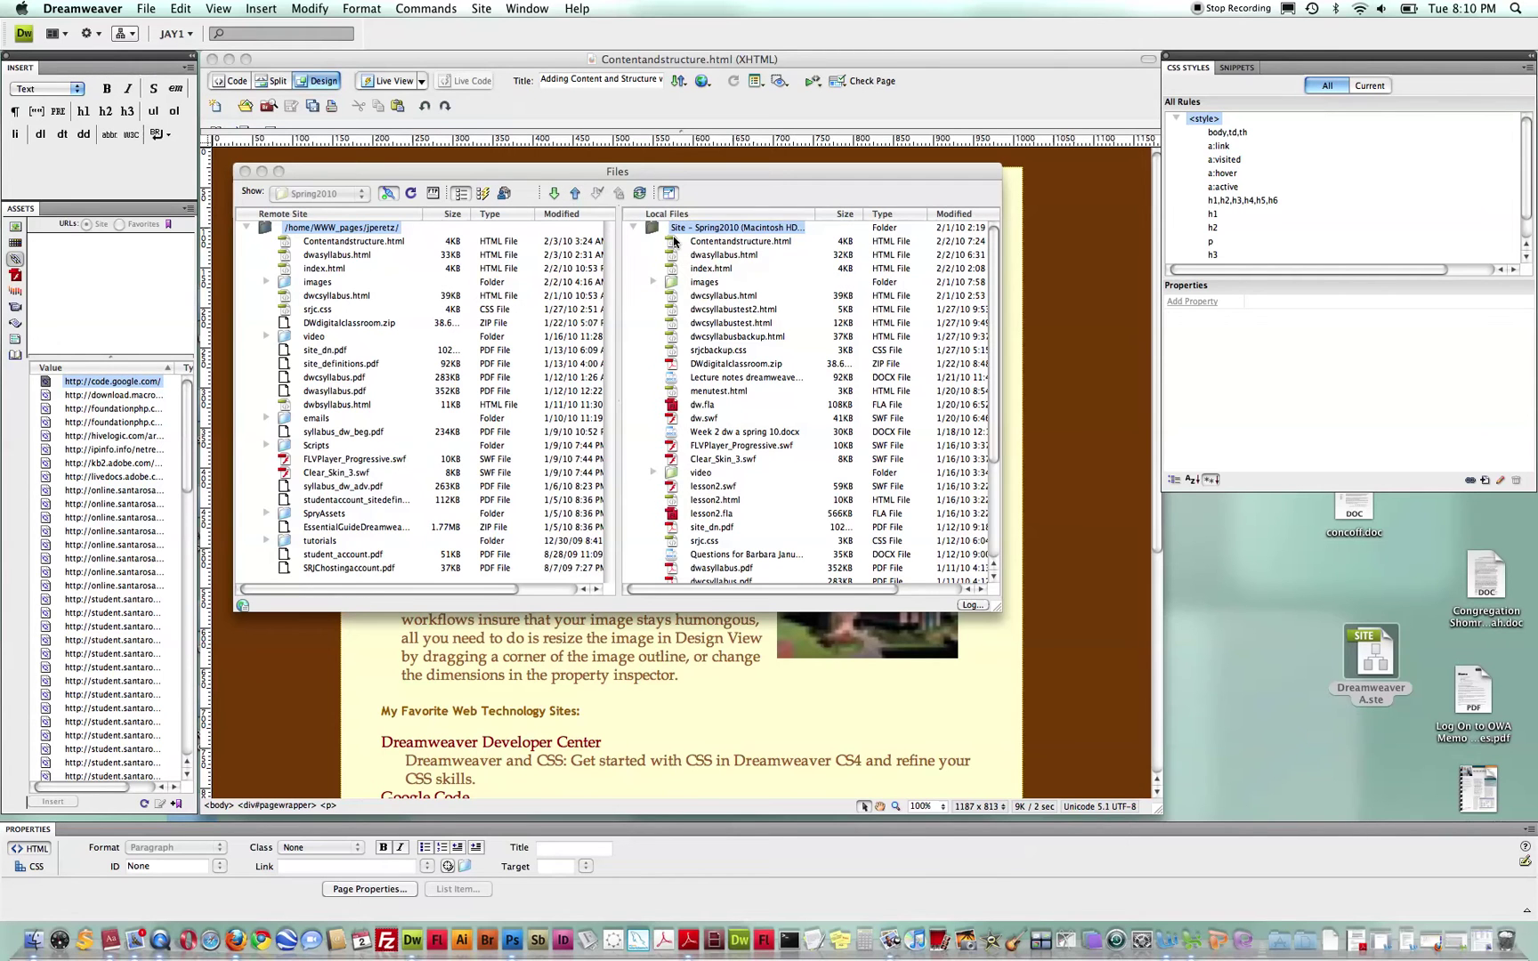
Step: Put Contentandstructure.html to the remote server and dismiss the transfer progress window
left_click(742, 242)
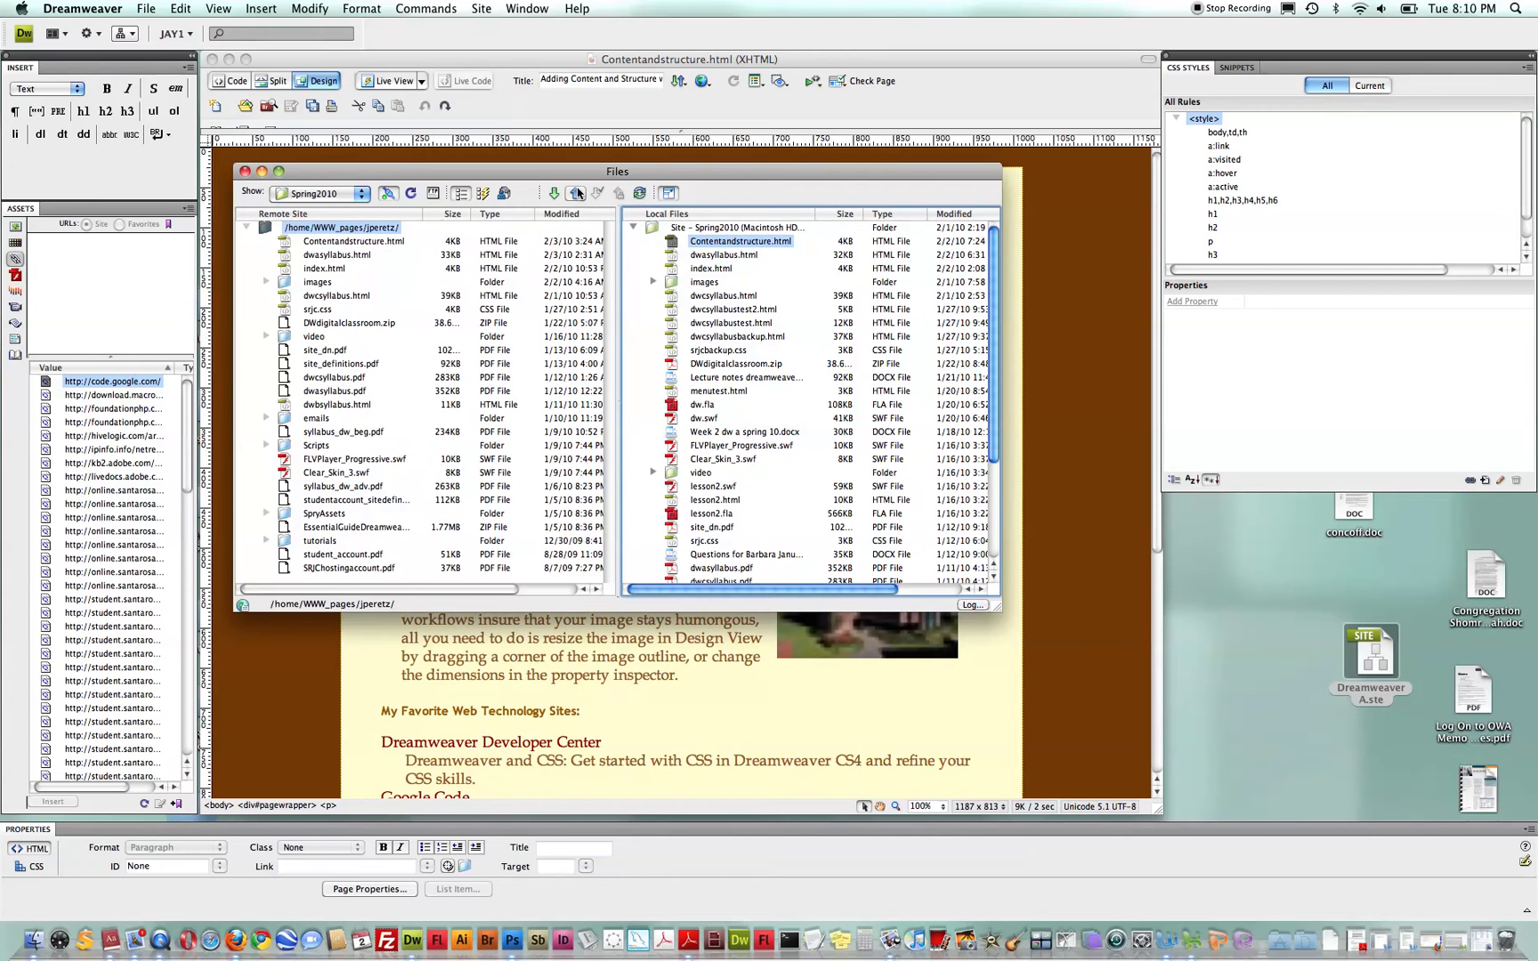
left_click(554, 193)
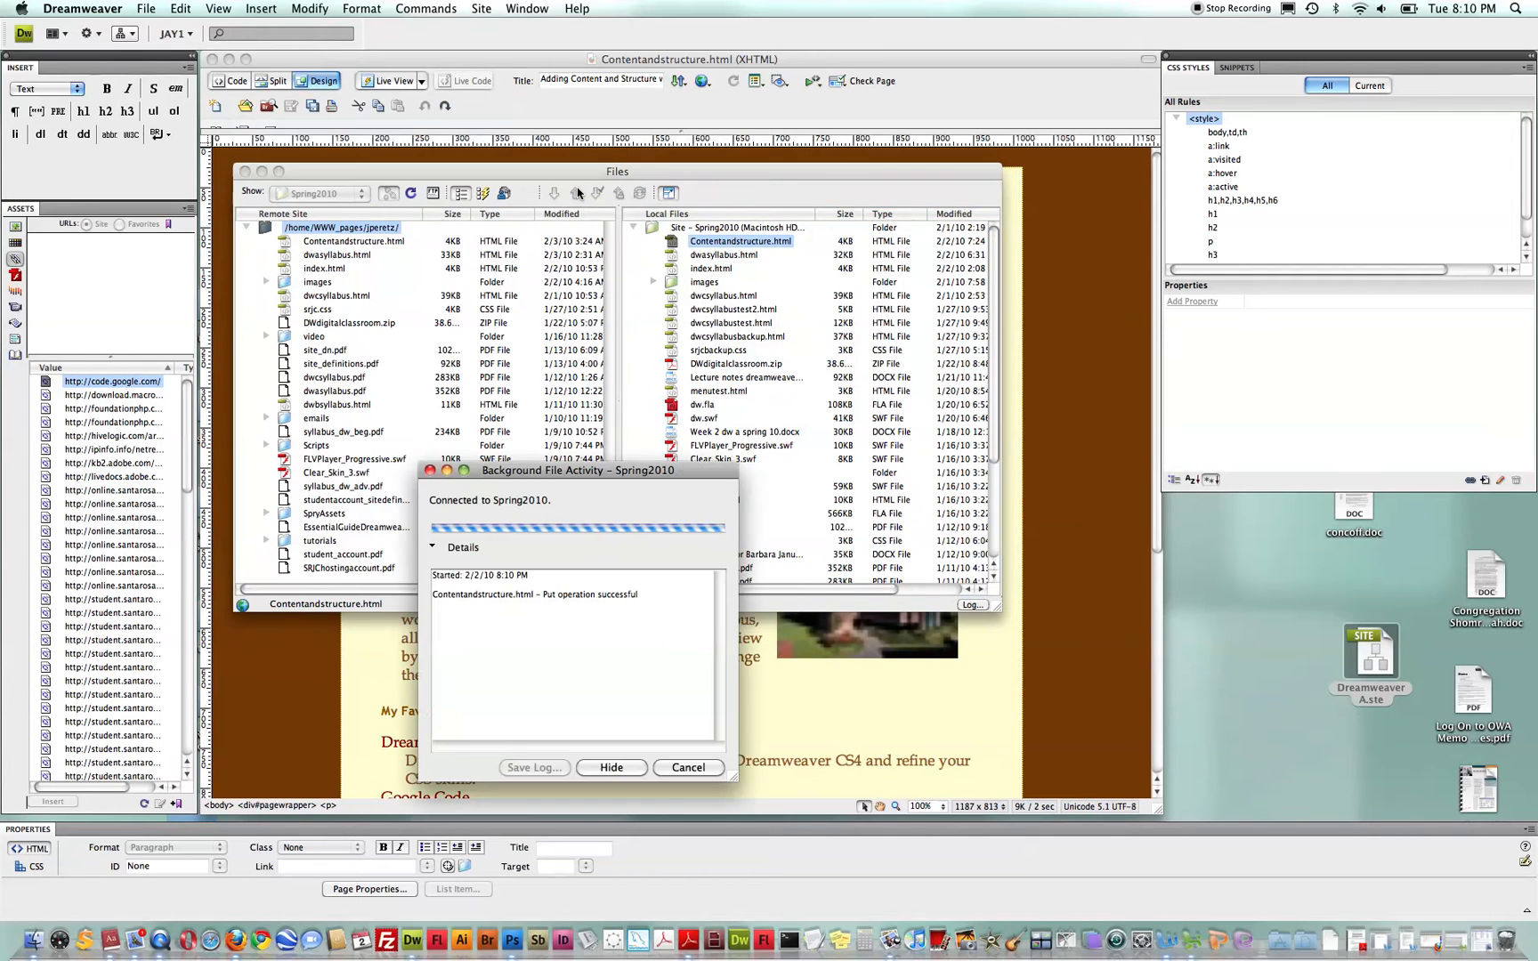
left_click(611, 767)
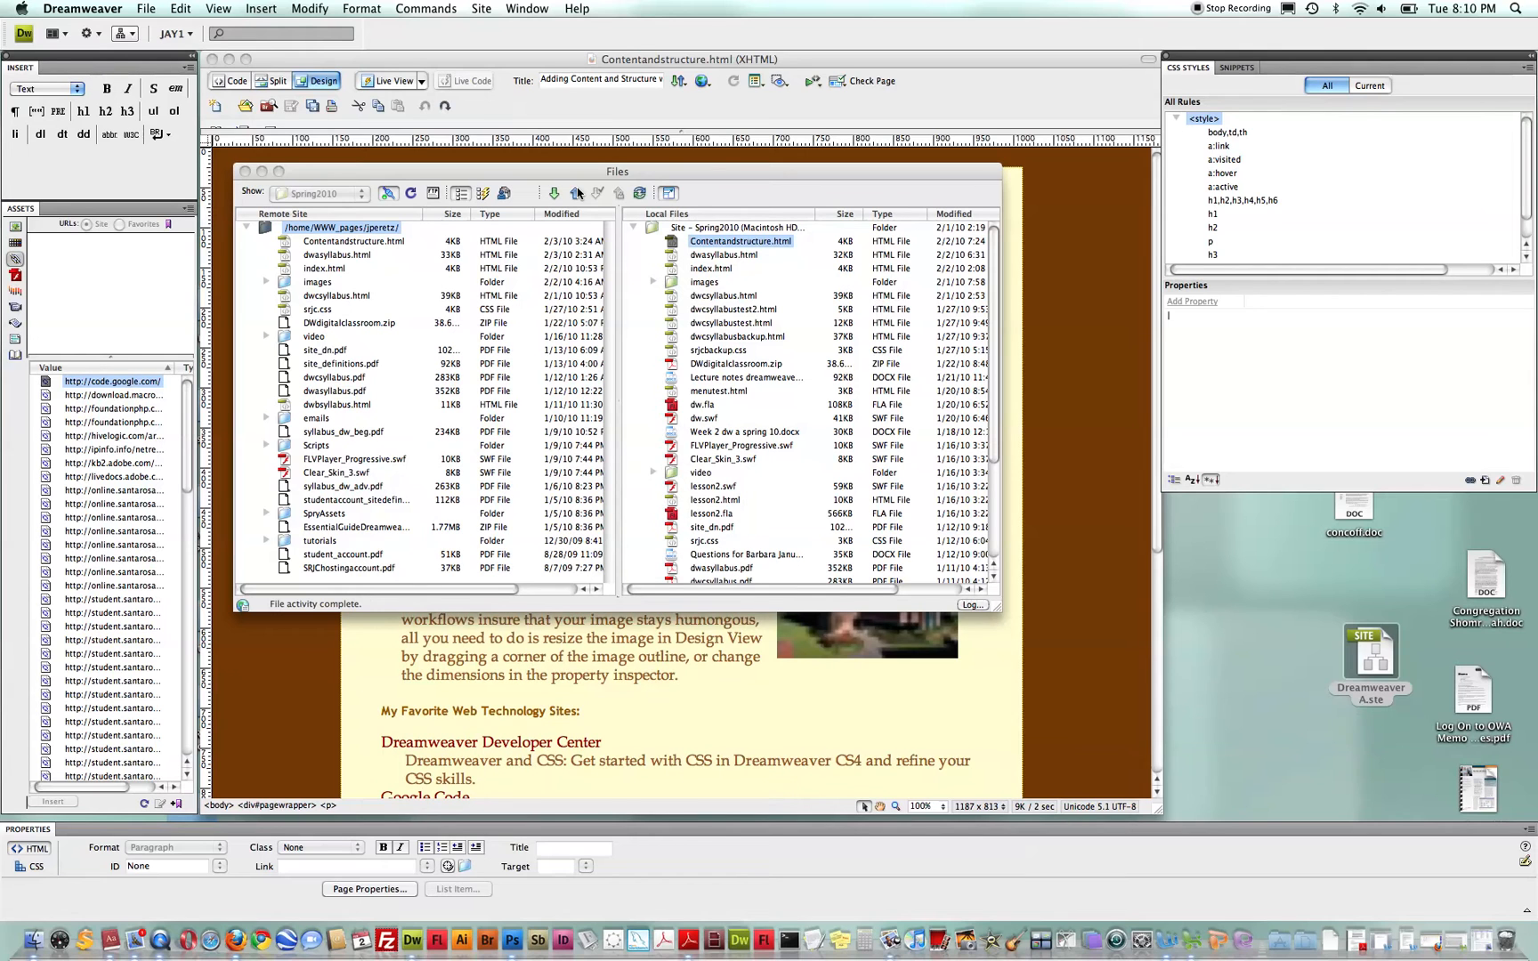
left_click(741, 242)
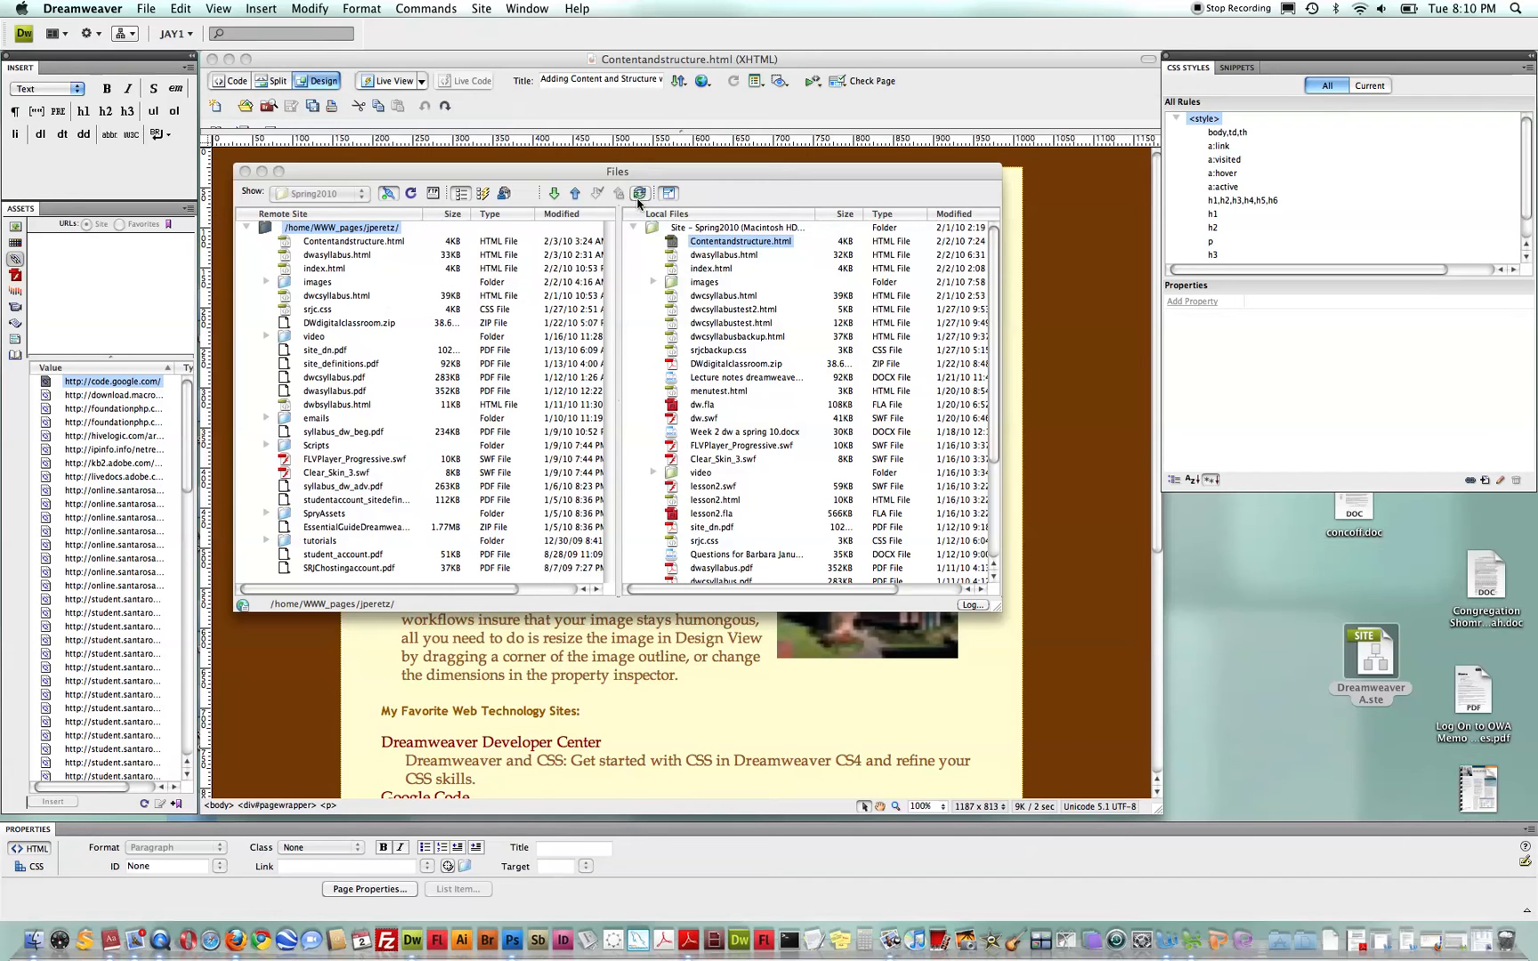
mouse_move(639, 194)
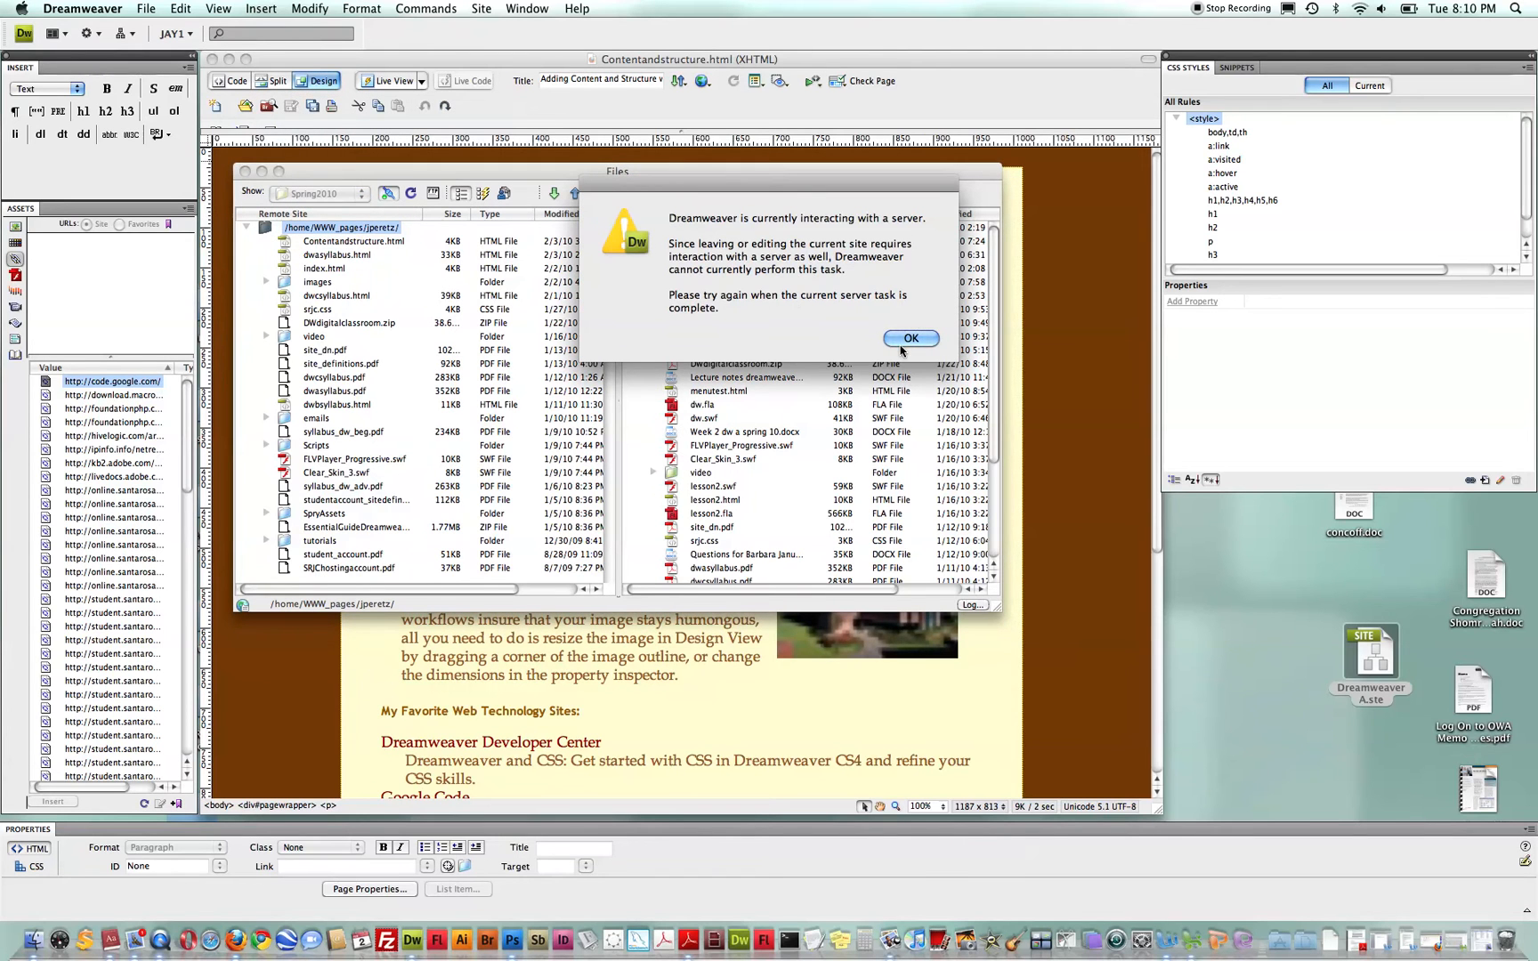
Step: Dismiss the server-busy warning, review Spring2010's Remote Info FTP settings, and close the definition
left_click(909, 339)
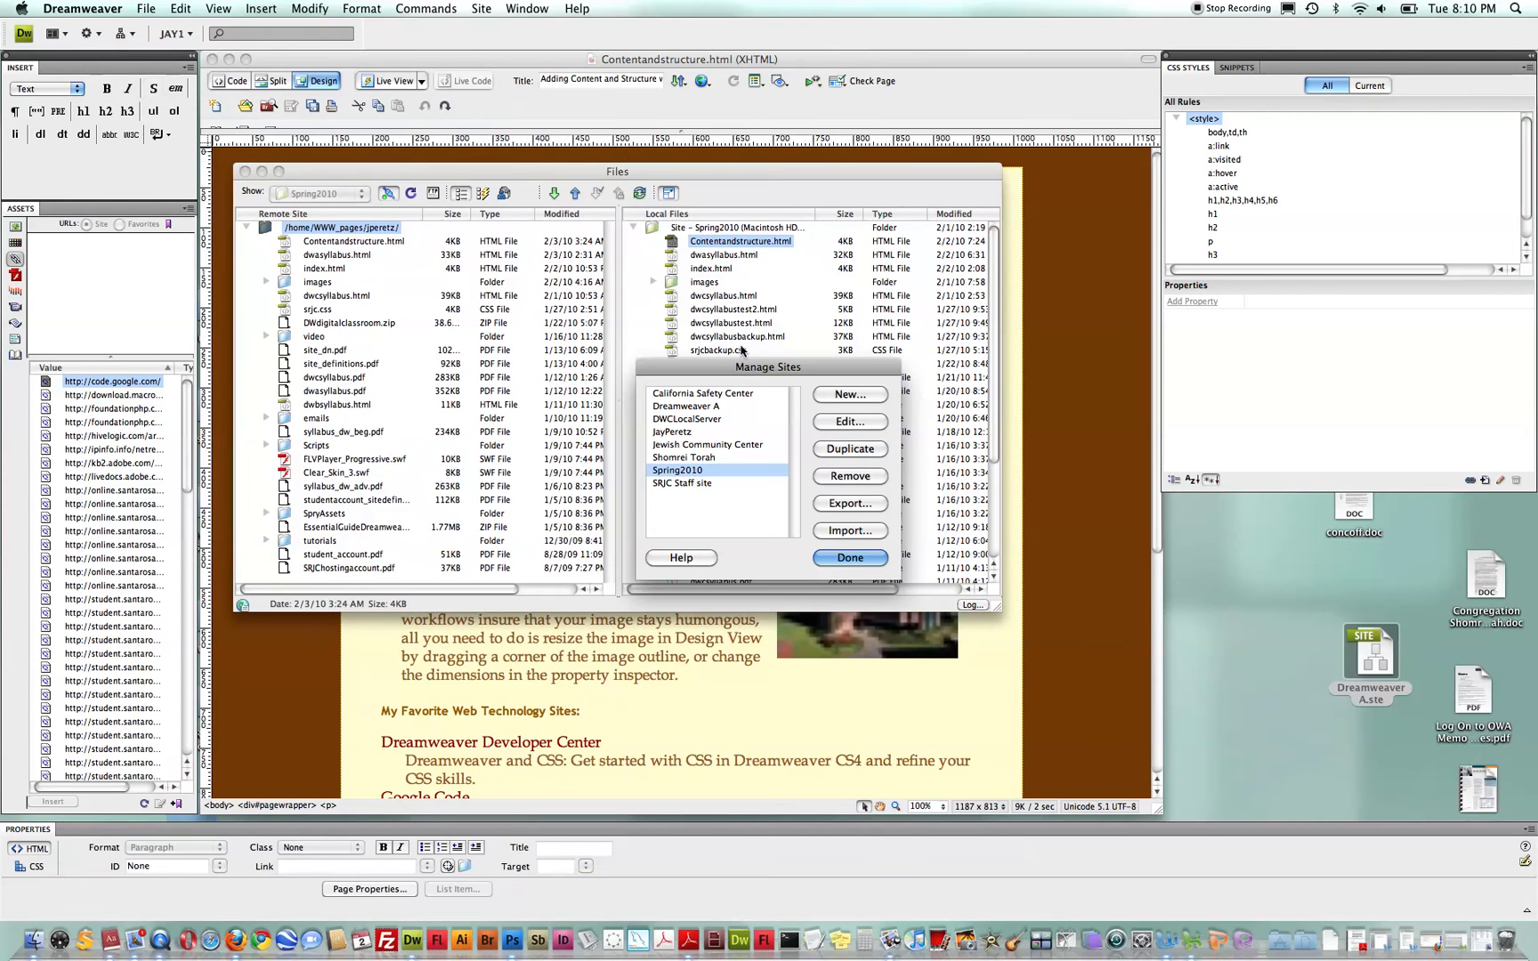
left_click(849, 420)
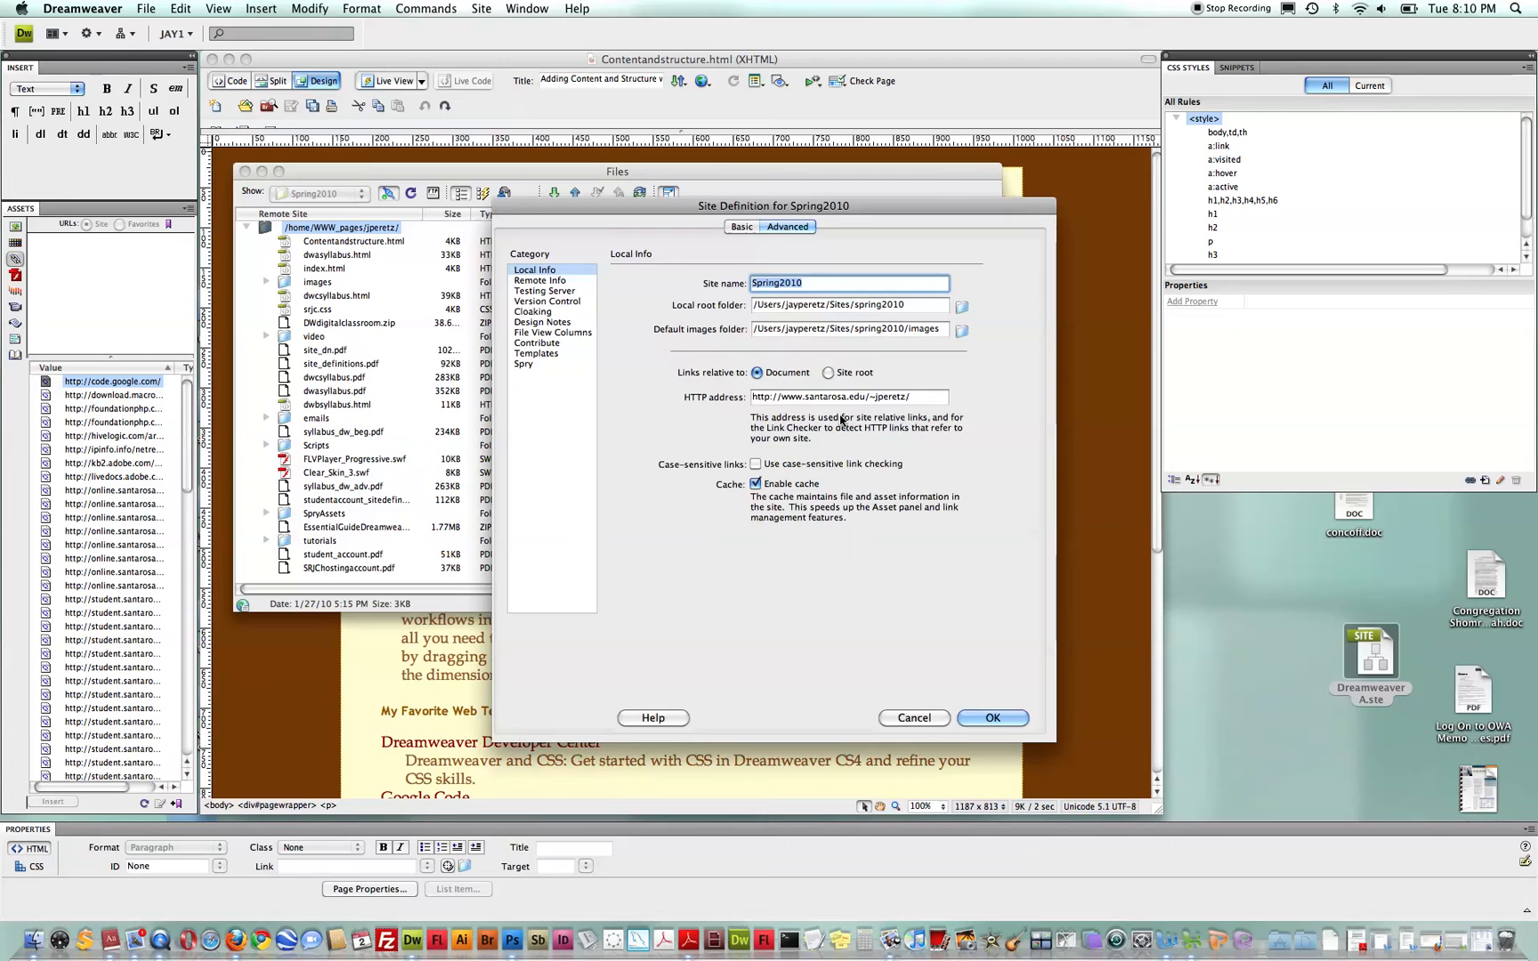
left_click(541, 279)
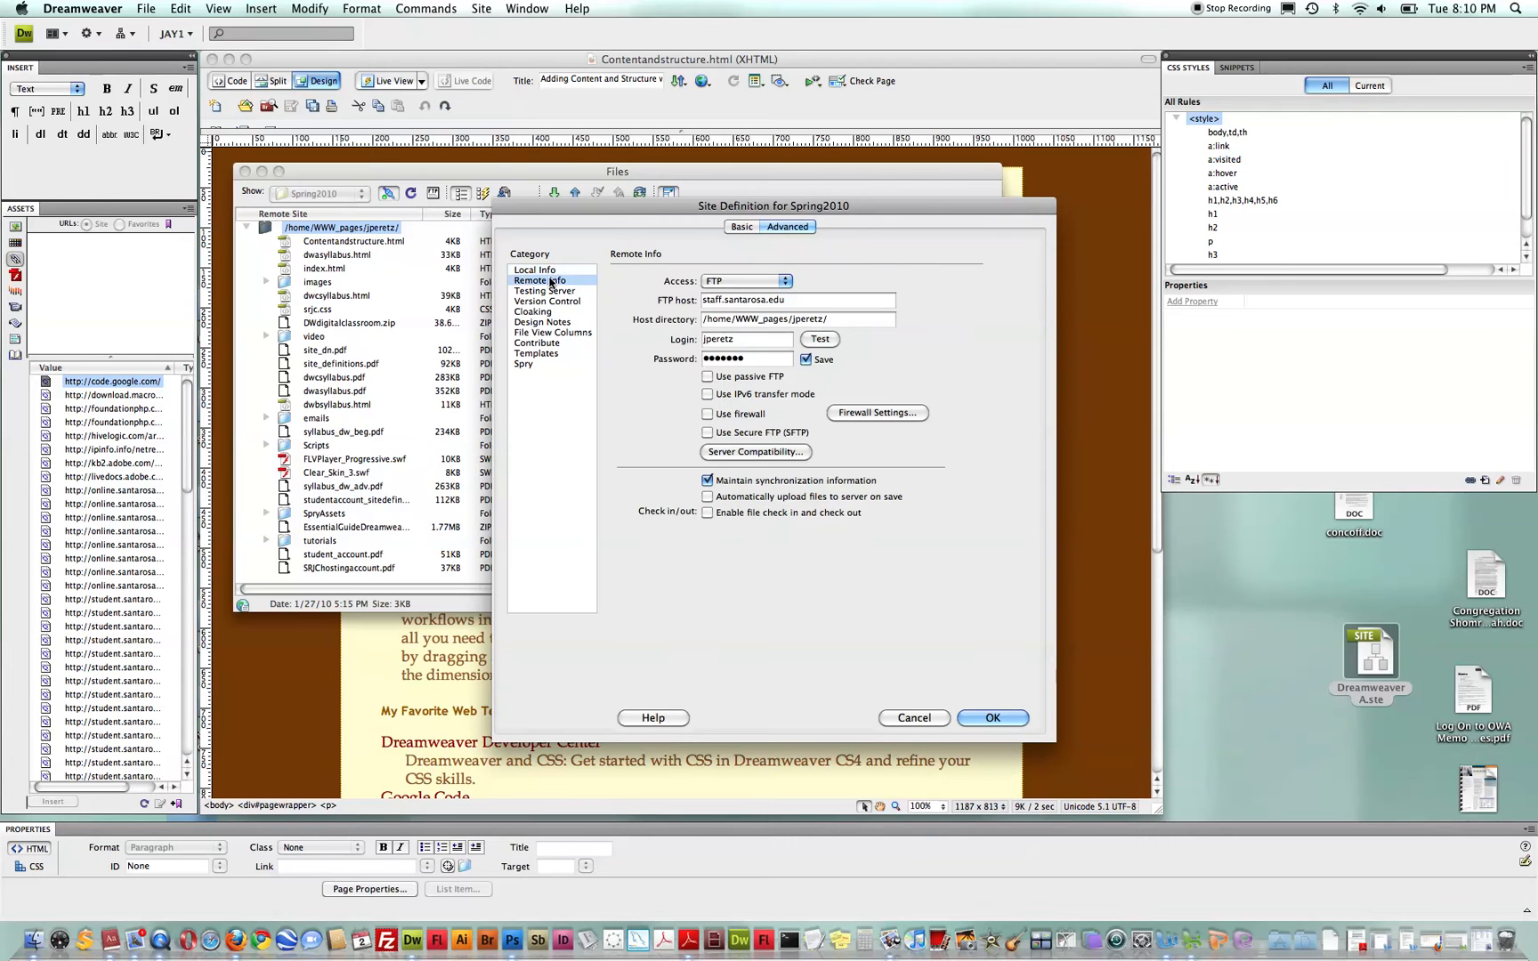
mouse_move(965, 661)
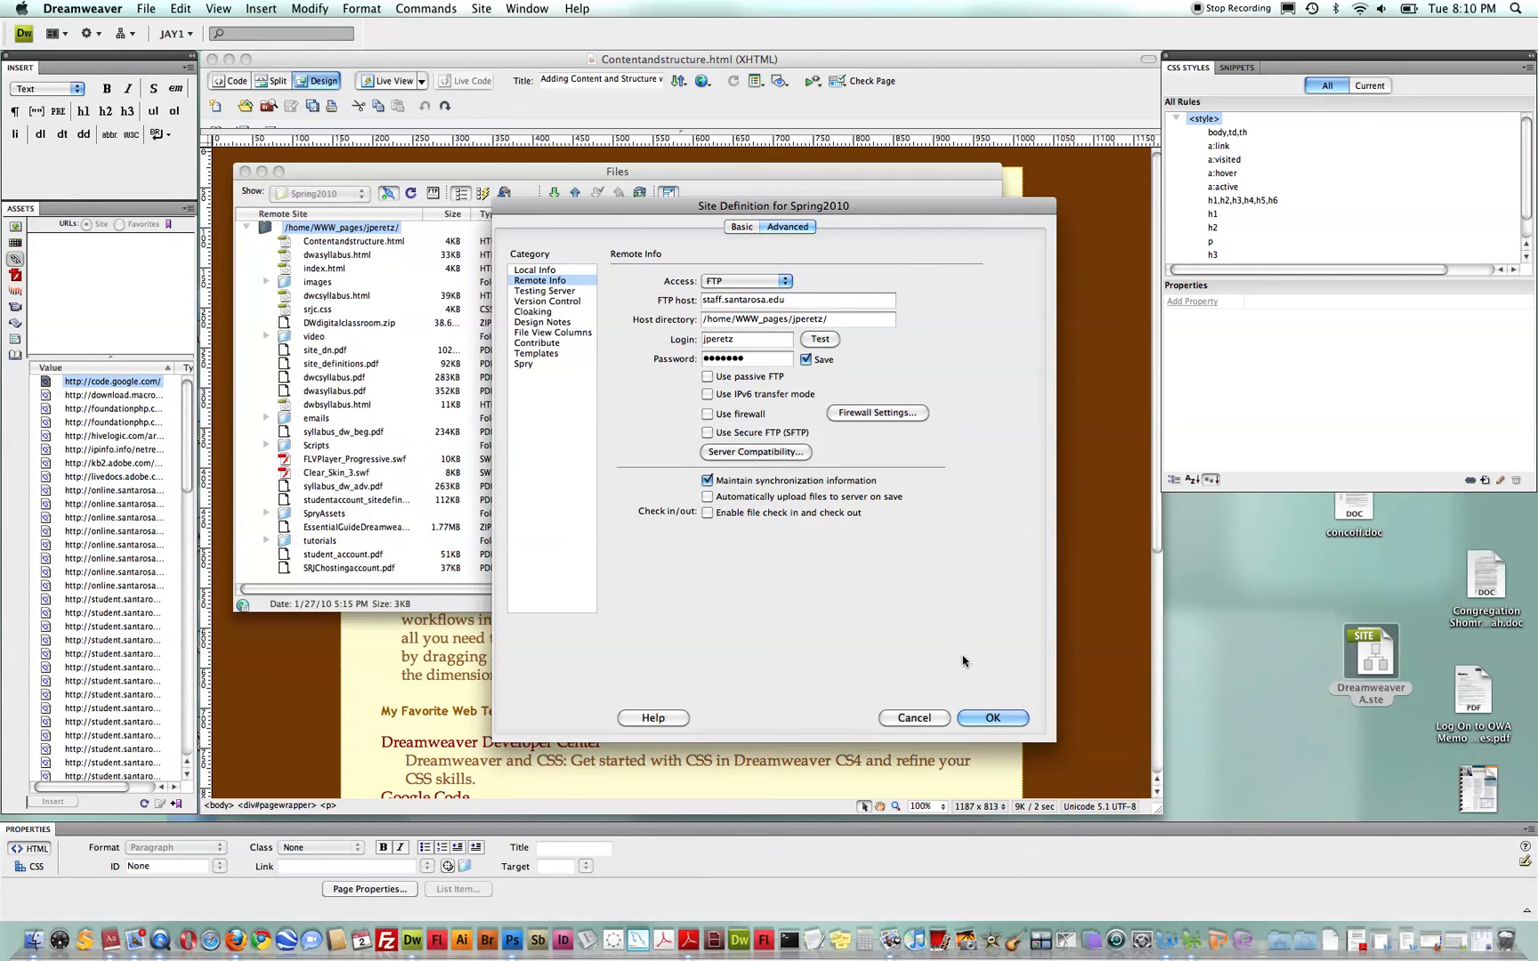
left_click(991, 717)
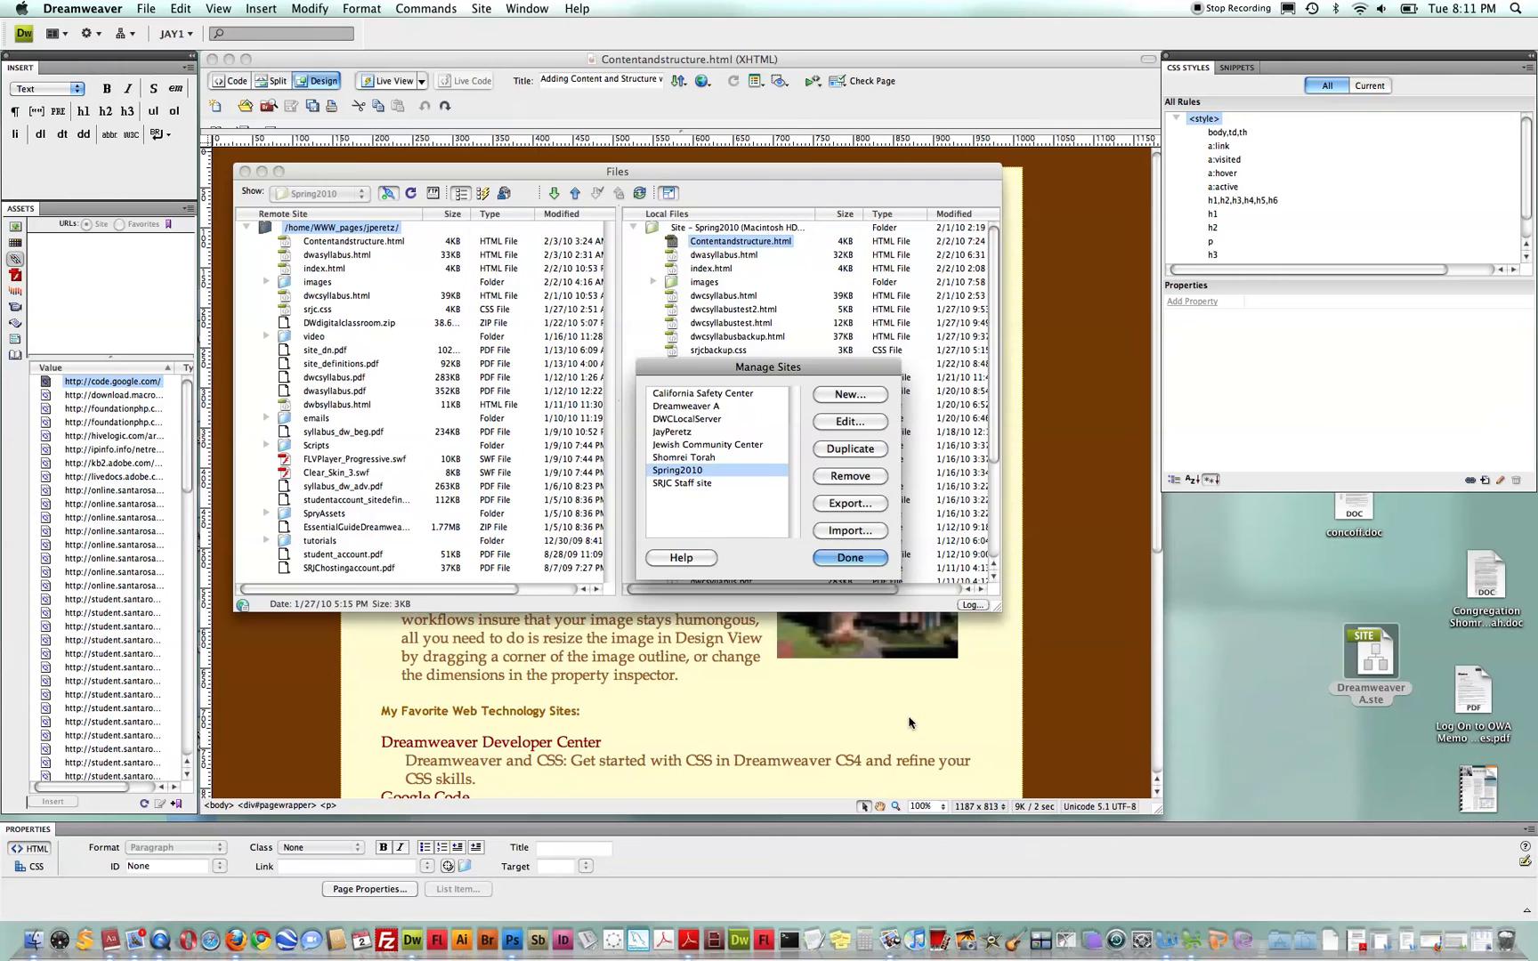
Step: Close Manage Sites and collapse the Files panel back to Spring2010's Local view
left_click(849, 557)
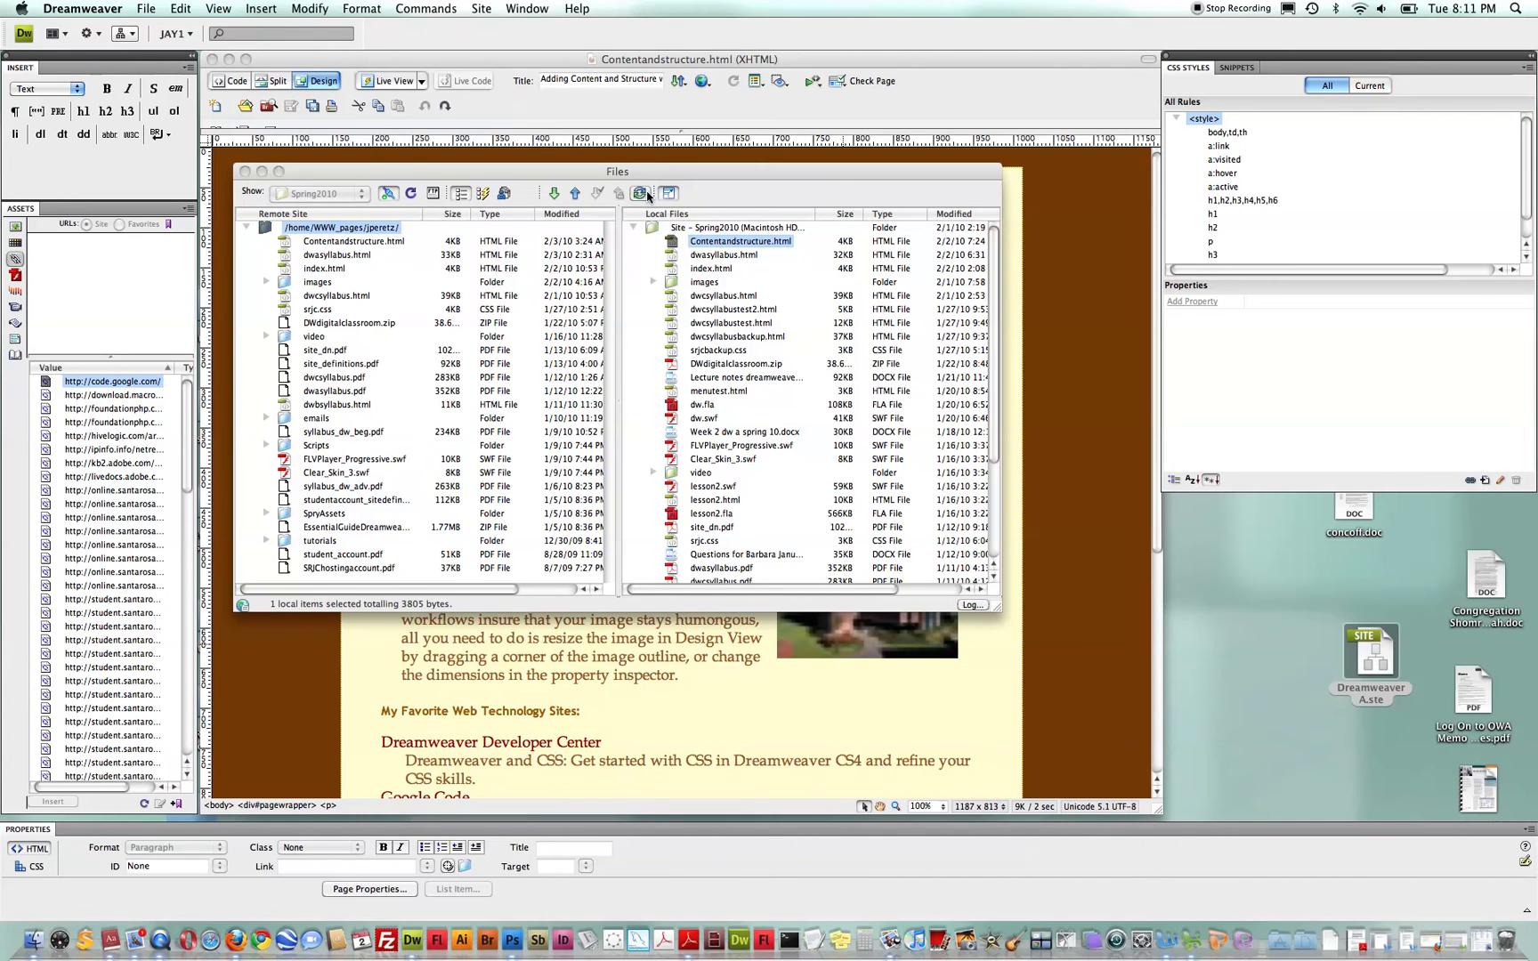
mouse_move(641, 192)
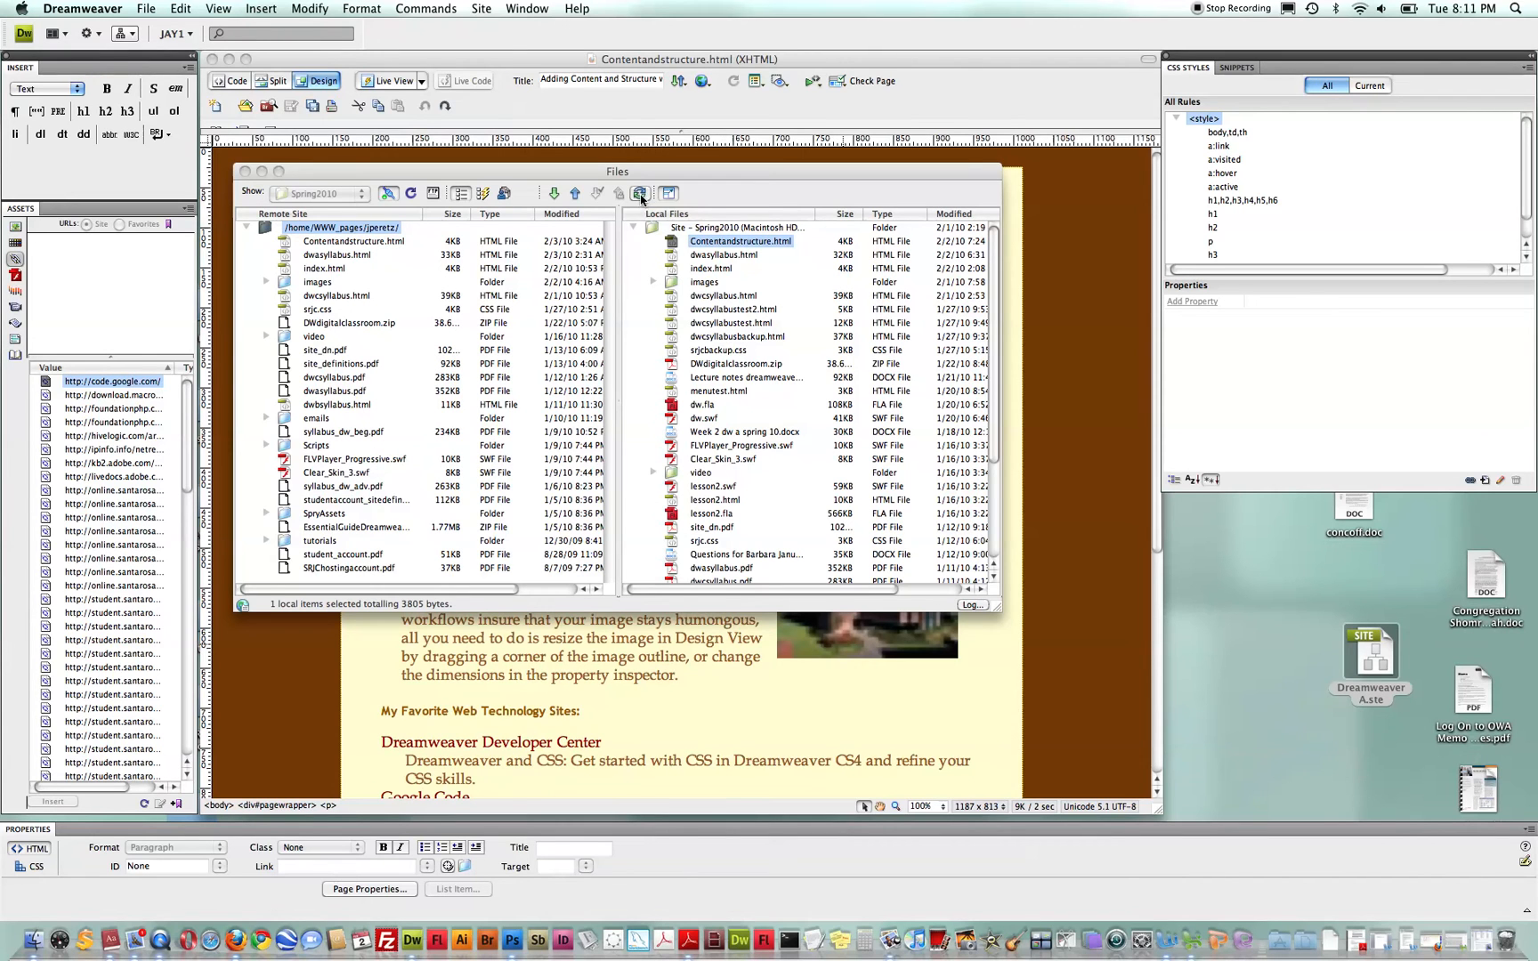
mouse_move(641, 192)
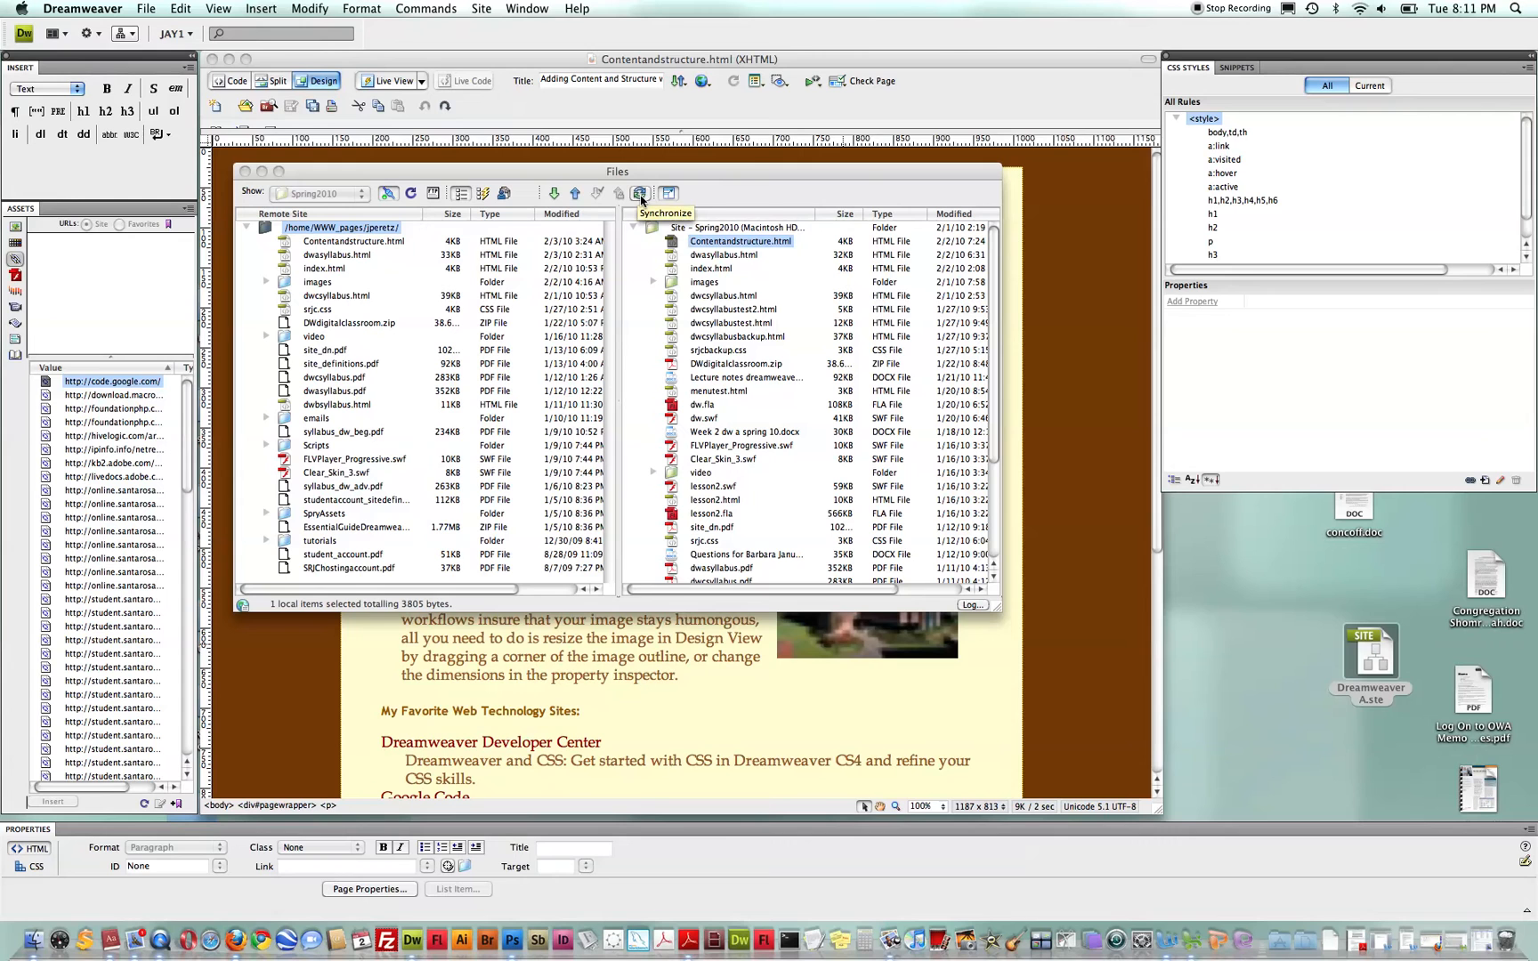
mouse_move(411, 194)
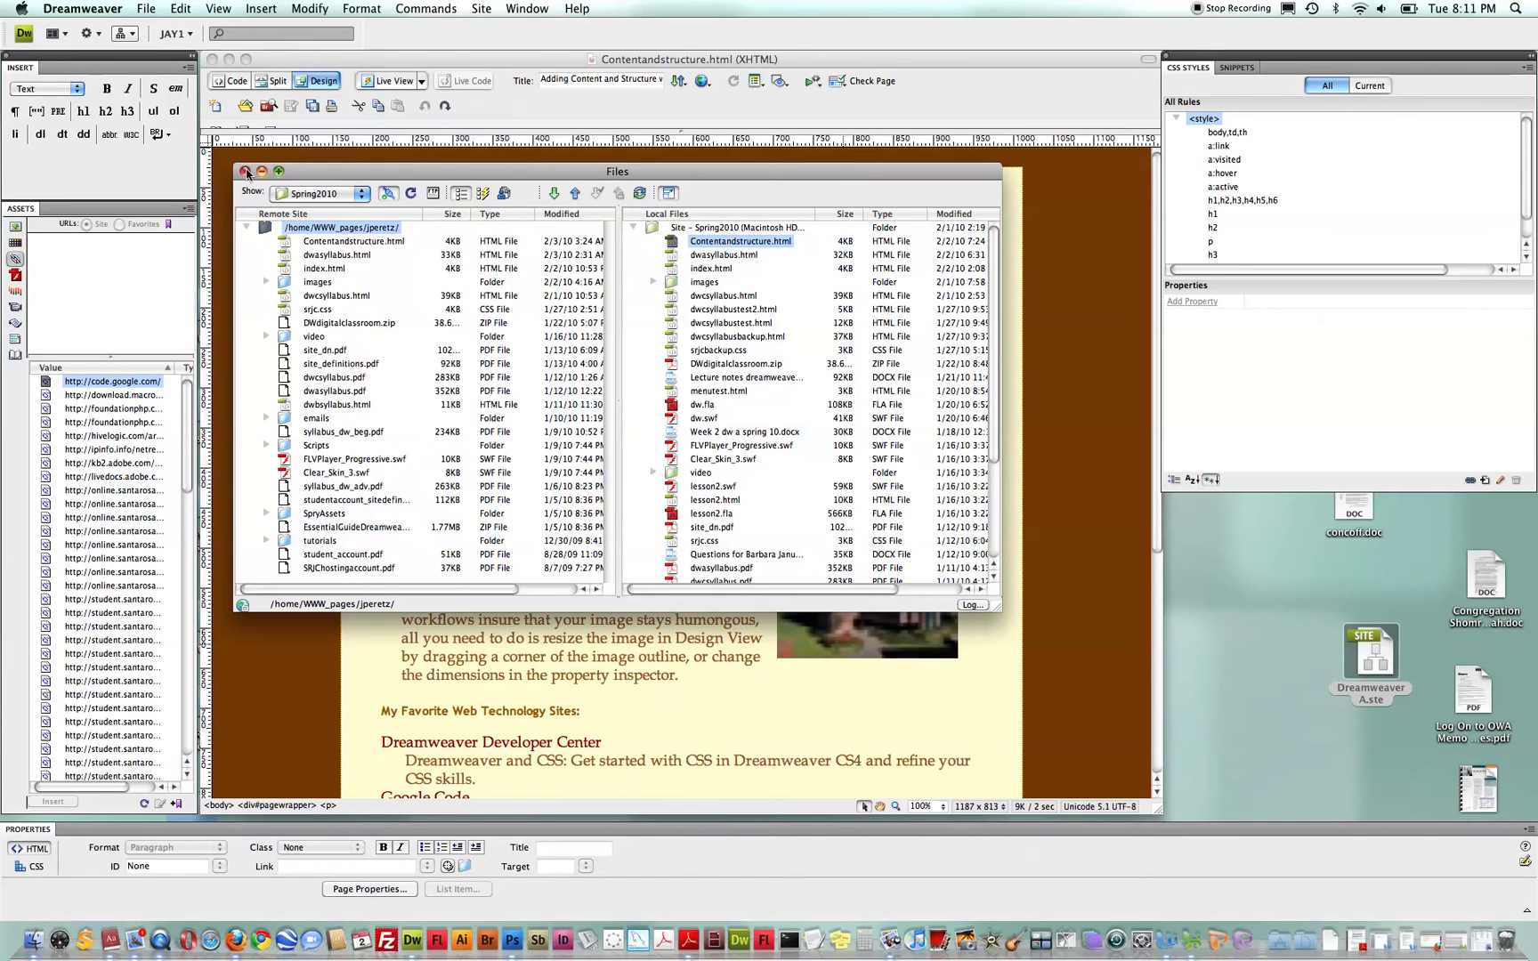
left_click(261, 171)
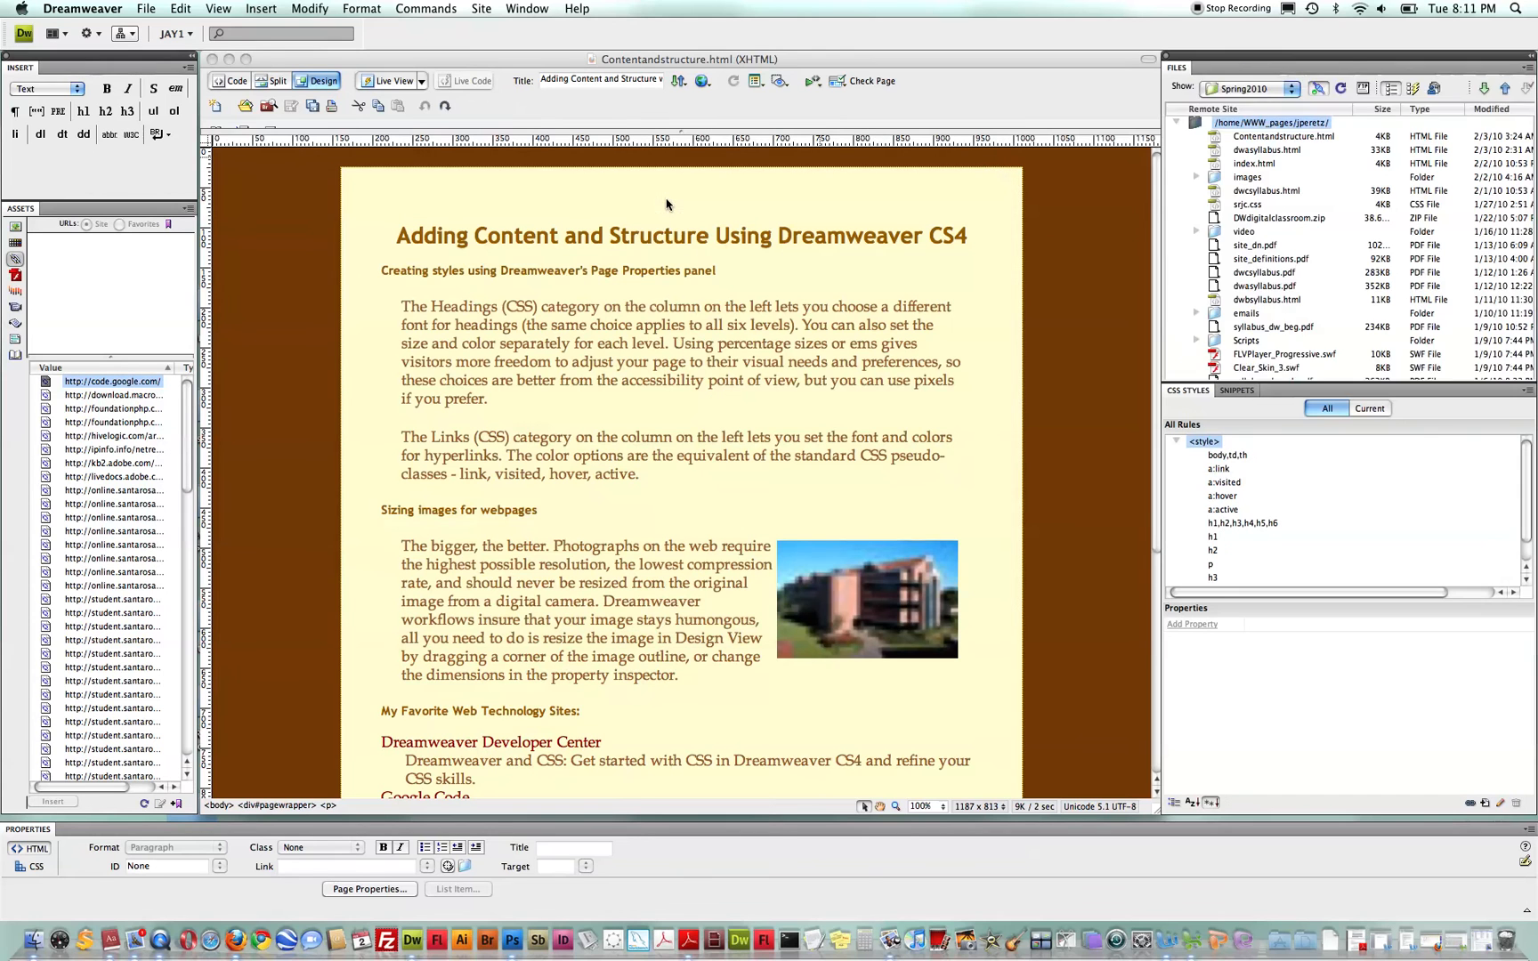
left_click(1303, 87)
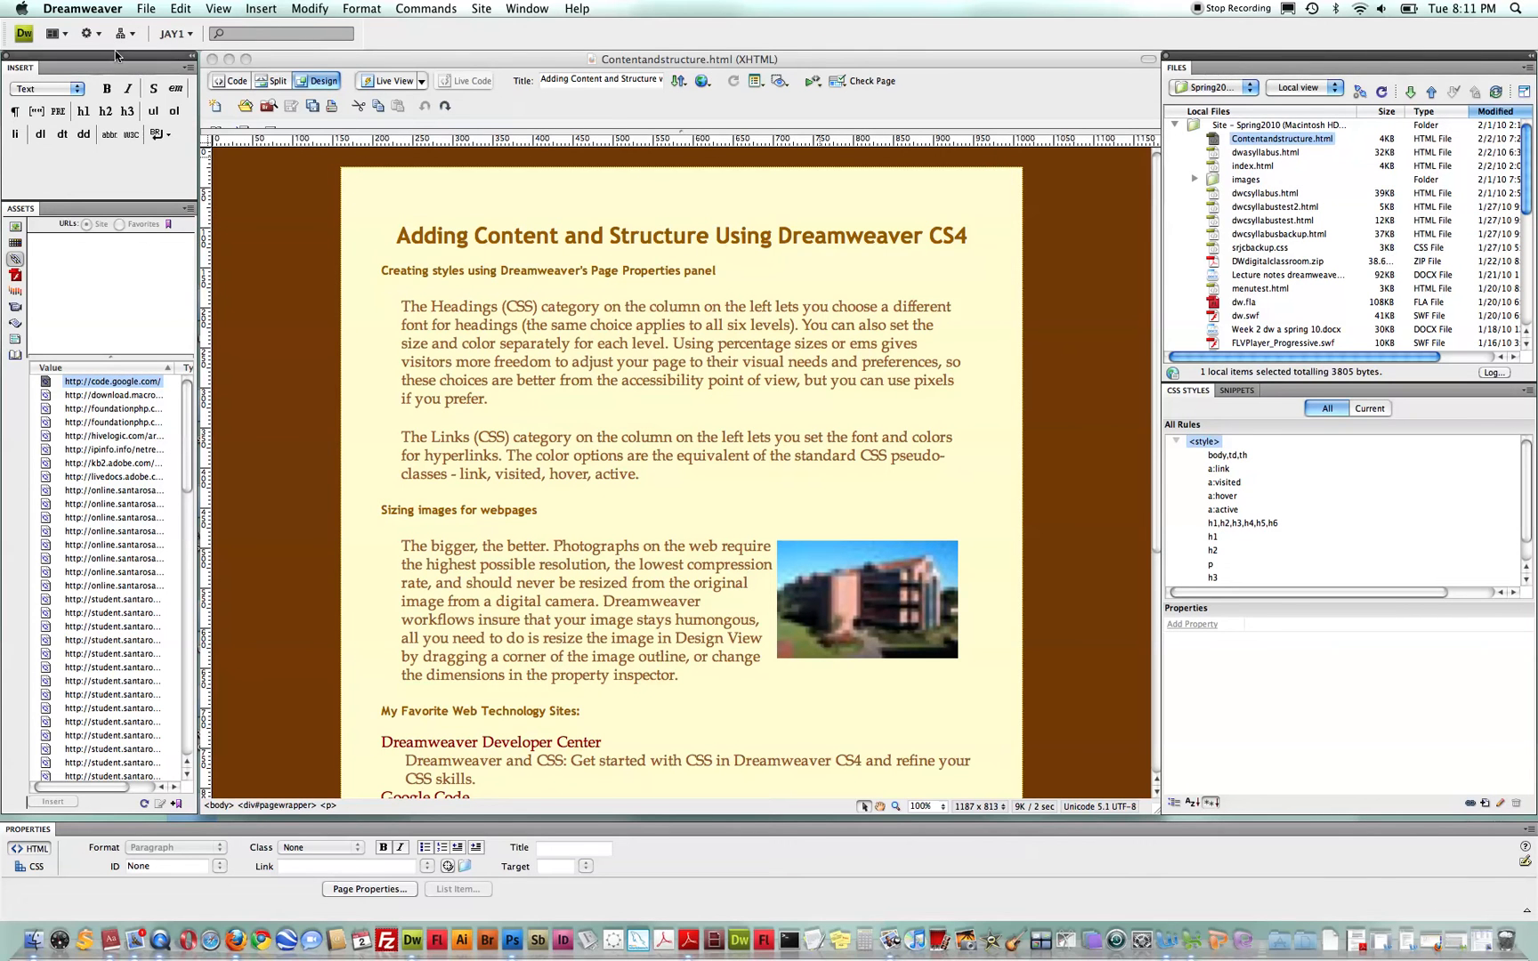
left_click(82, 7)
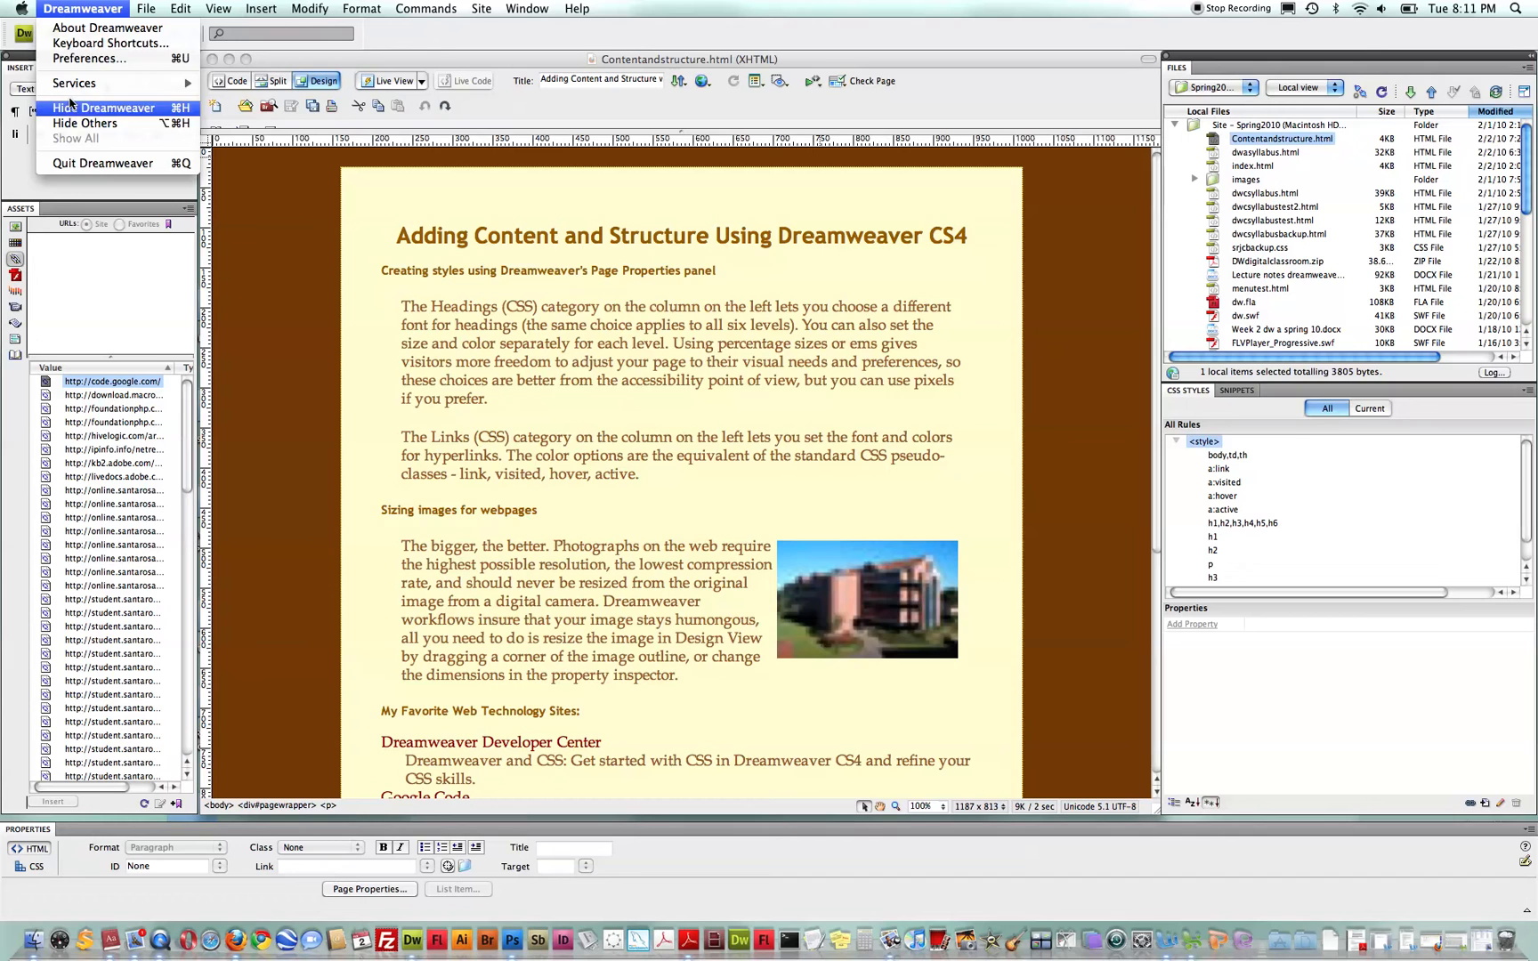
Step: Review the Site preferences, including which side local files appear on, and cancel without changes
left_click(89, 59)
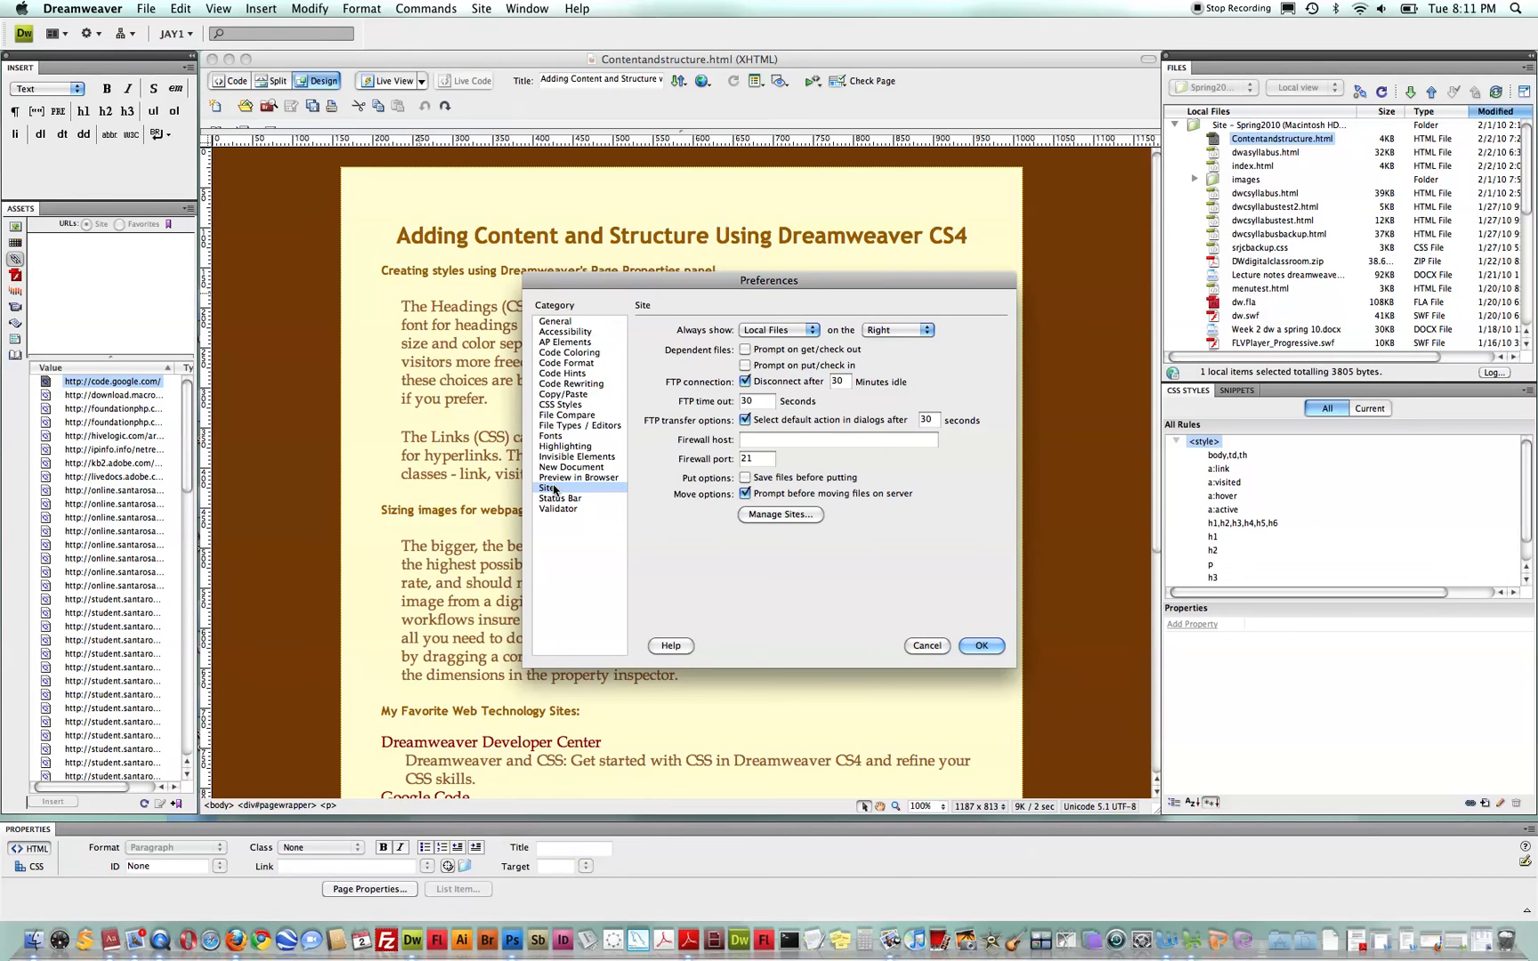
mouse_move(928, 353)
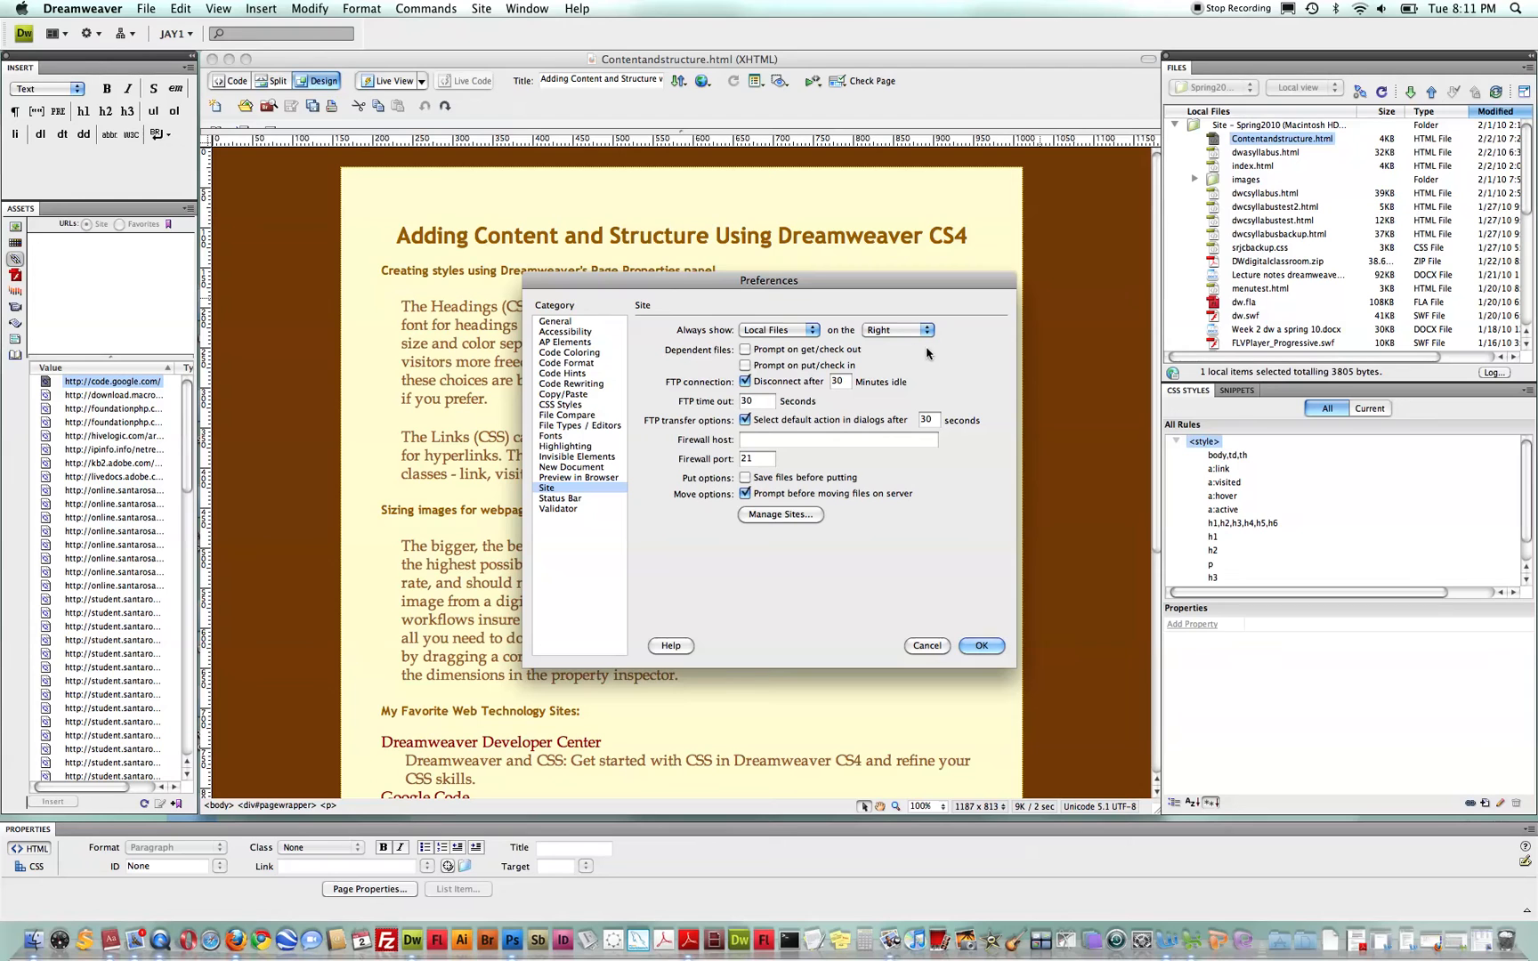
mouse_move(930, 355)
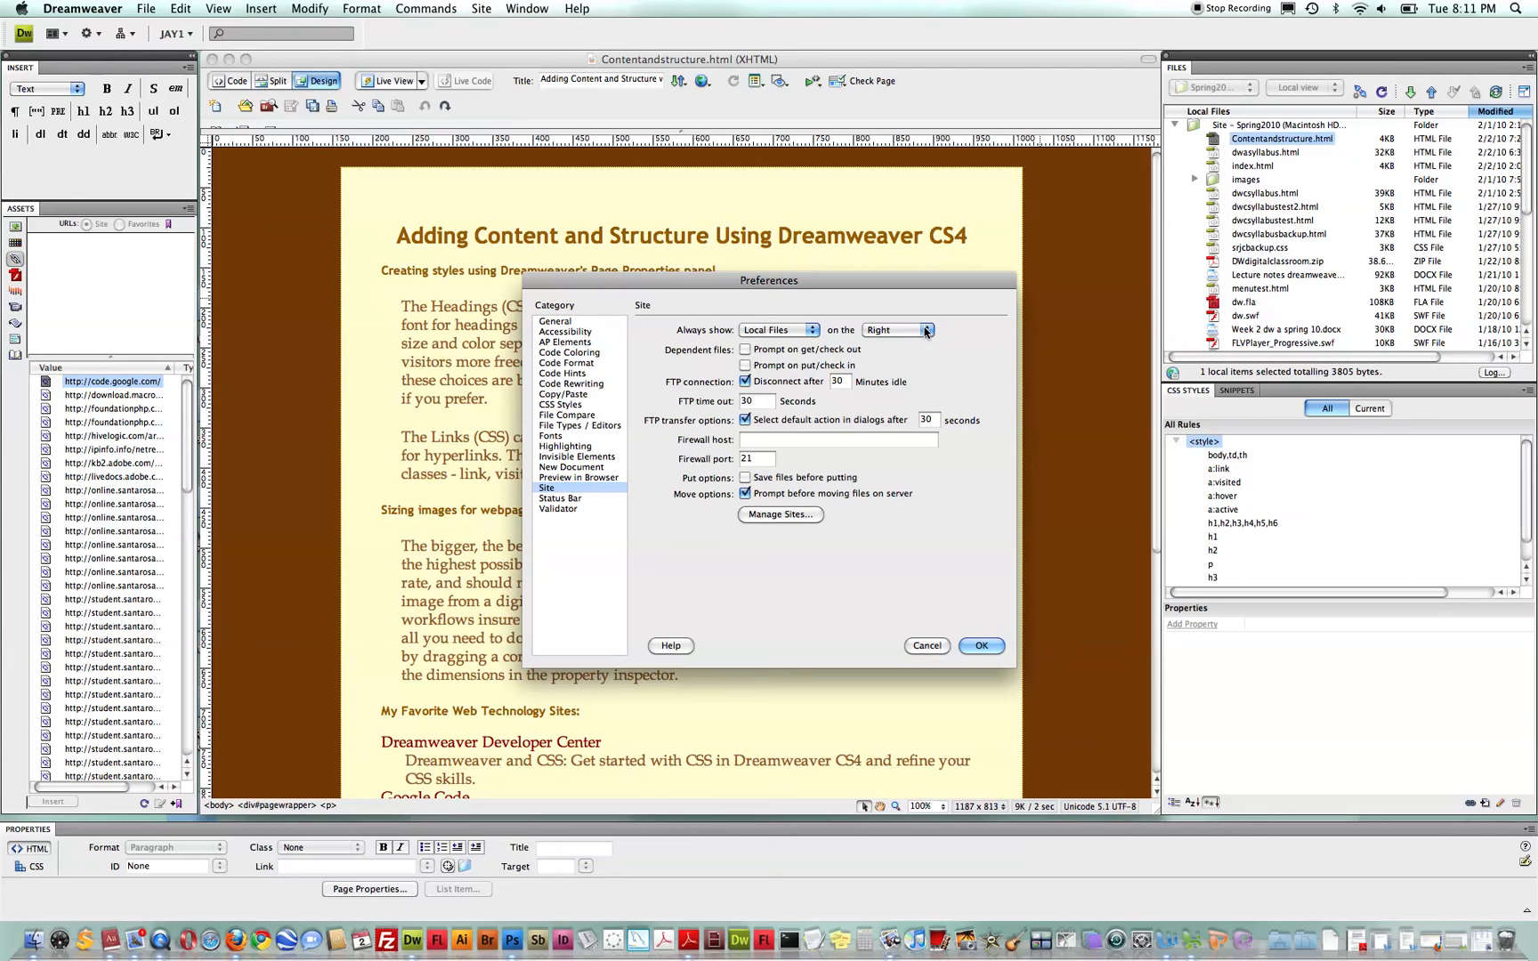
left_click(895, 330)
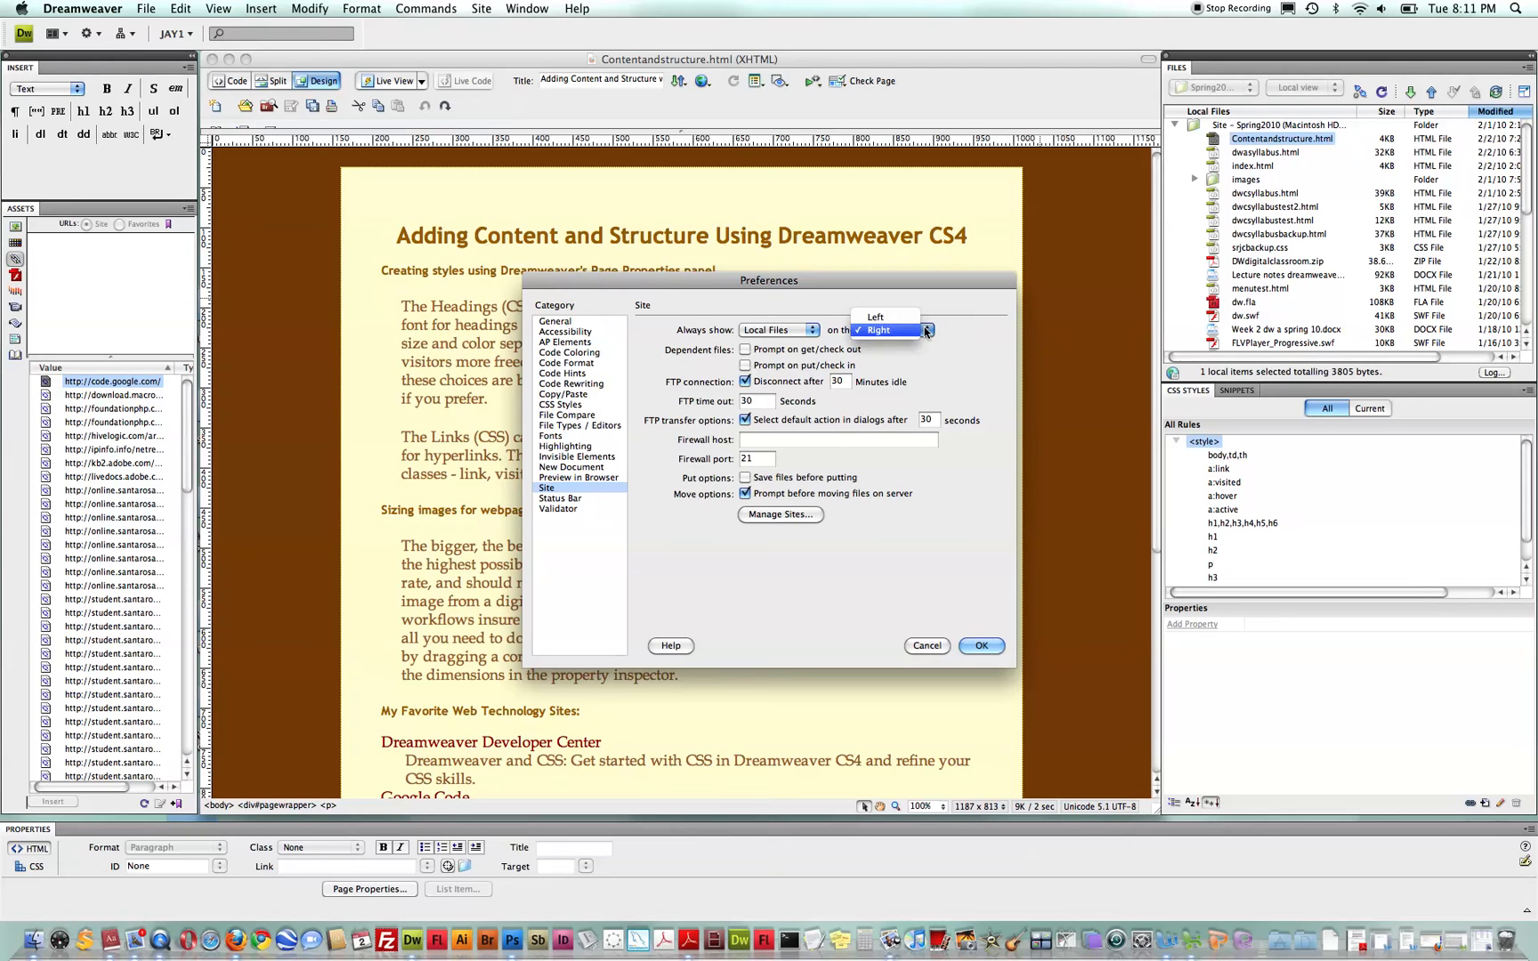
left_click(877, 330)
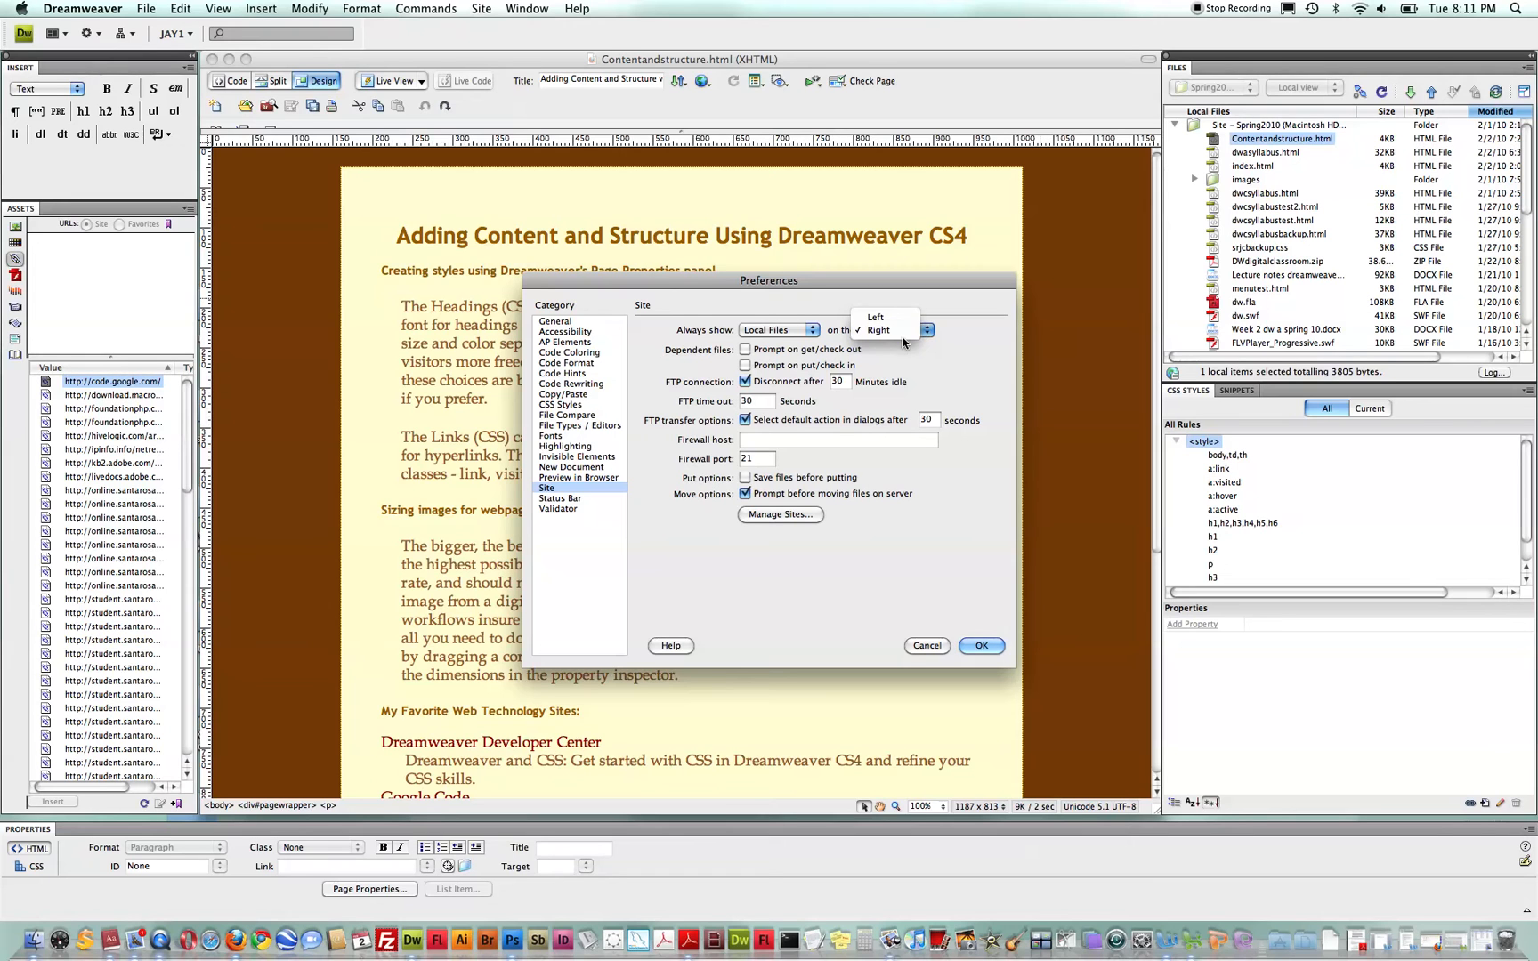
mouse_move(892, 333)
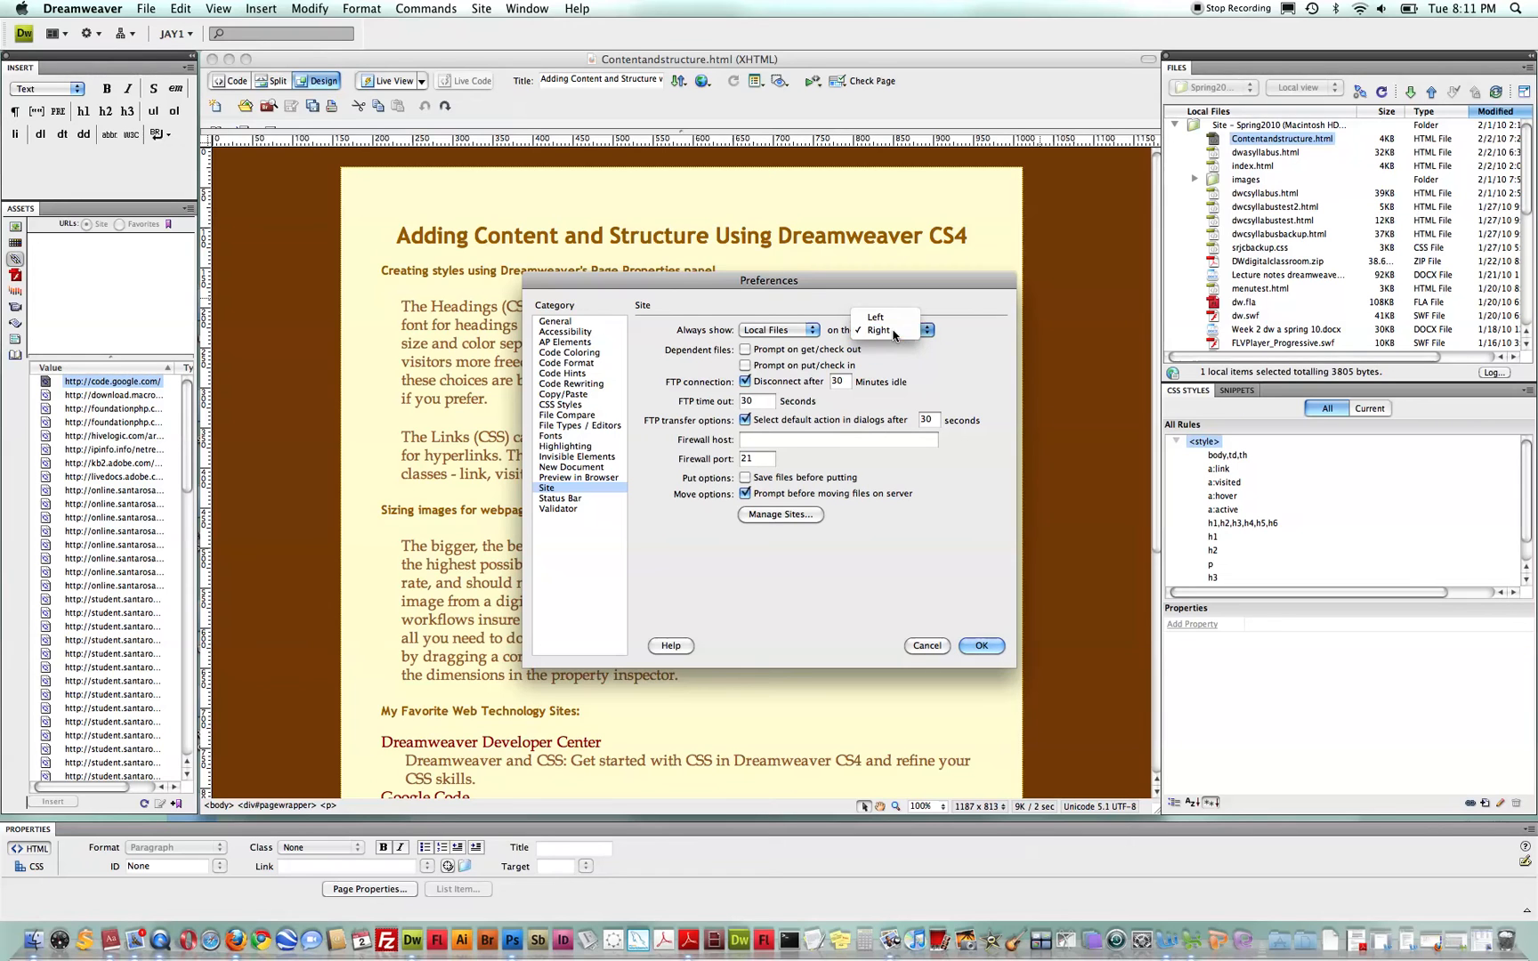
left_click(891, 330)
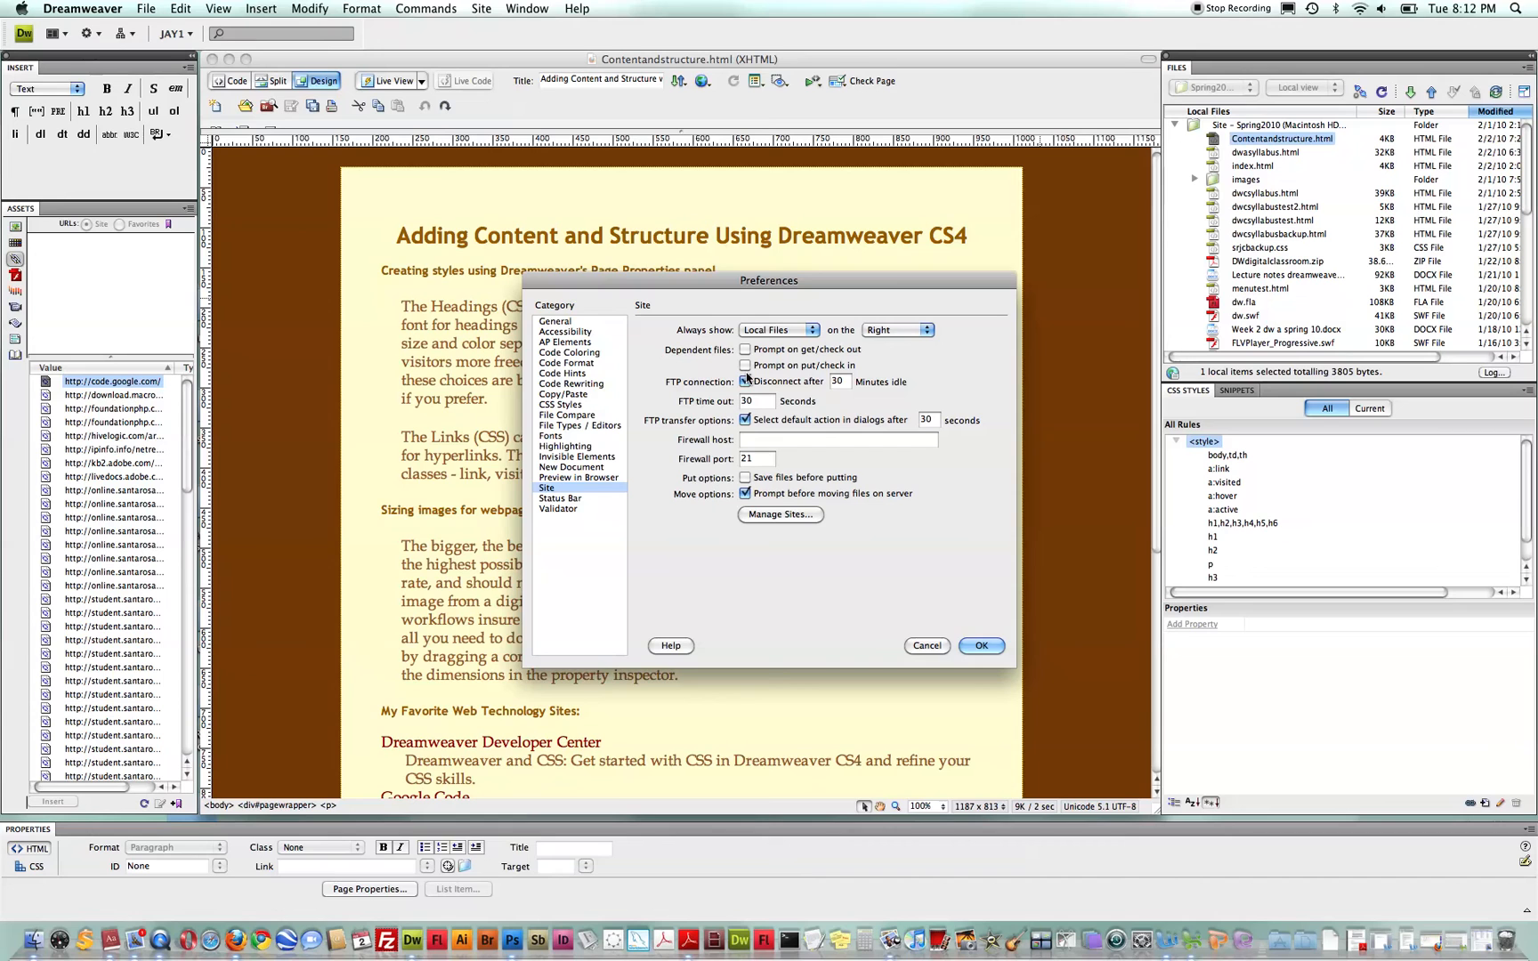
left_click(746, 381)
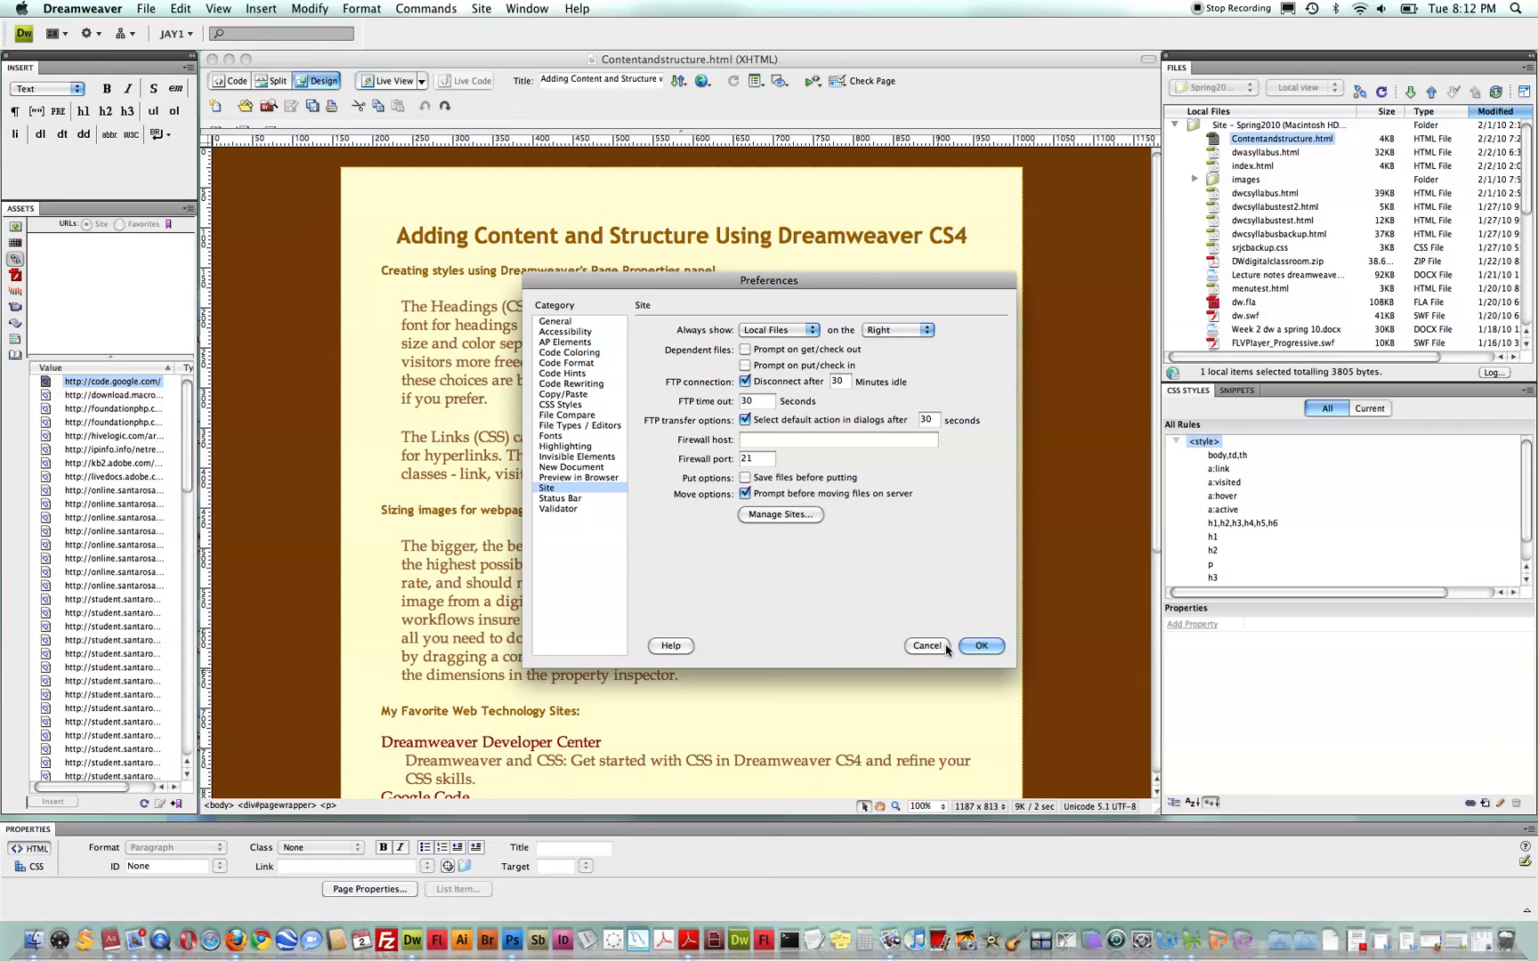
mouse_move(938, 651)
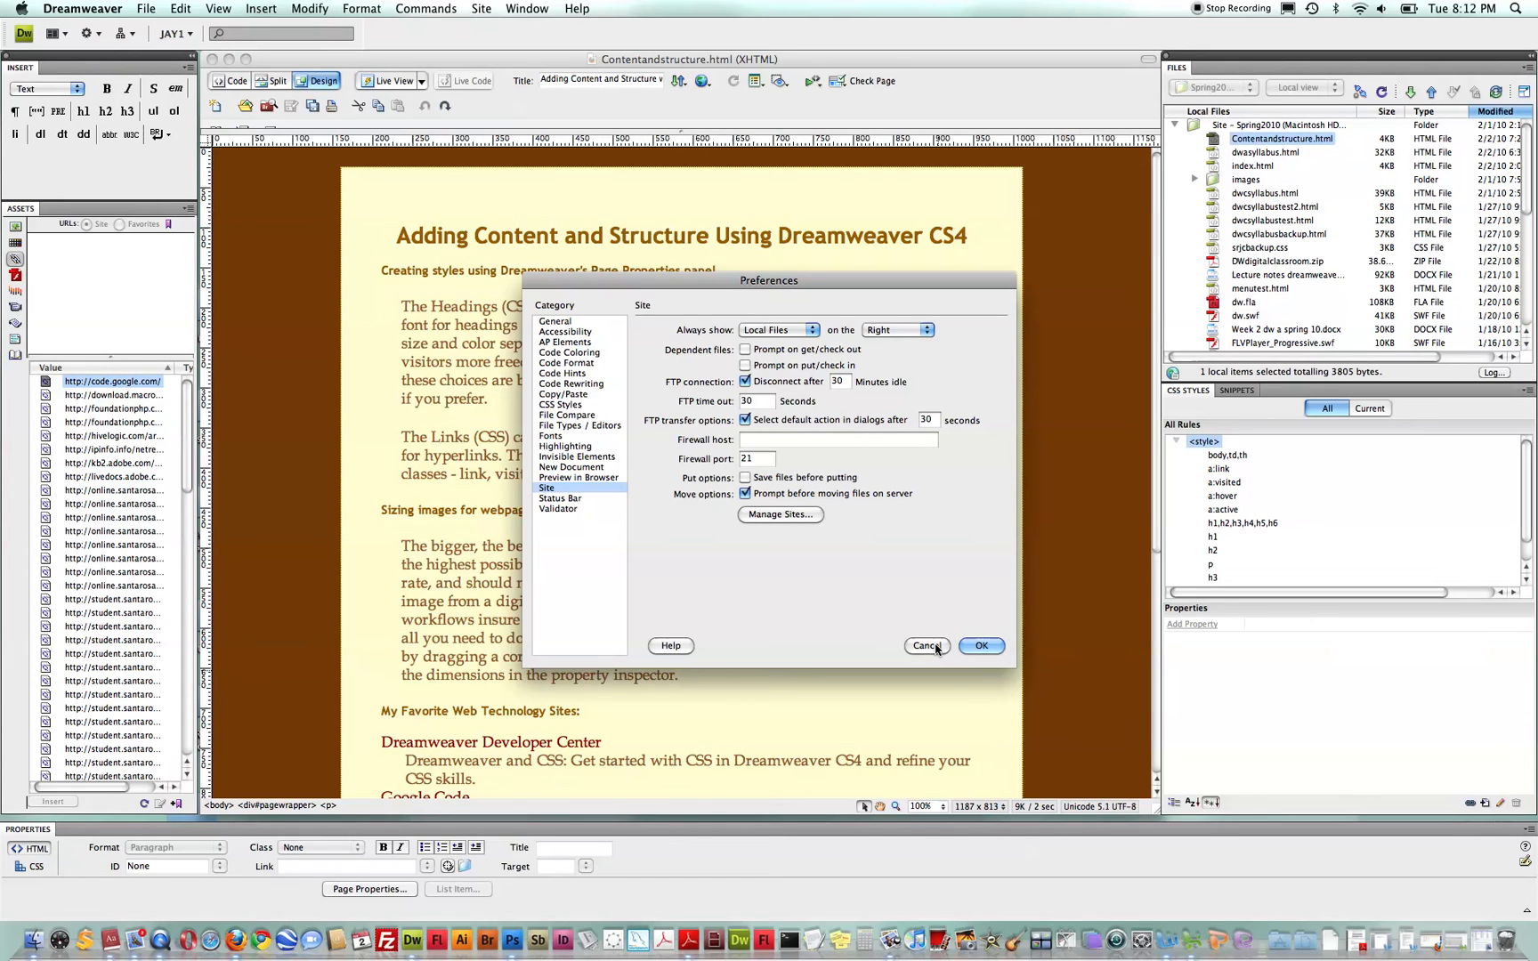
left_click(925, 646)
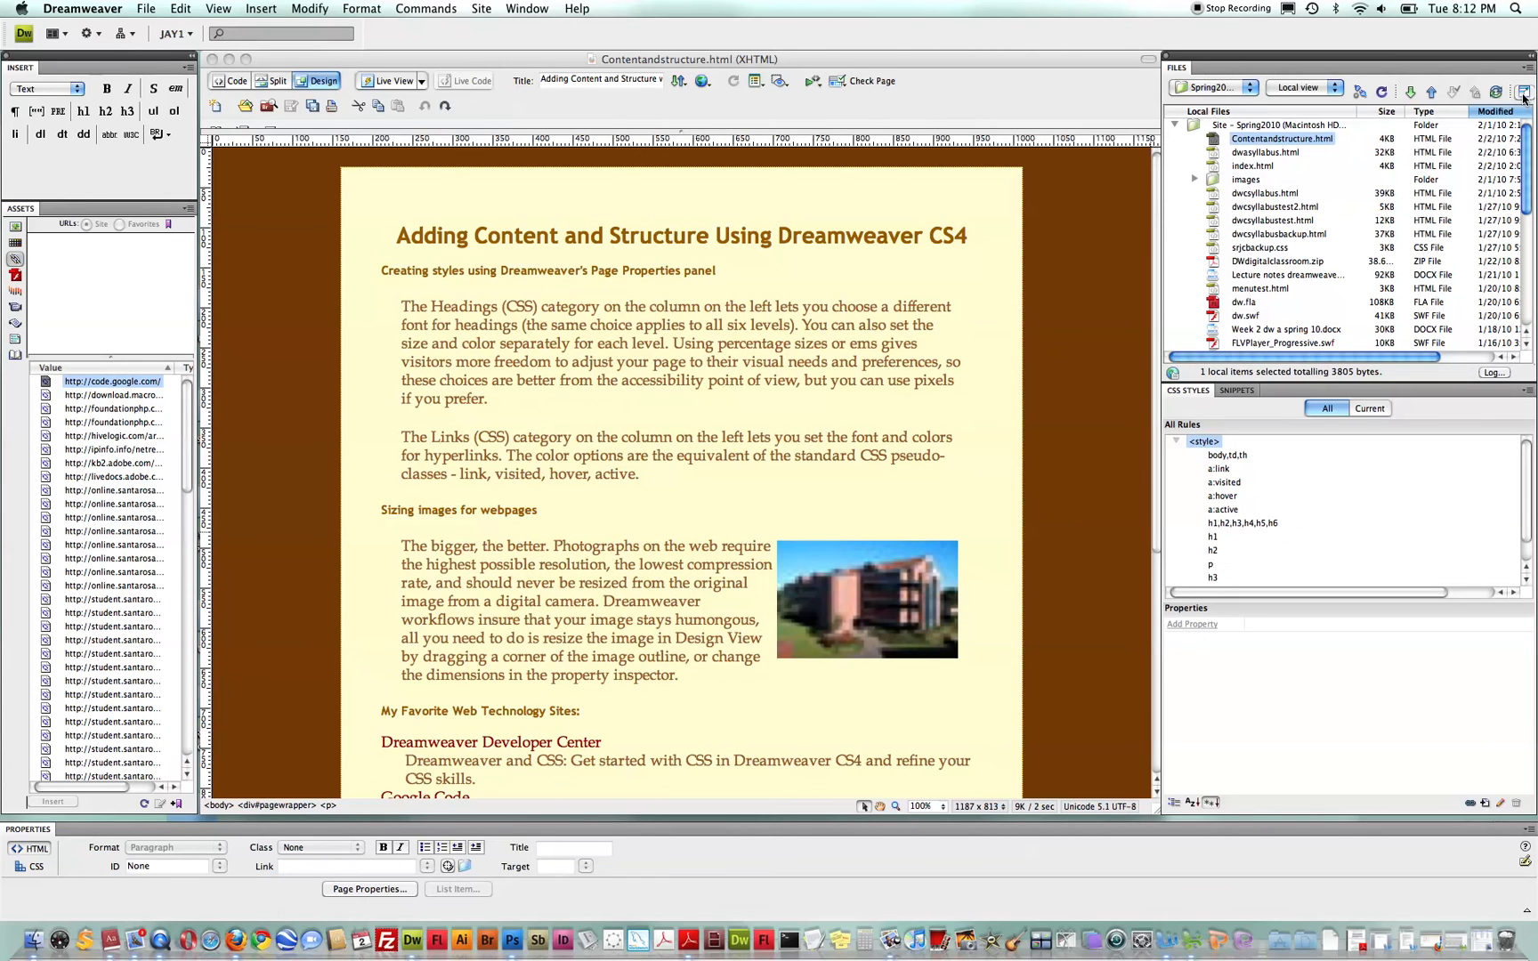
Step: Expand the Files panel again and Put the current page to the server via the Site menu
left_click(1525, 91)
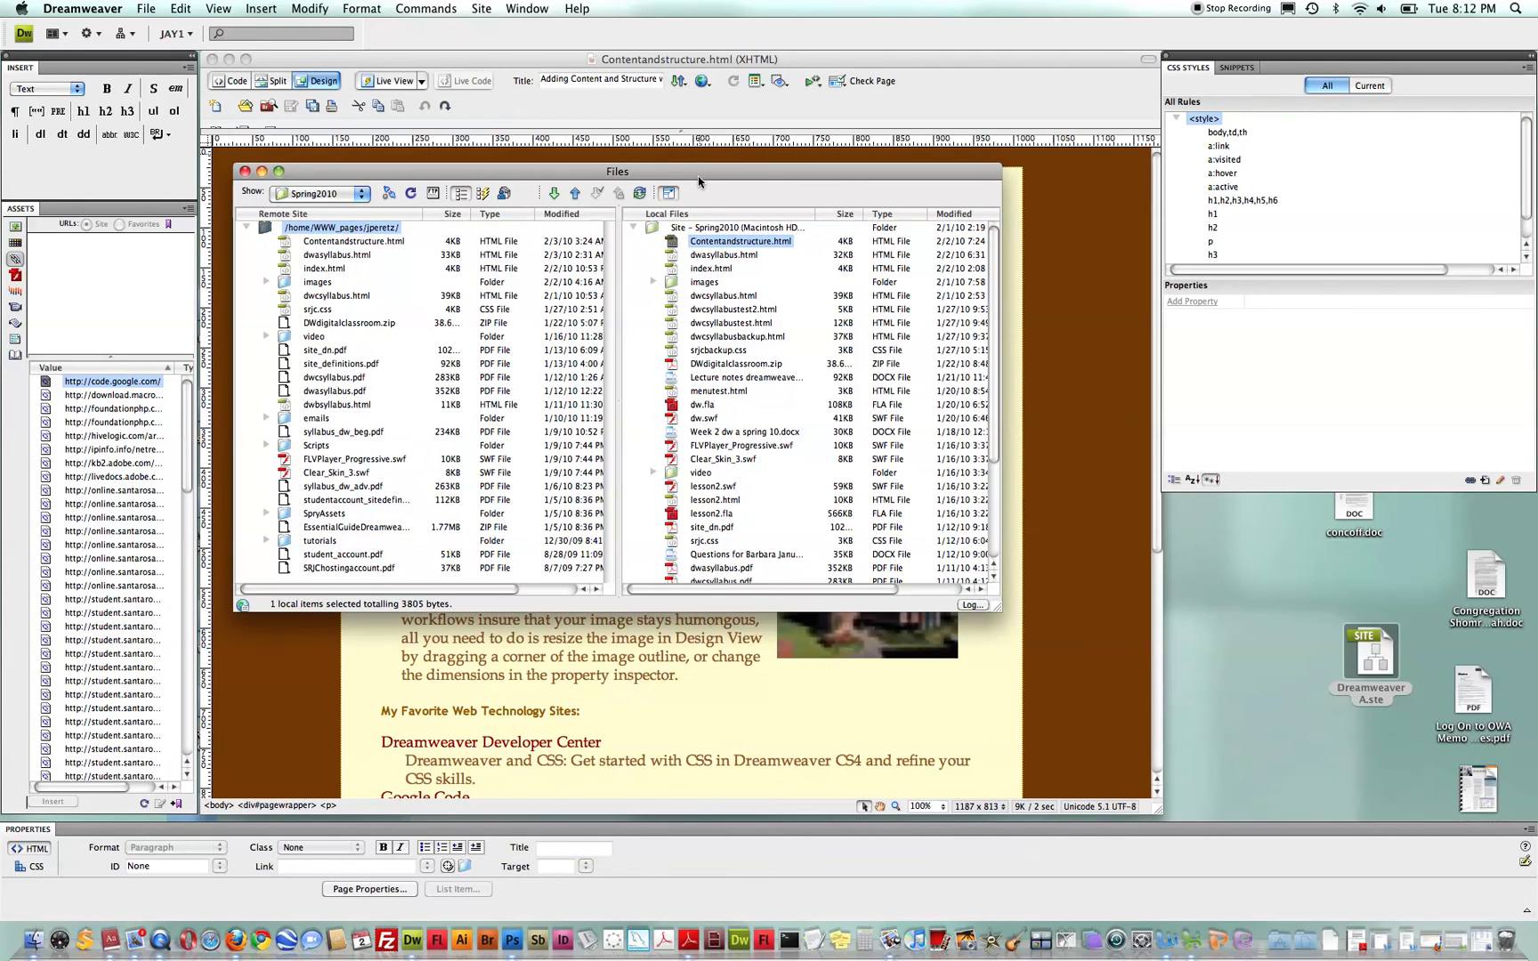
mouse_move(573, 192)
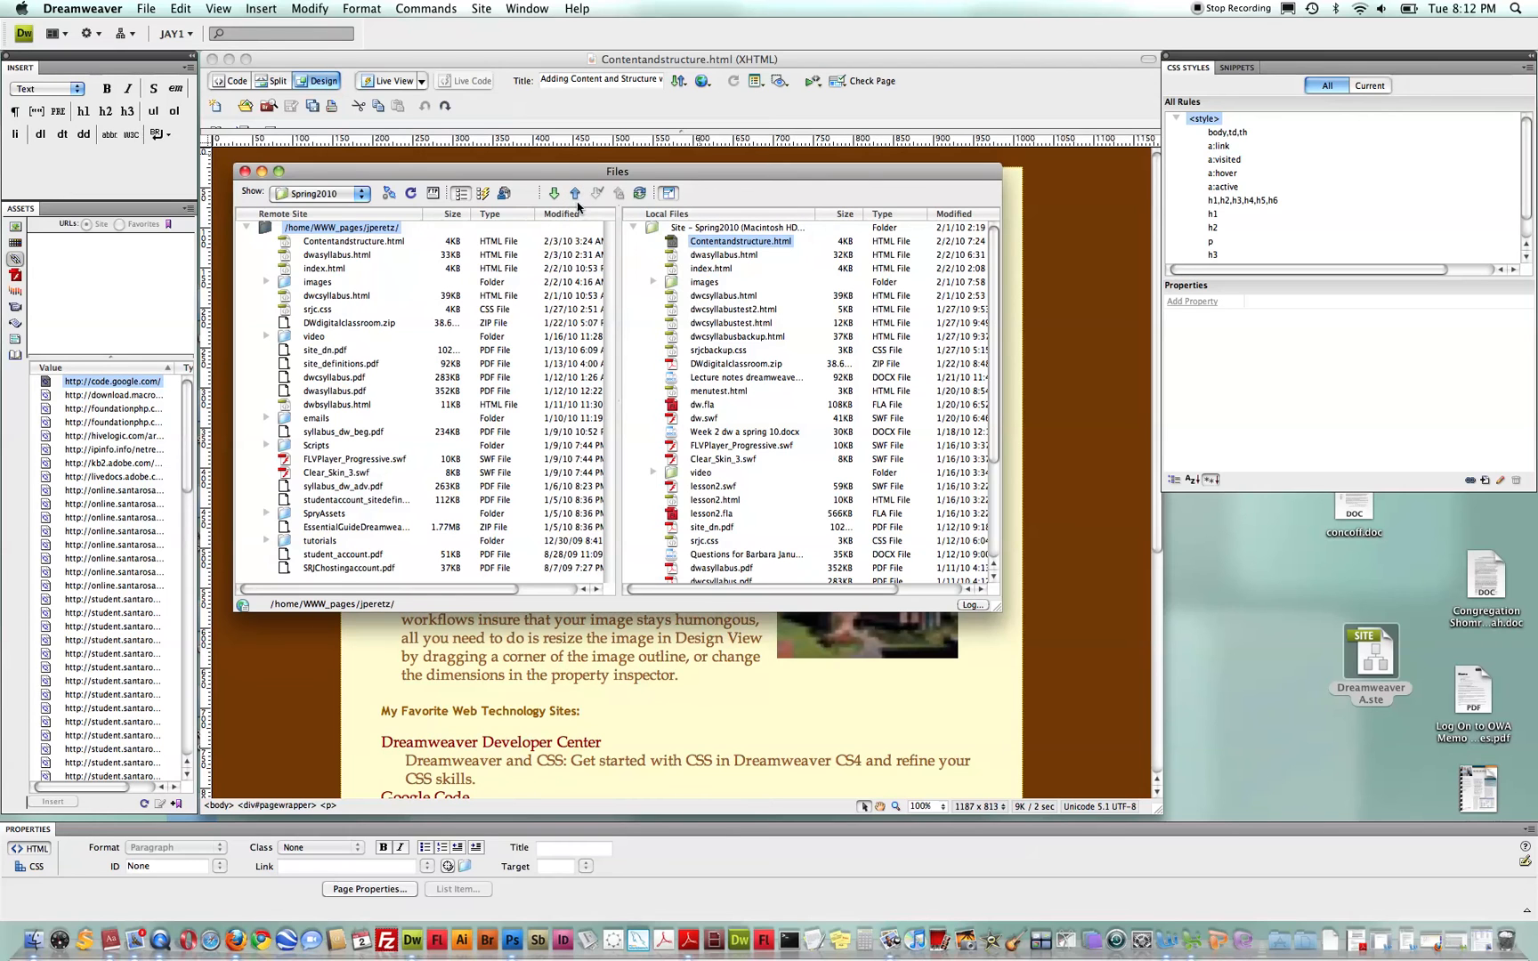
mouse_move(573, 192)
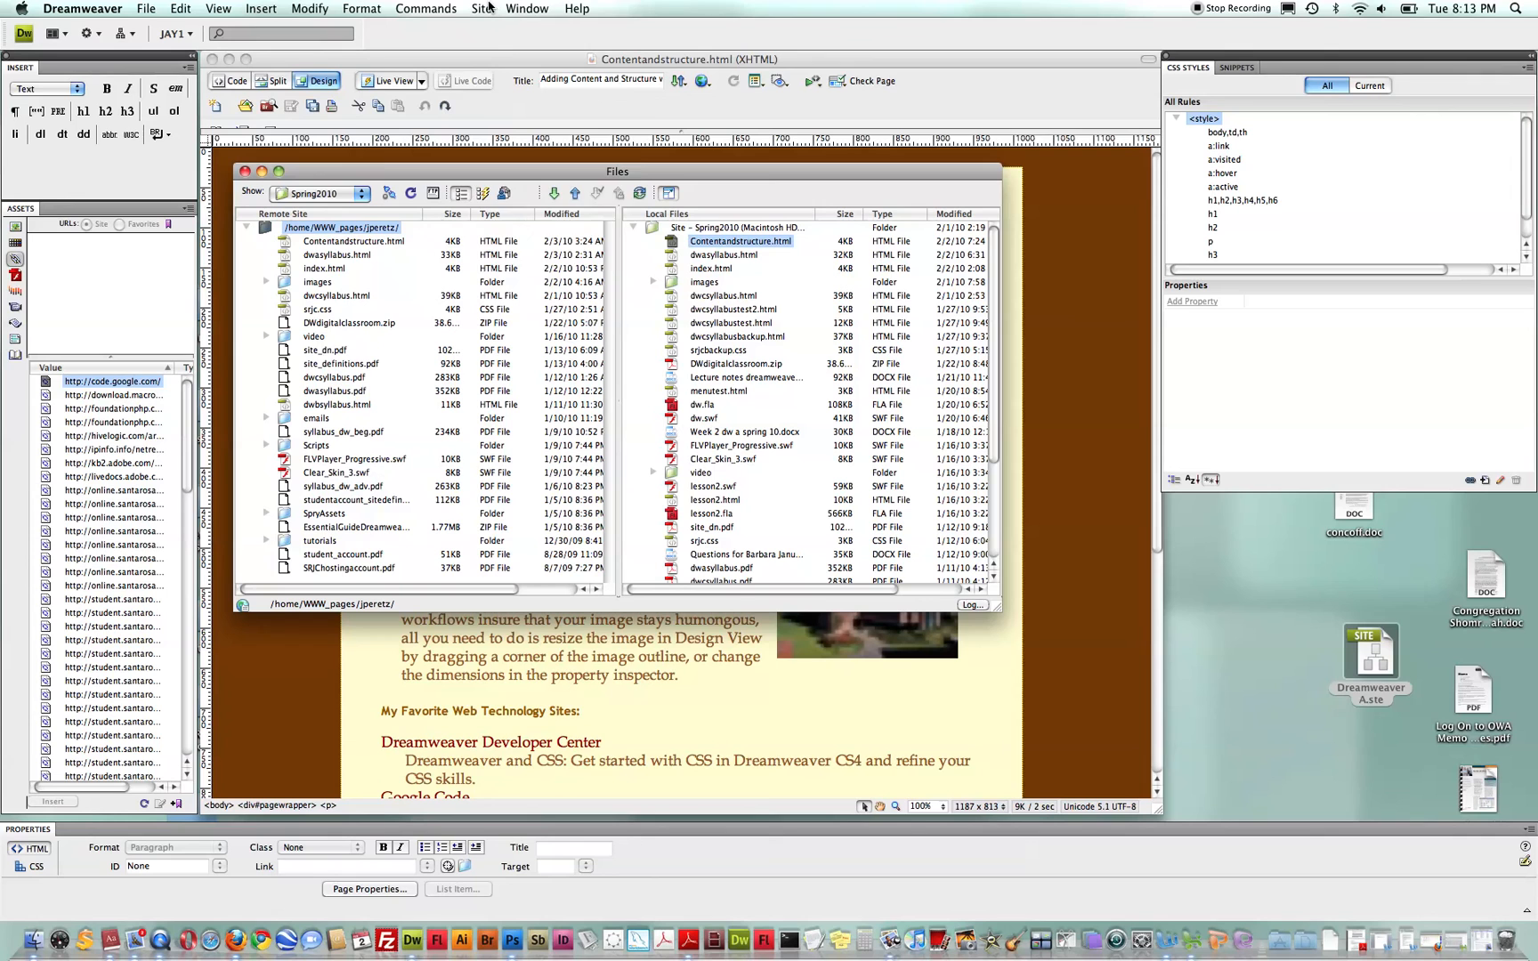
left_click(479, 7)
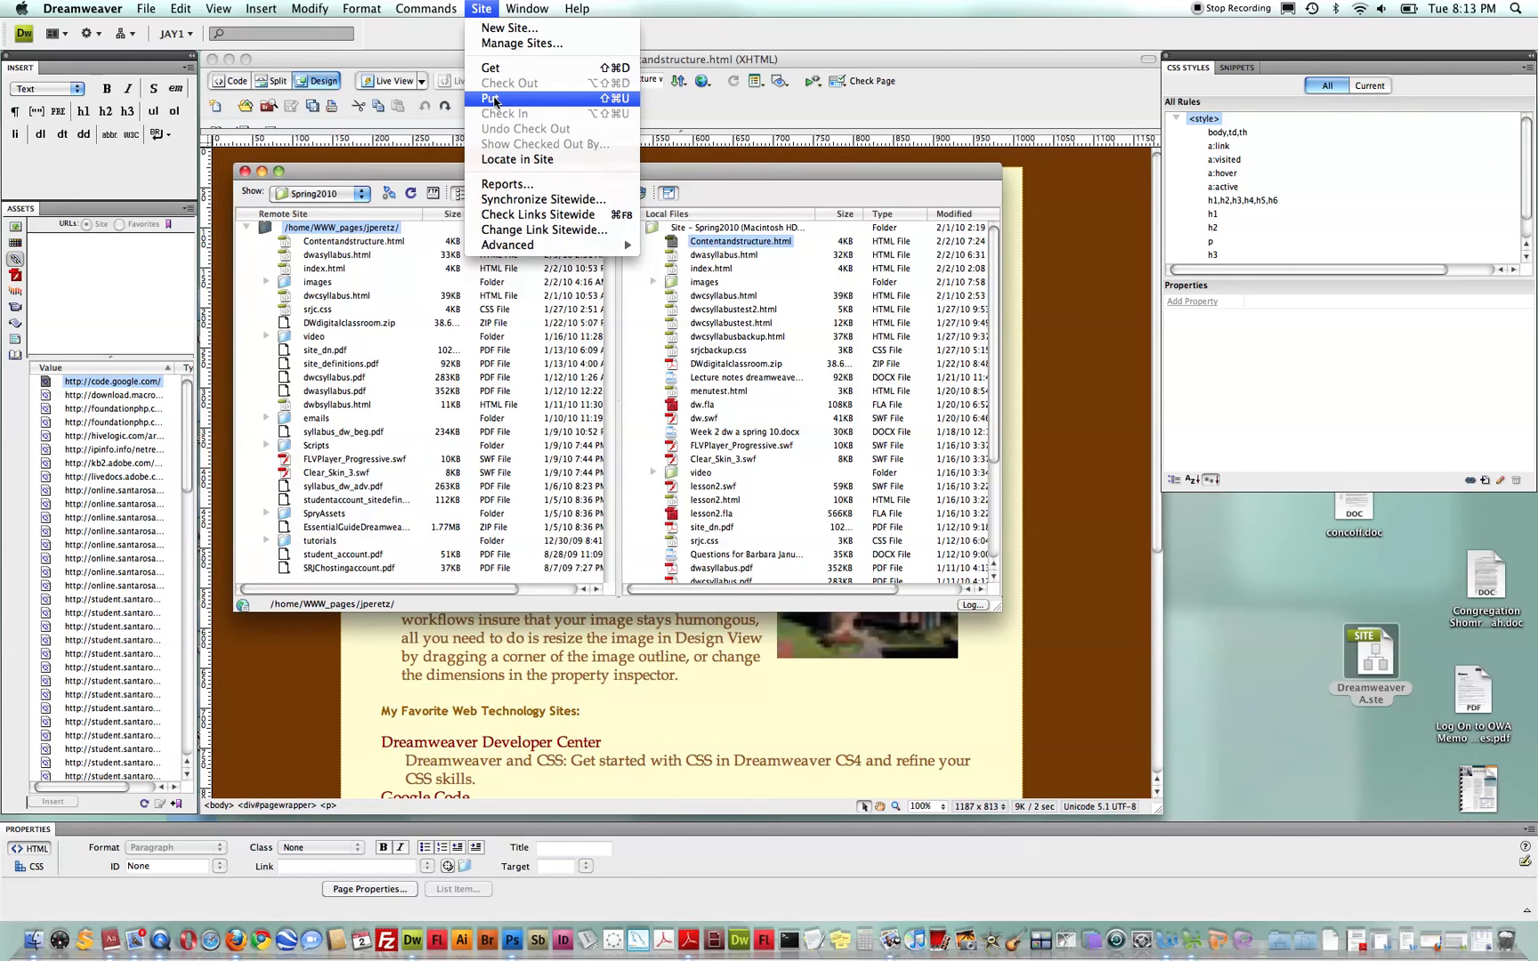
mouse_move(550, 200)
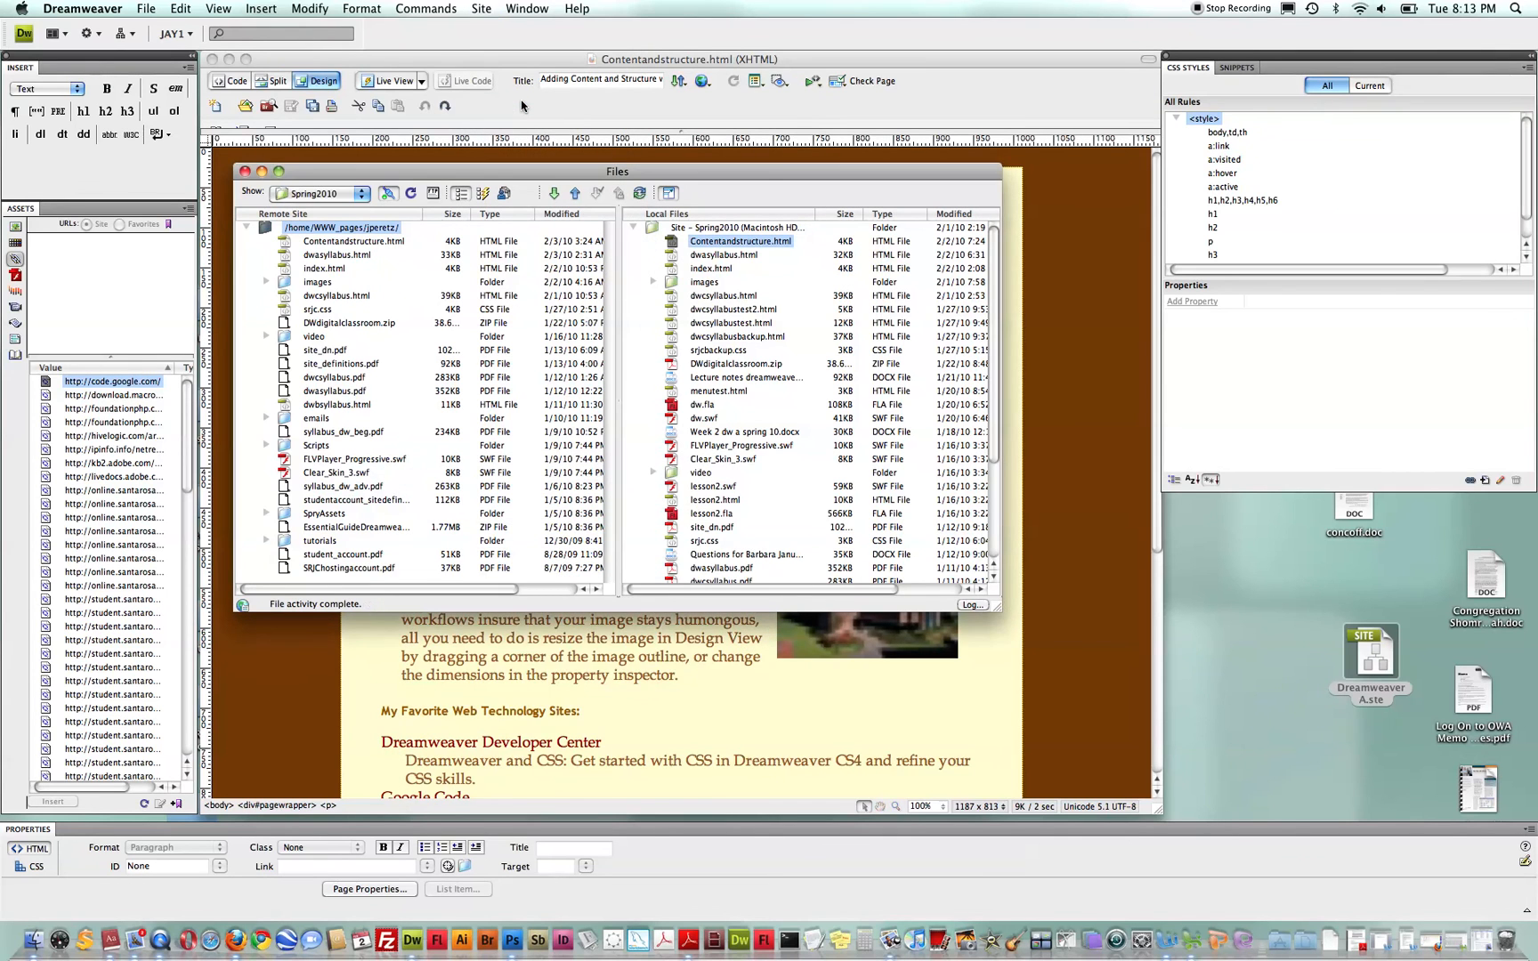
left_click(481, 9)
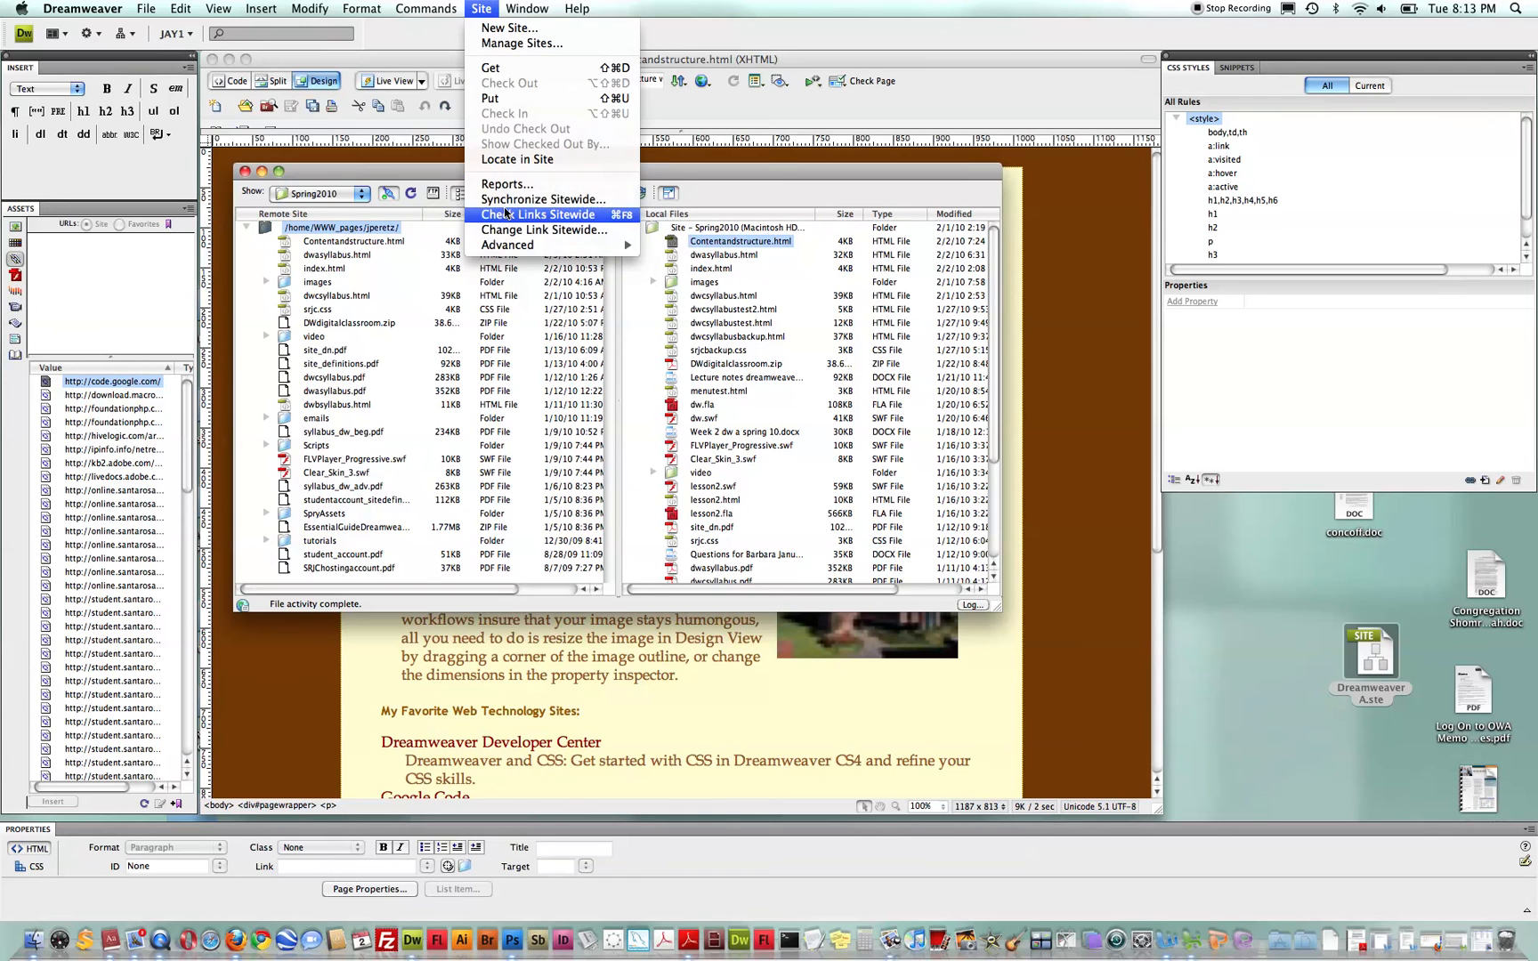
left_click(544, 199)
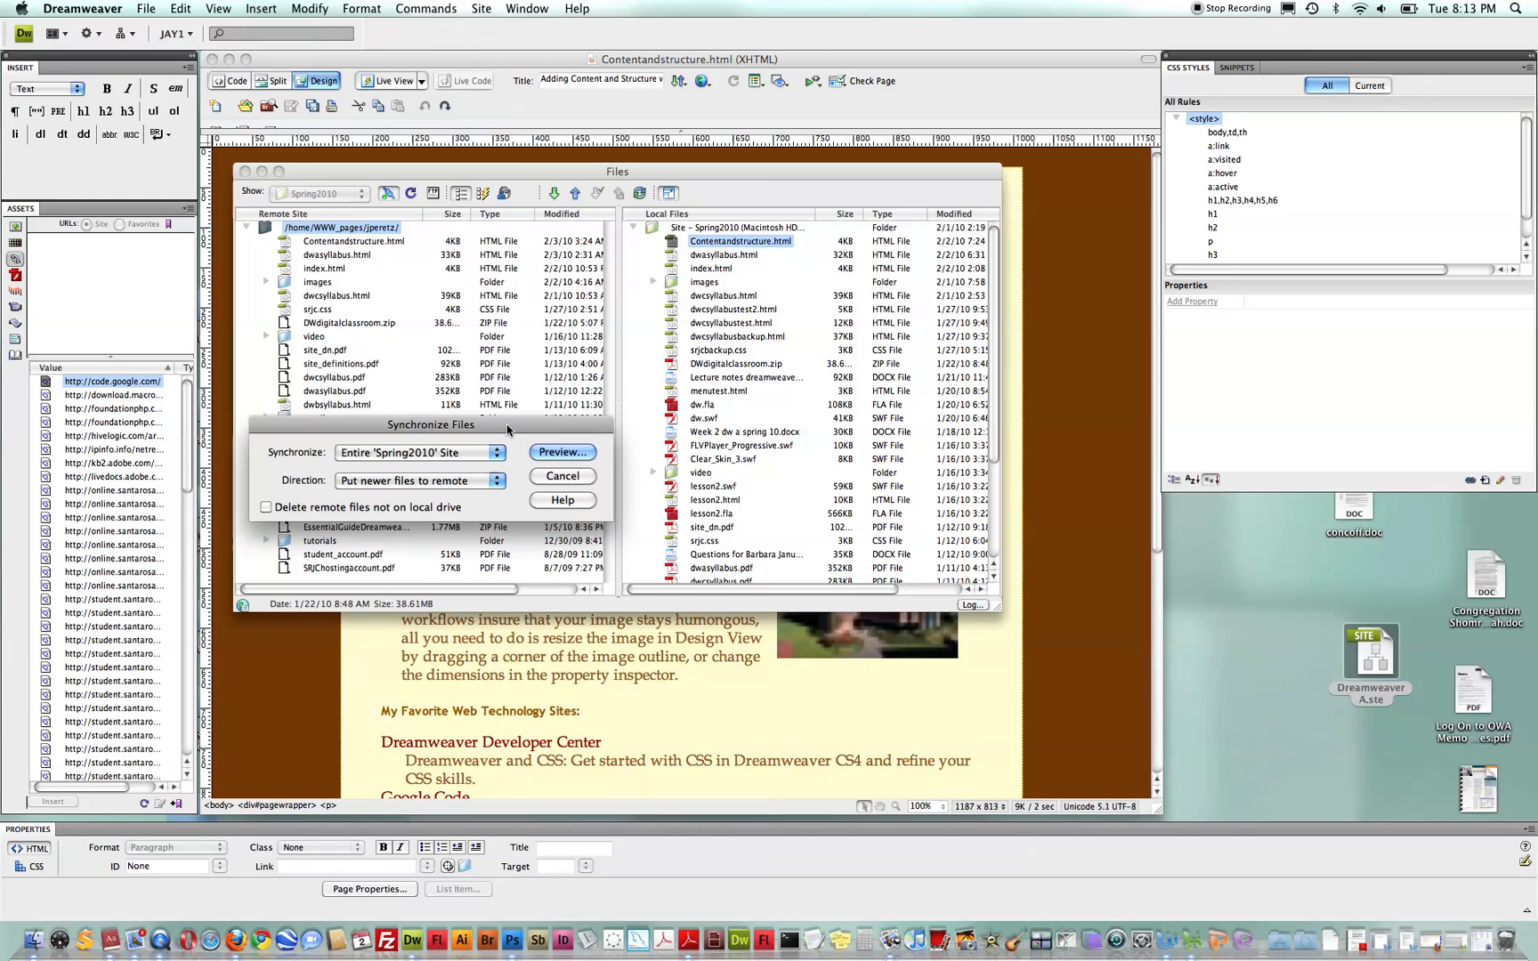
left_click(499, 452)
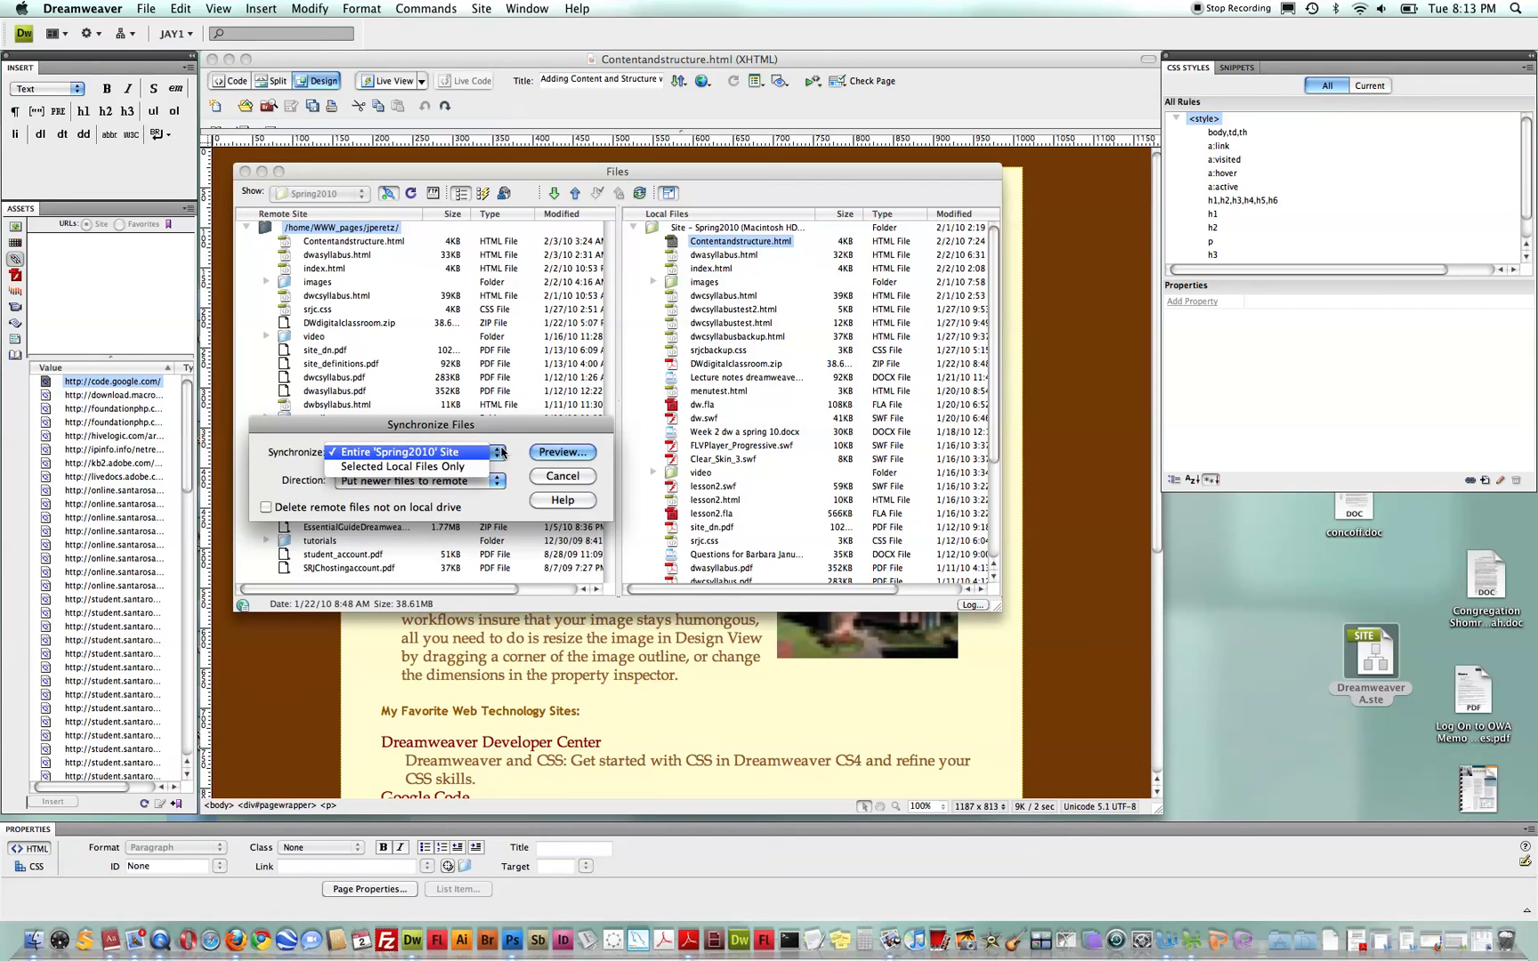
mouse_move(504, 449)
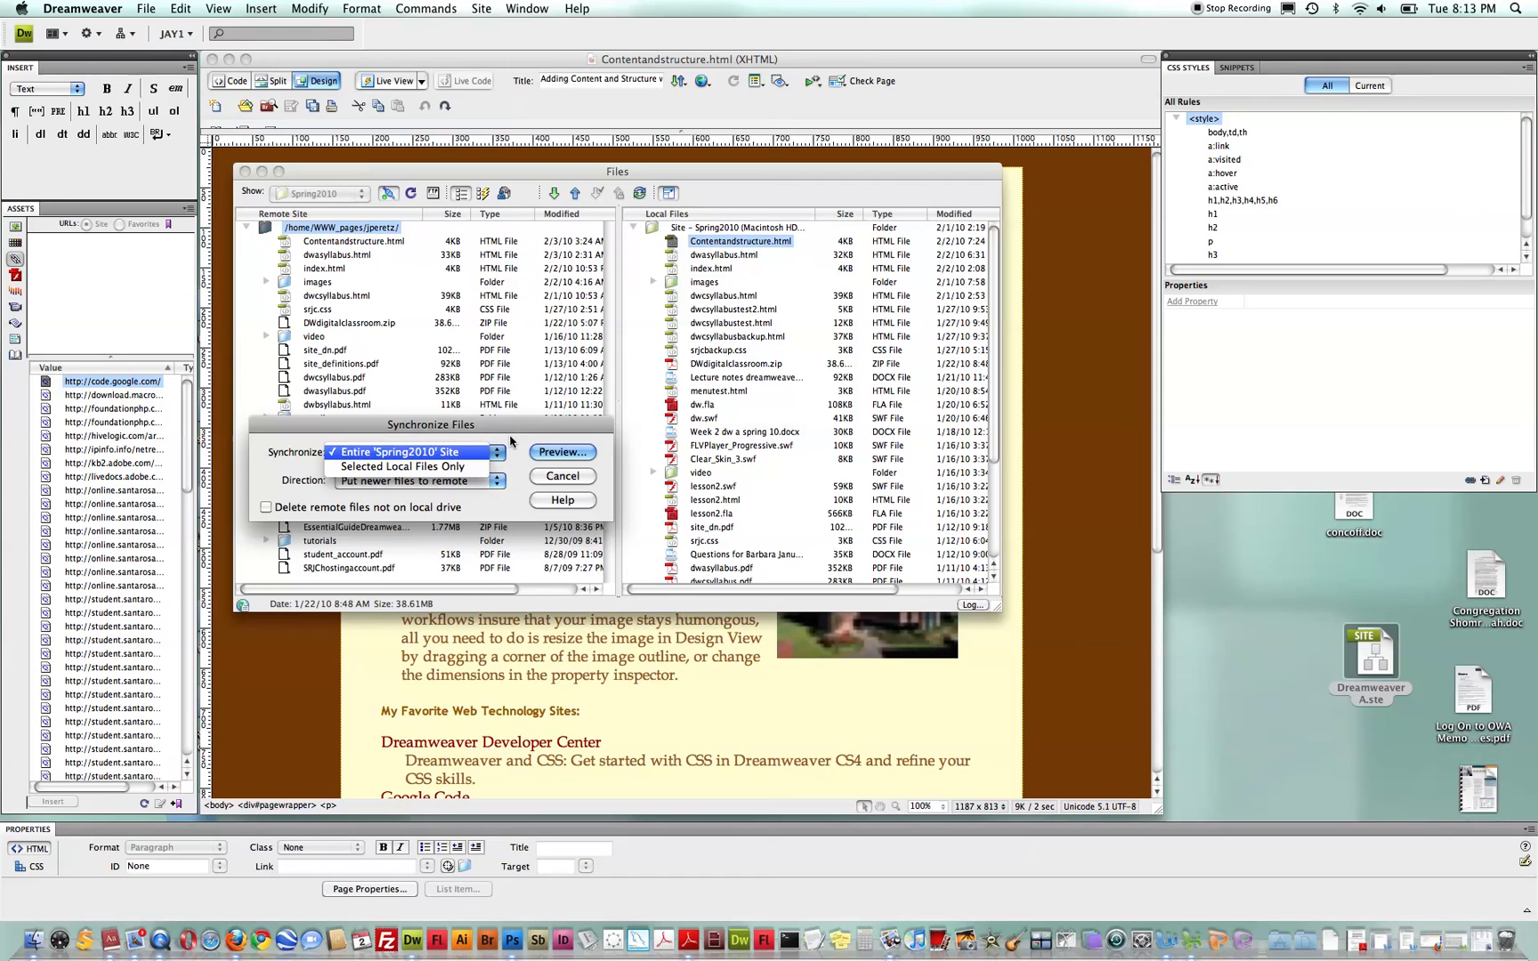
left_click(410, 452)
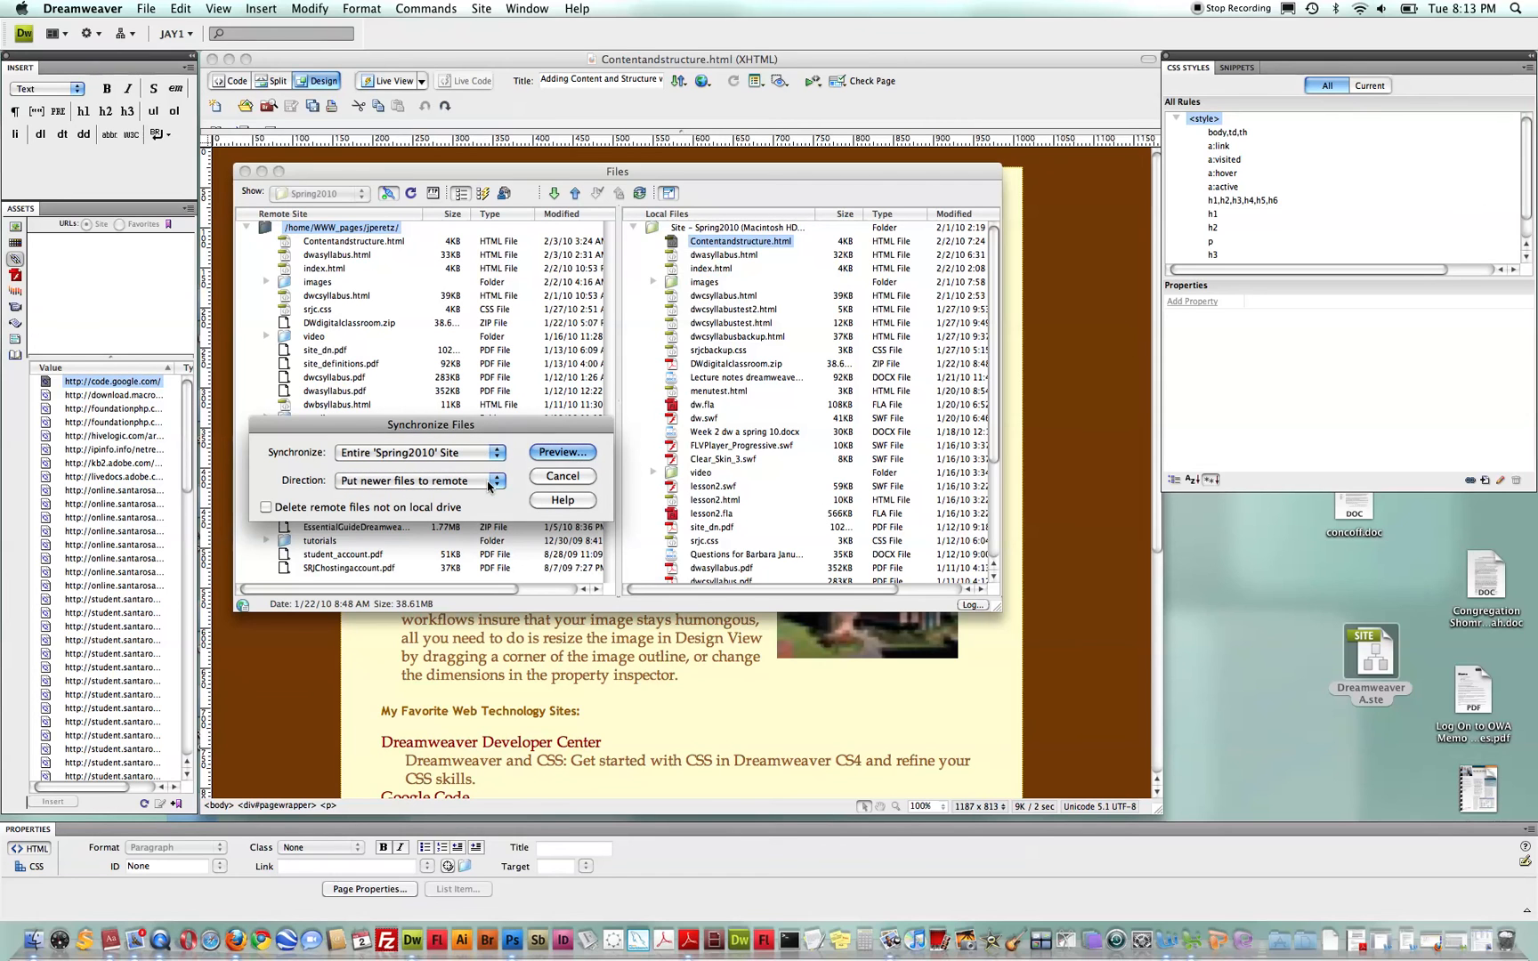
left_click(500, 481)
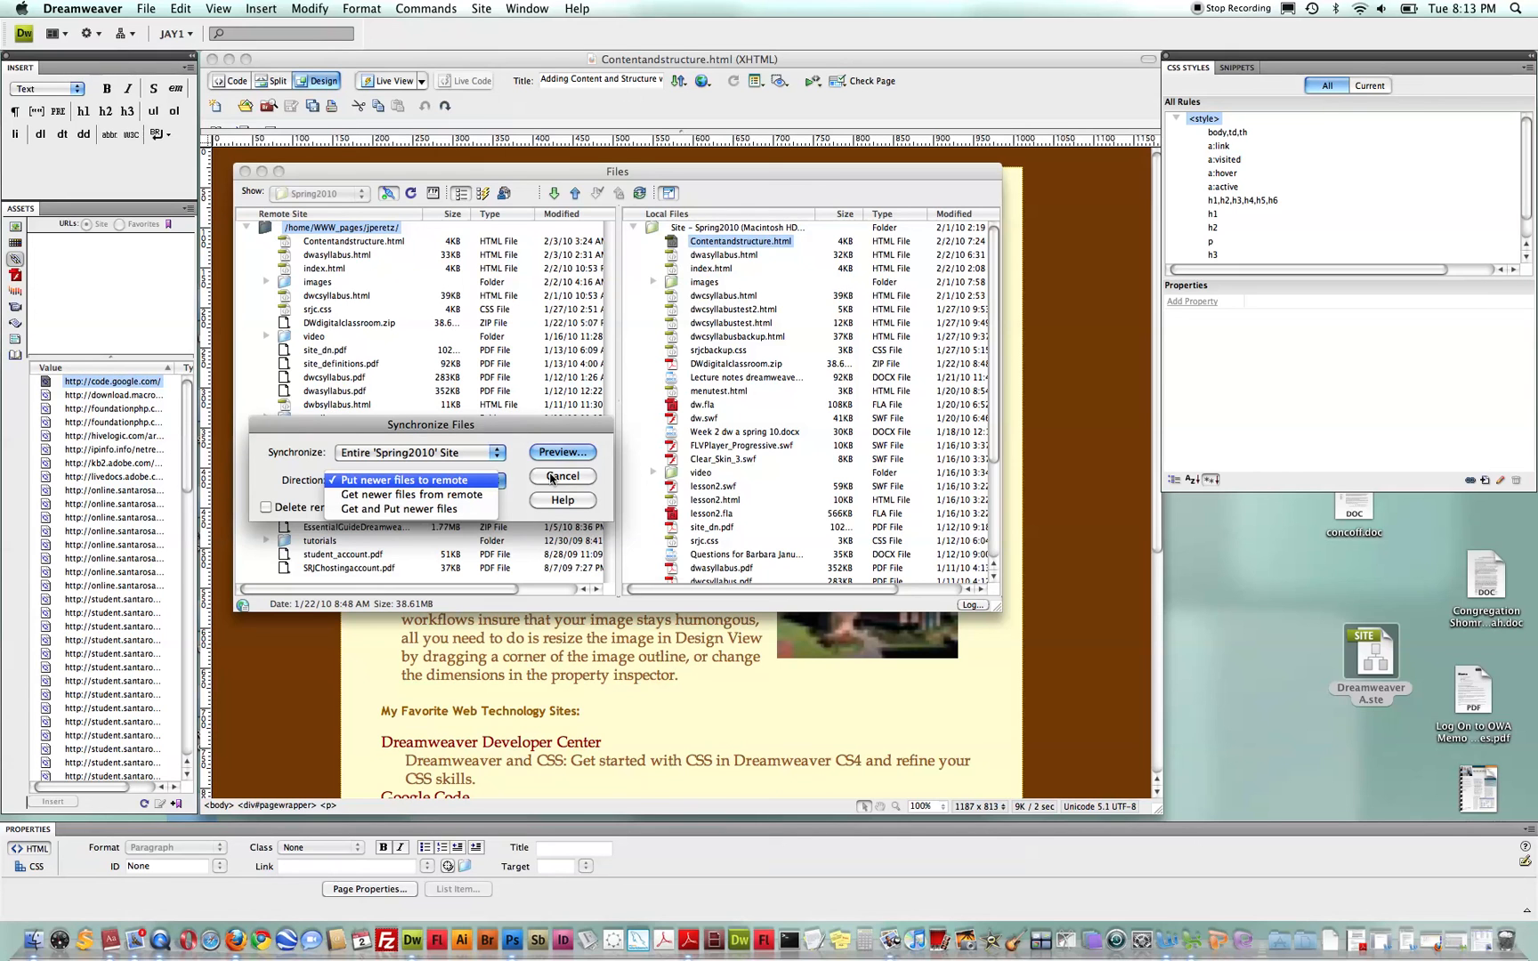
left_click(411, 479)
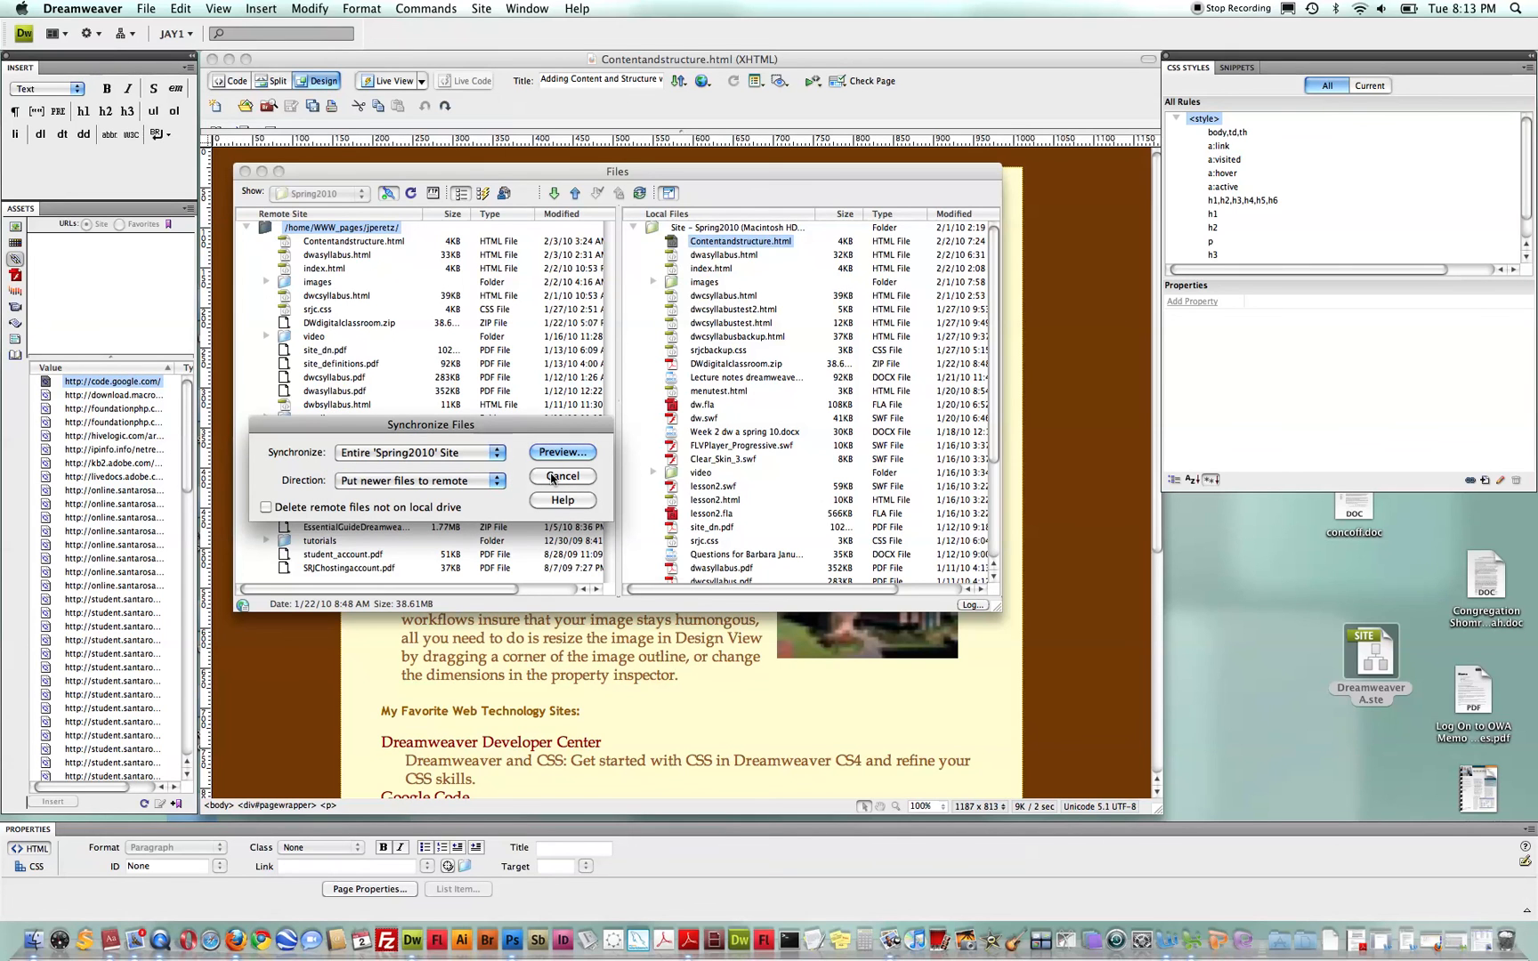
left_click(563, 477)
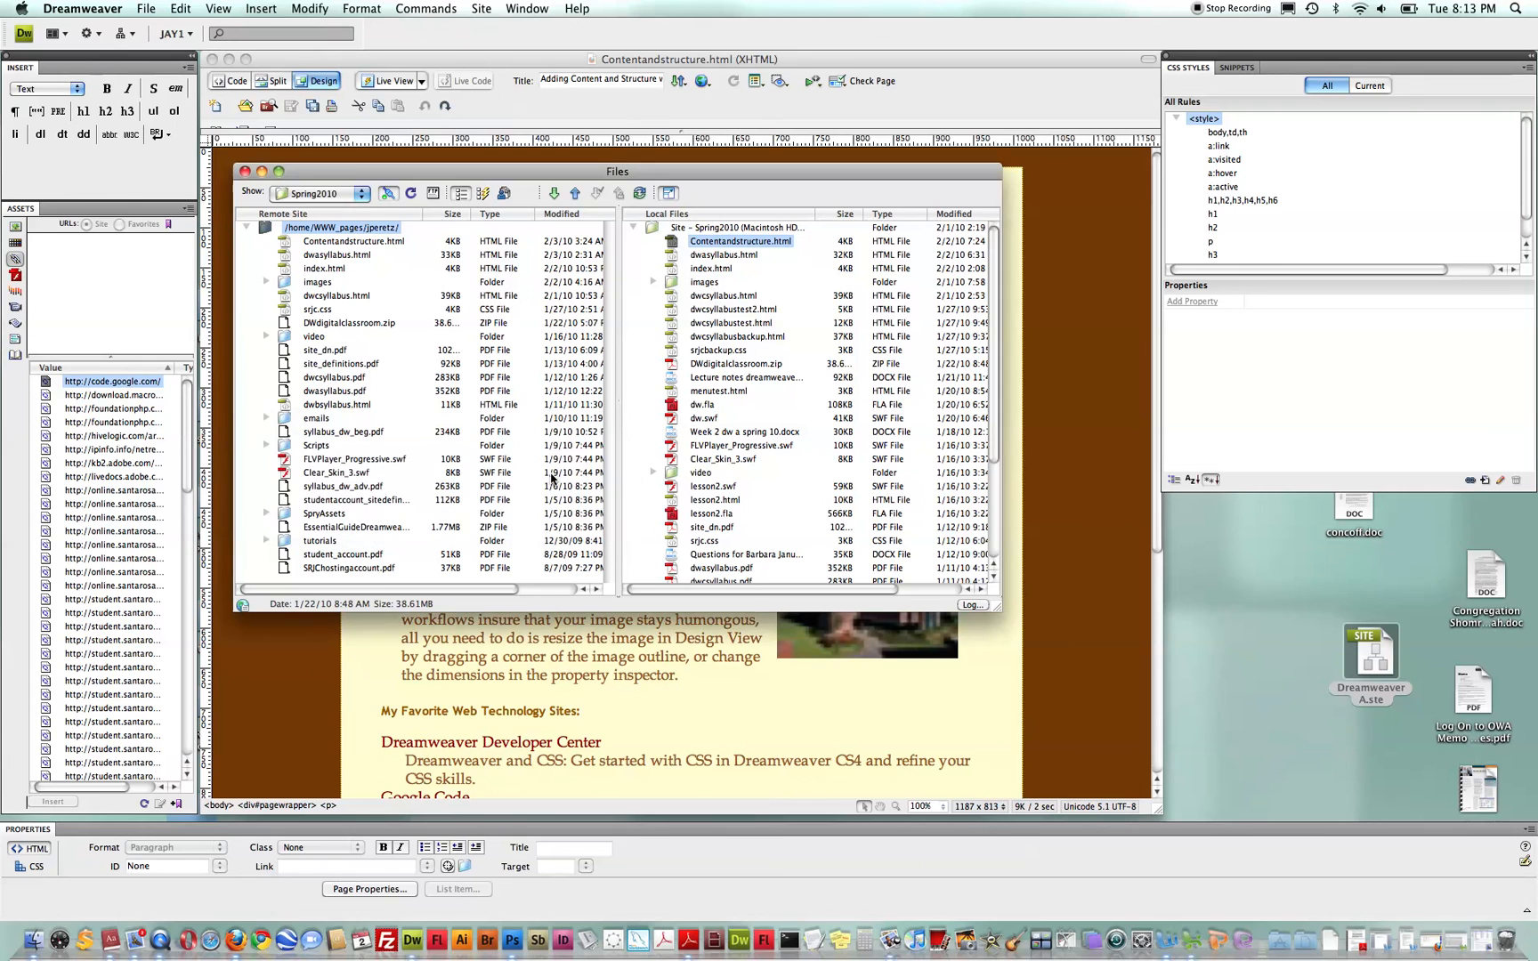
Step: Select a file in the remote Spring2010 list and go to the Site commands
left_click(324, 349)
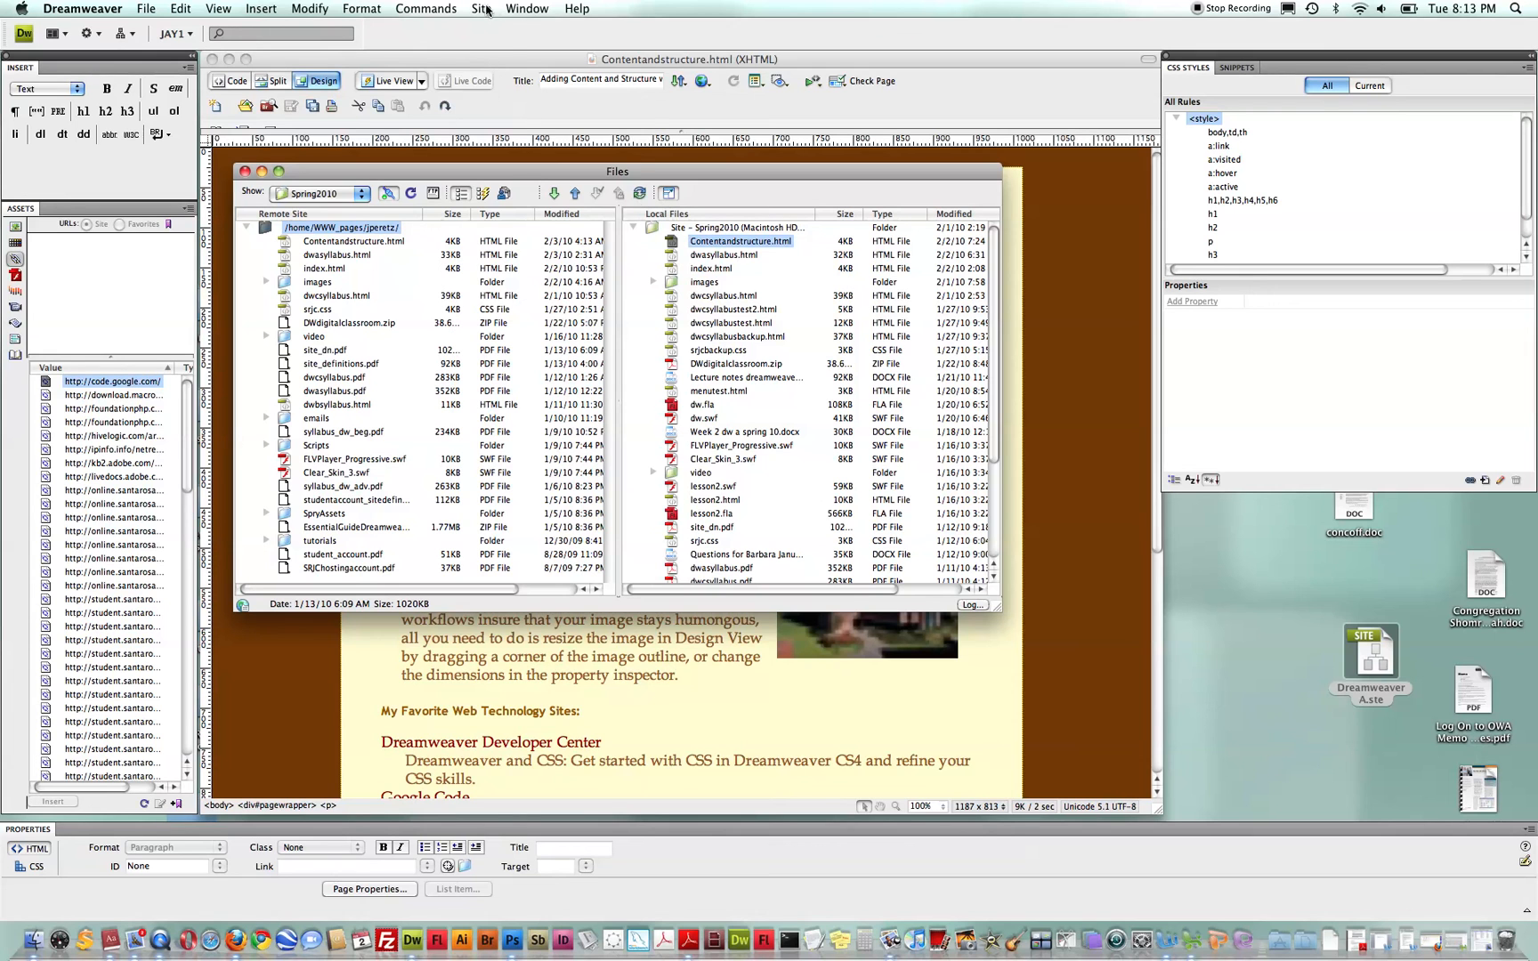
left_click(481, 7)
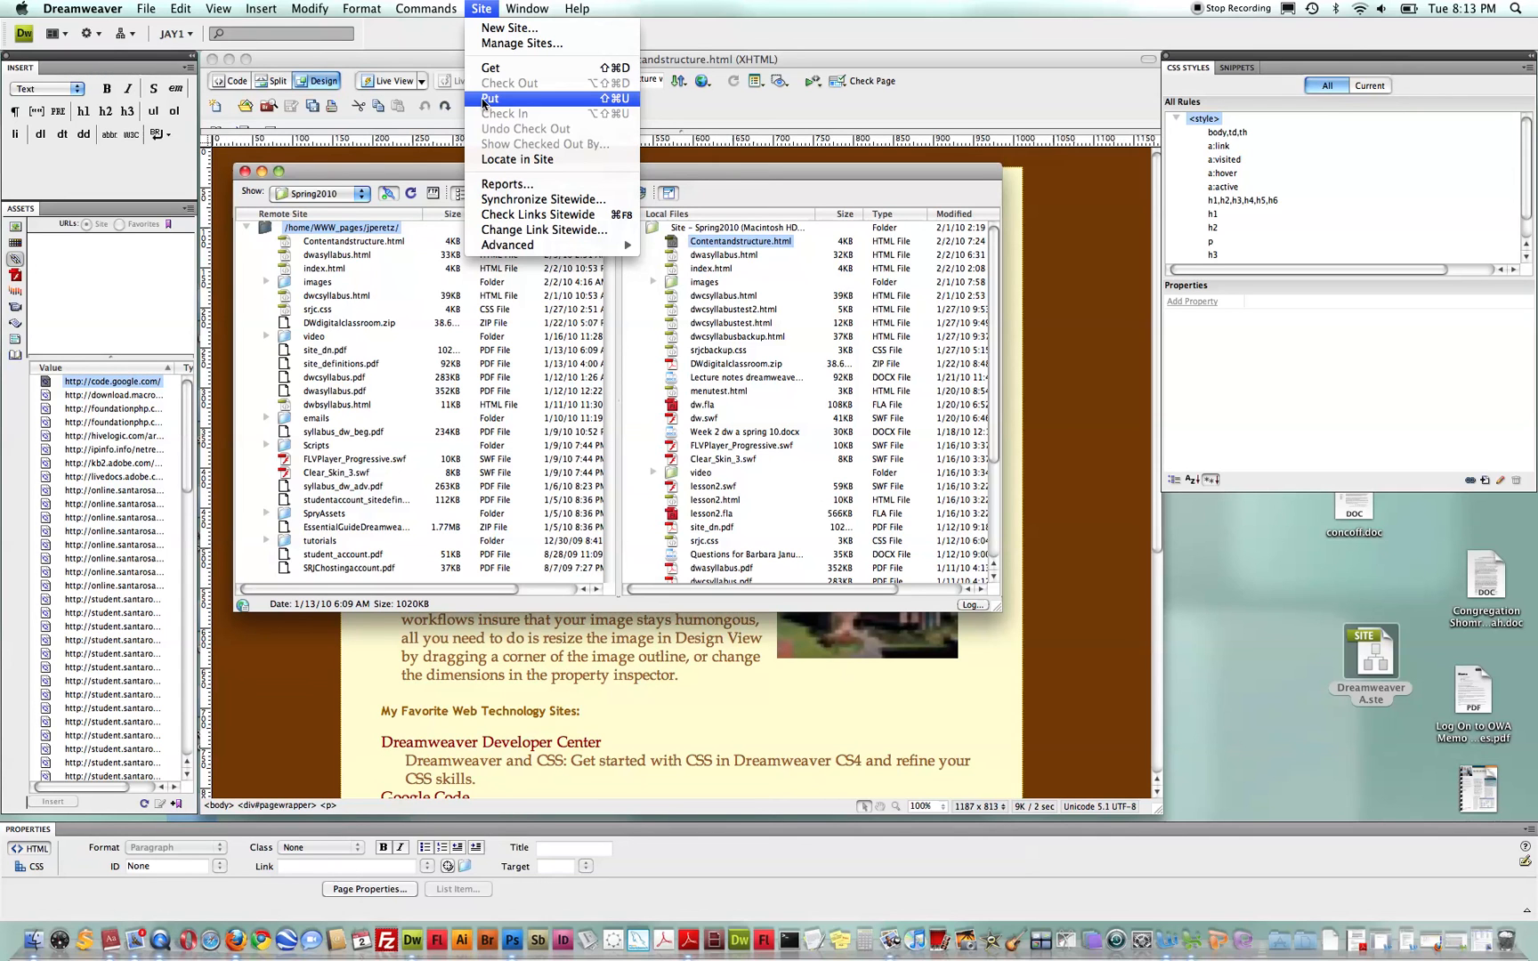
mouse_move(359, 127)
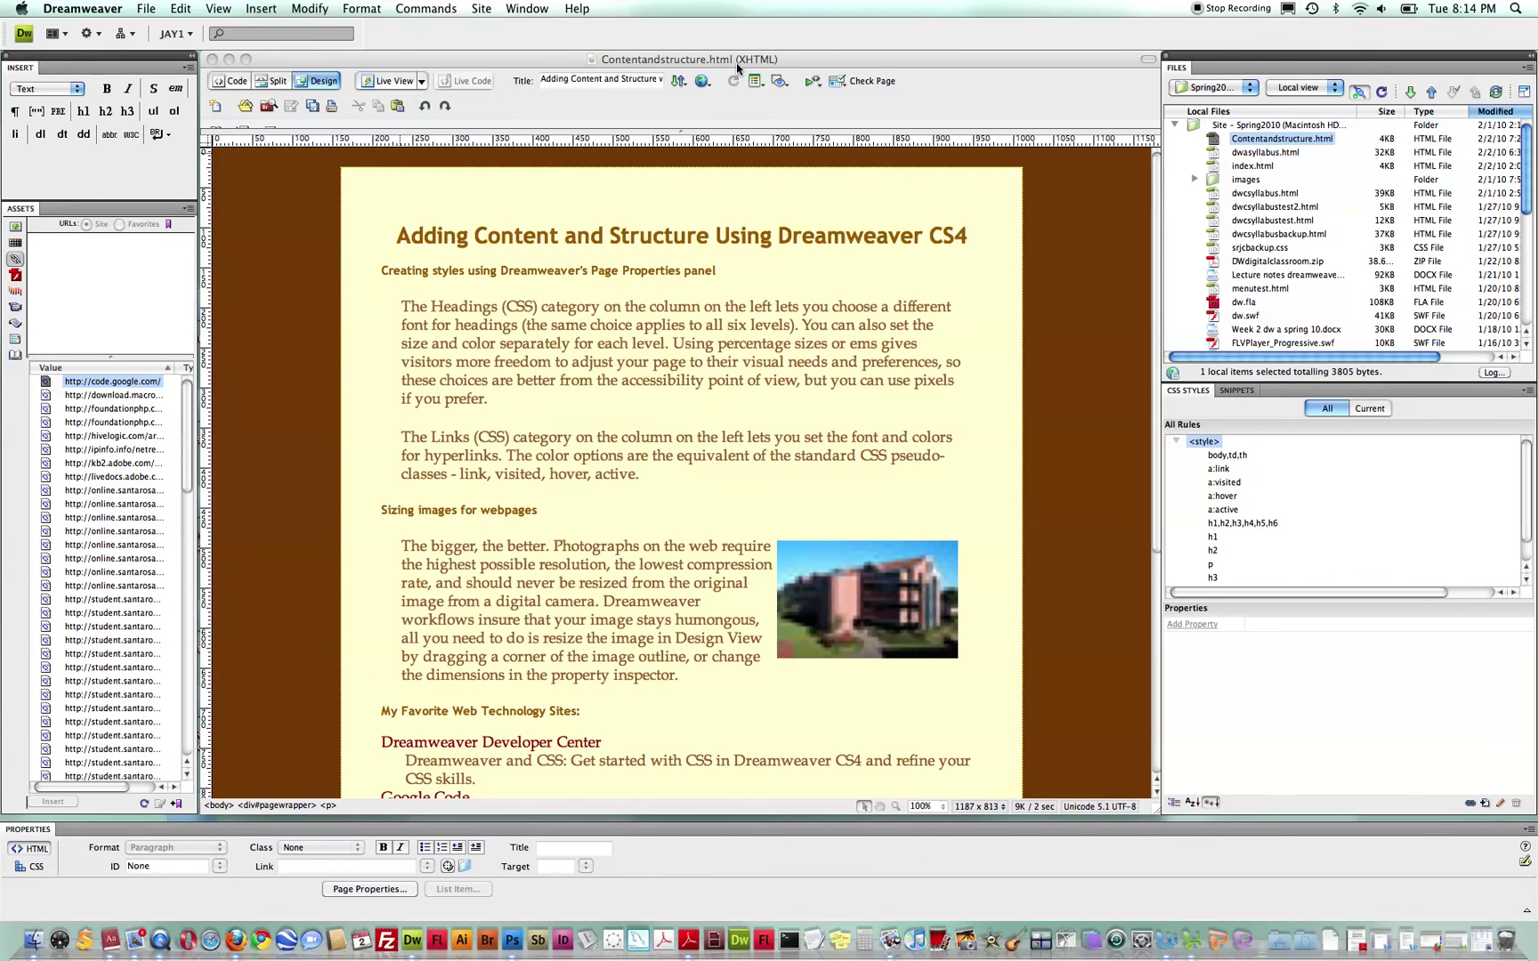
Step: Reach the Spring2010 site definition via the File Management dropdown and Manage Sites
left_click(679, 80)
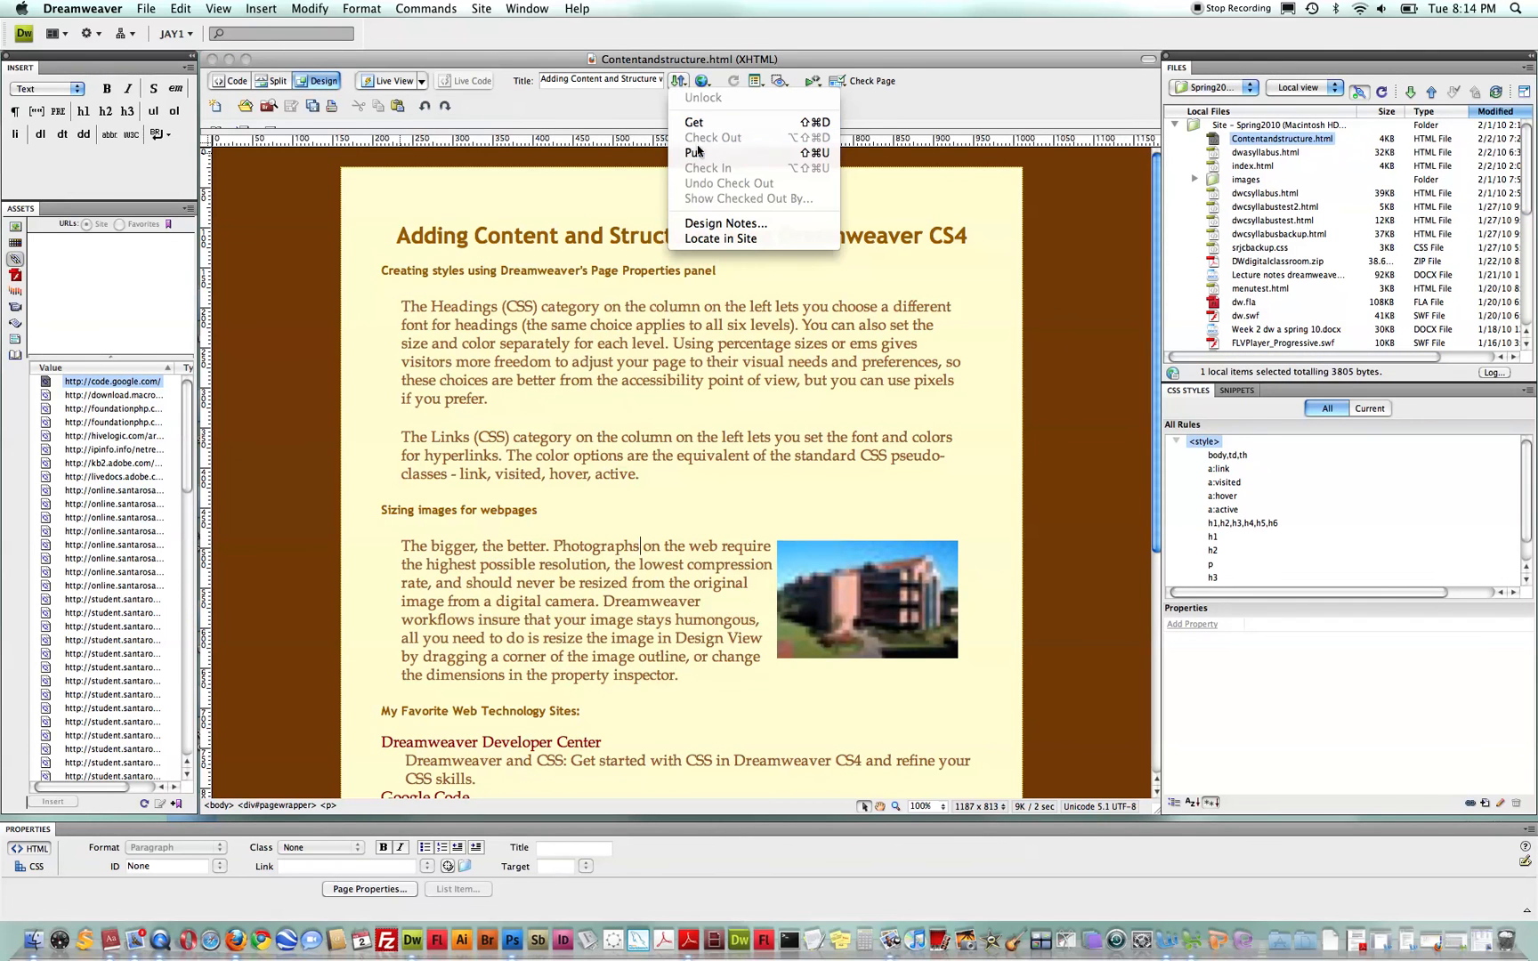
mouse_move(696, 153)
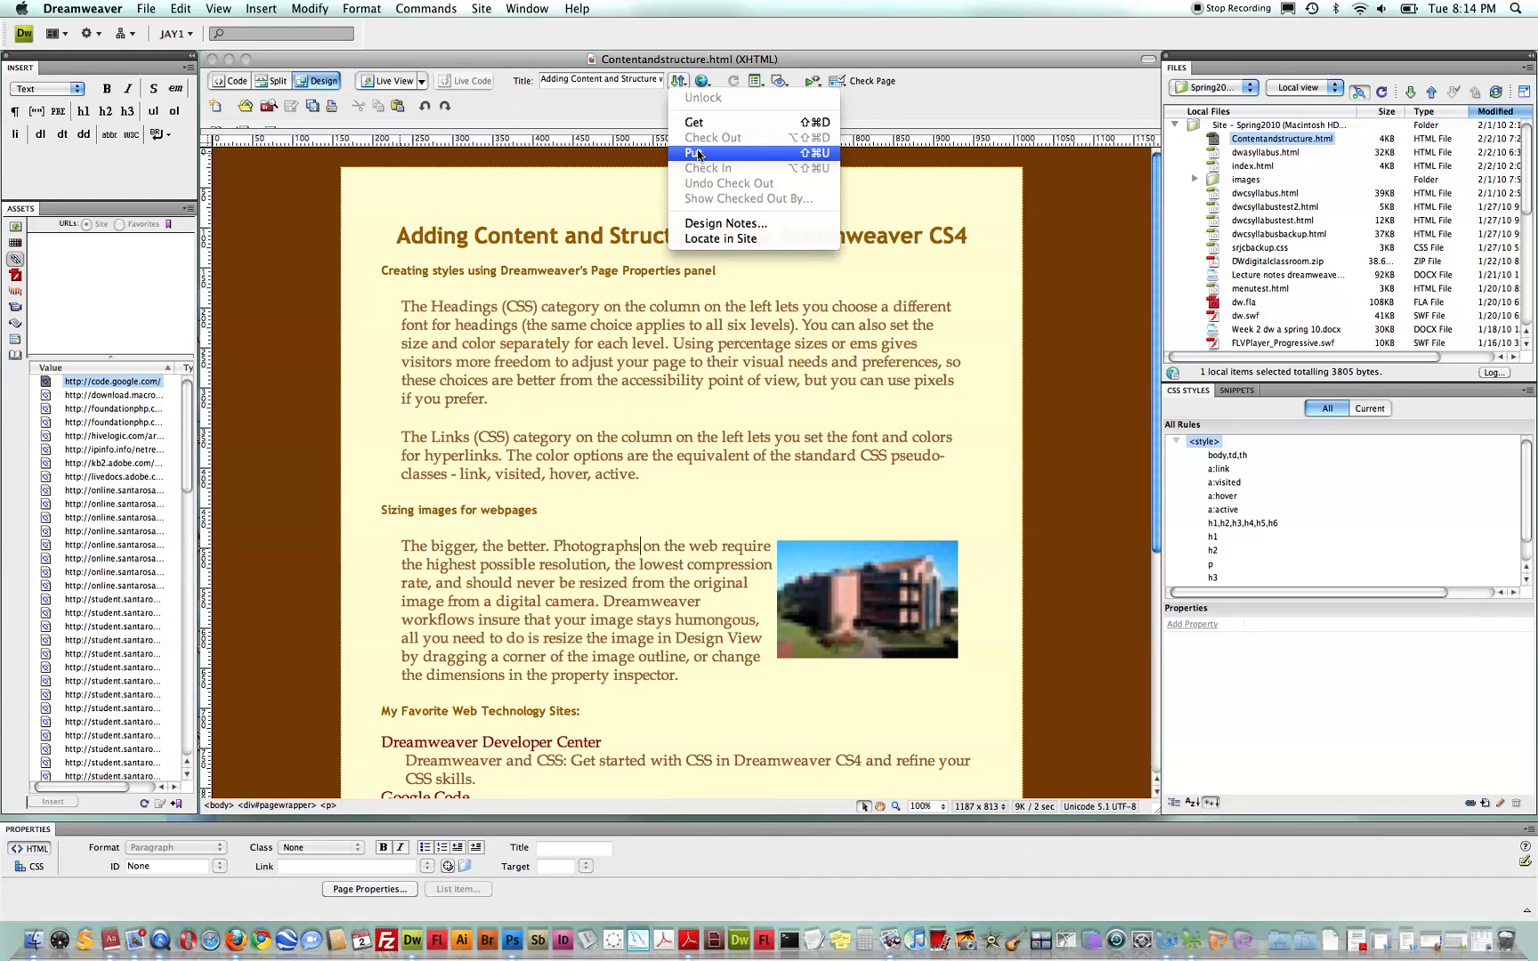
mouse_move(694, 155)
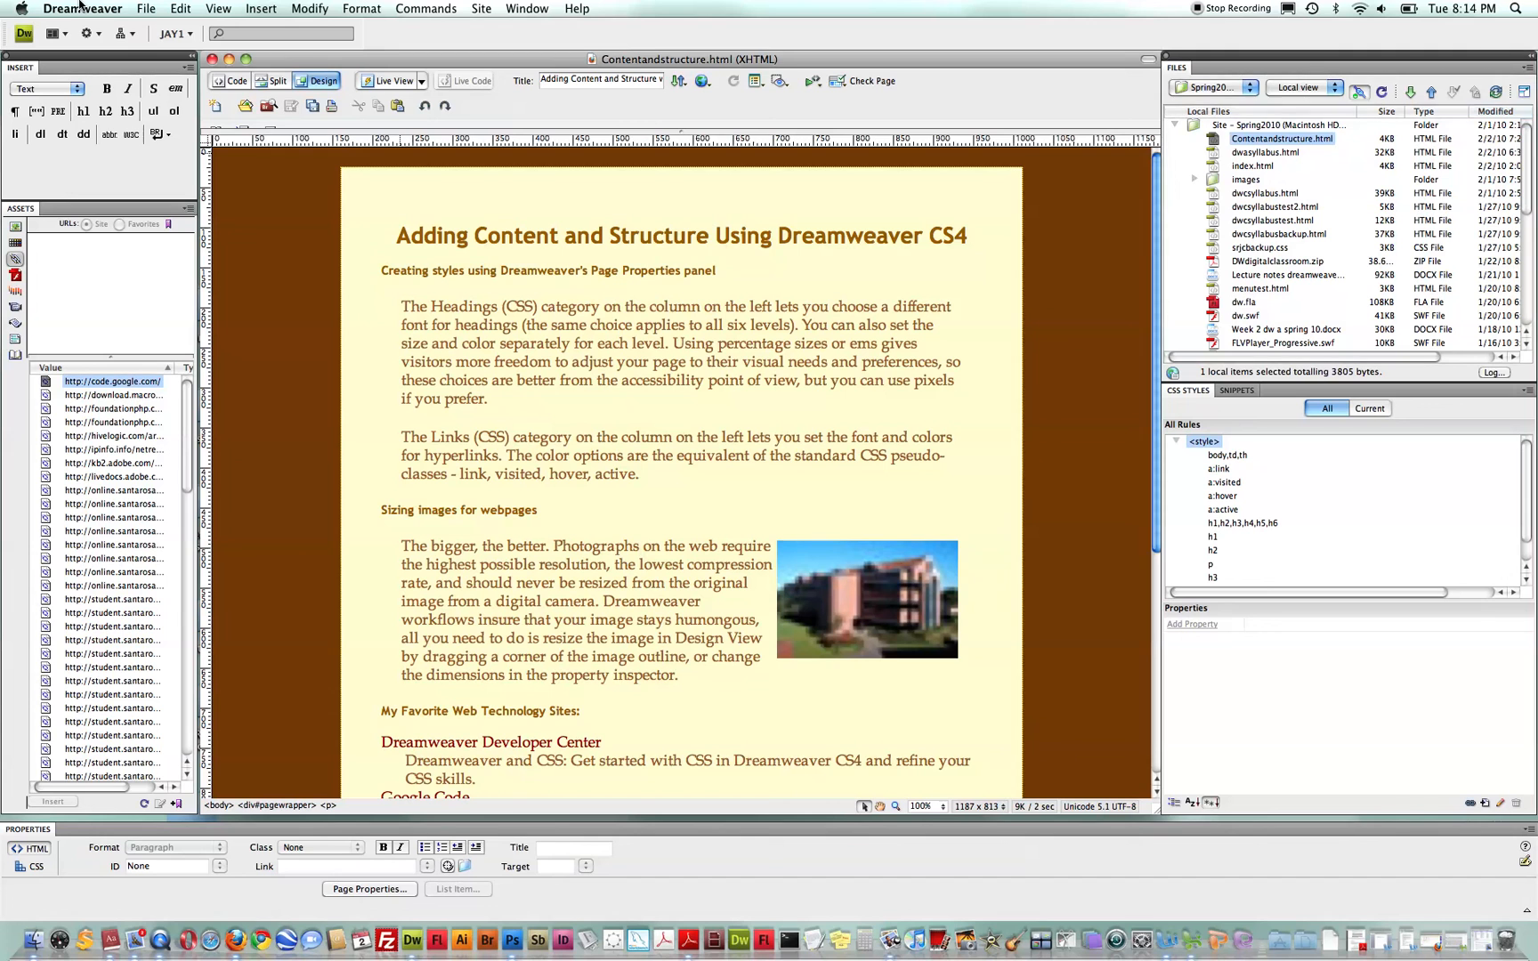
left_click(1214, 87)
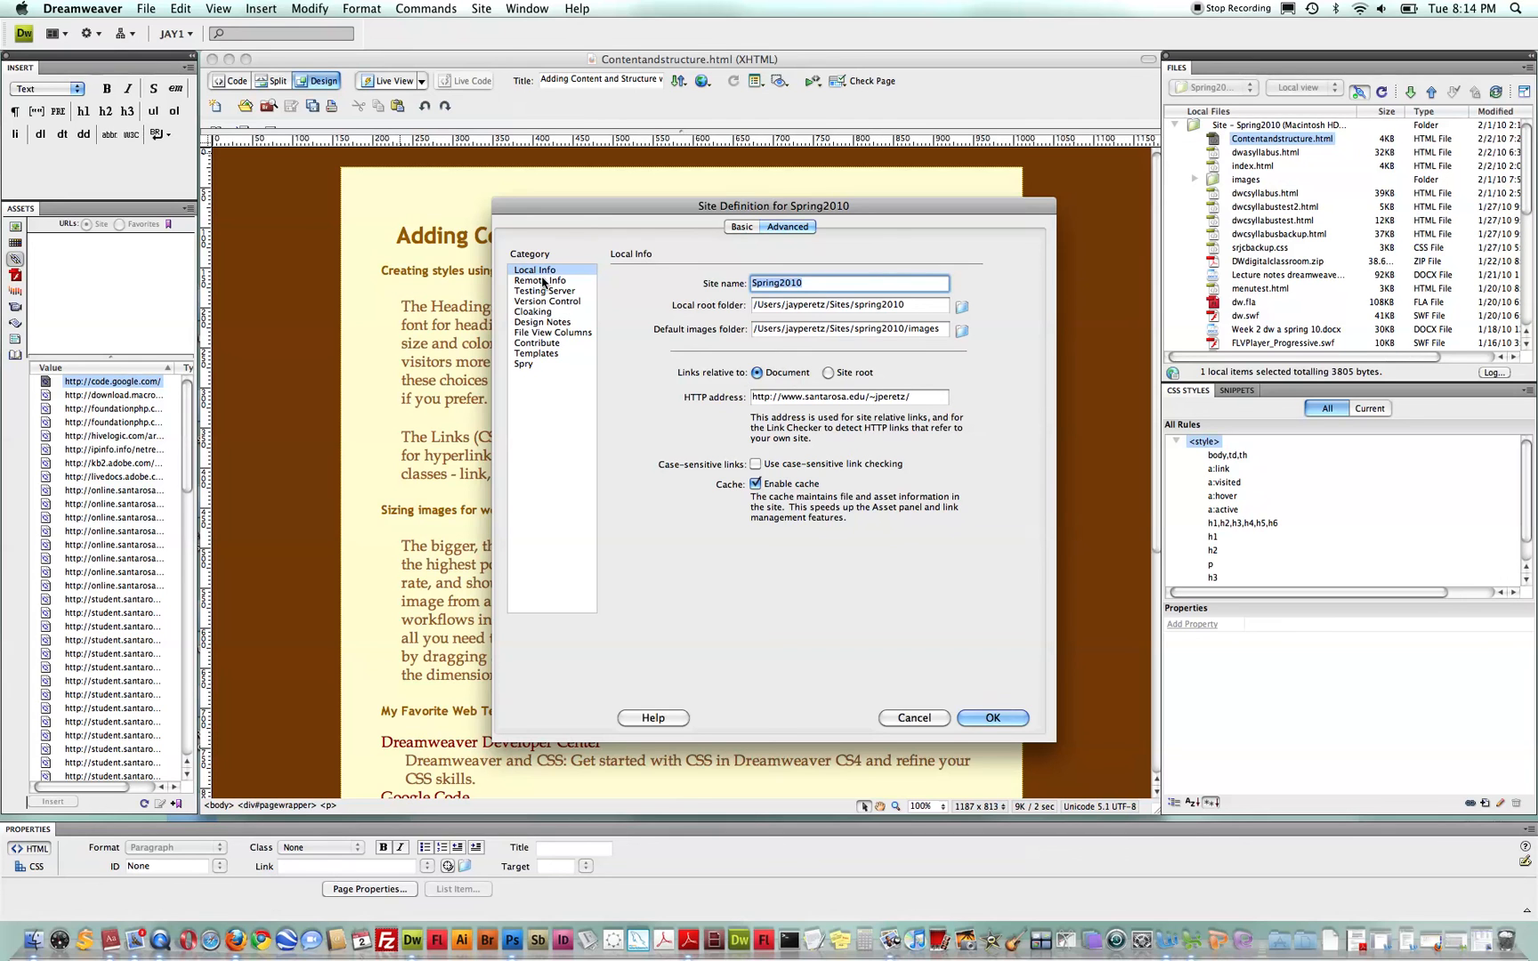
Step: Enable 'Automatically upload files to server on save' in Remote Info and confirm the site settings
left_click(541, 281)
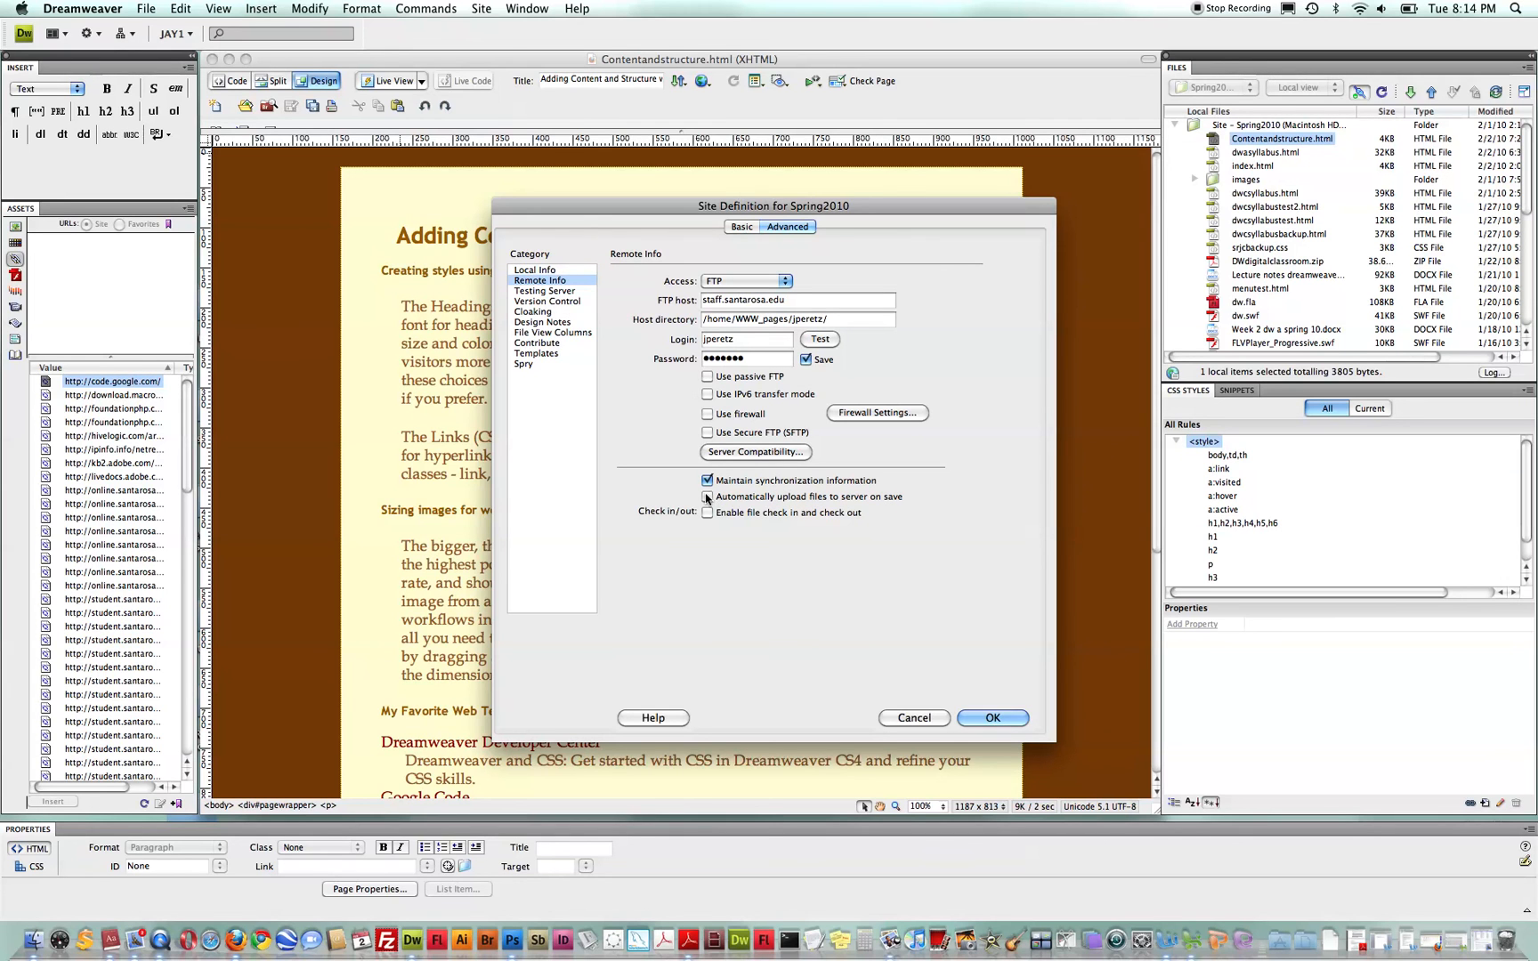
left_click(707, 496)
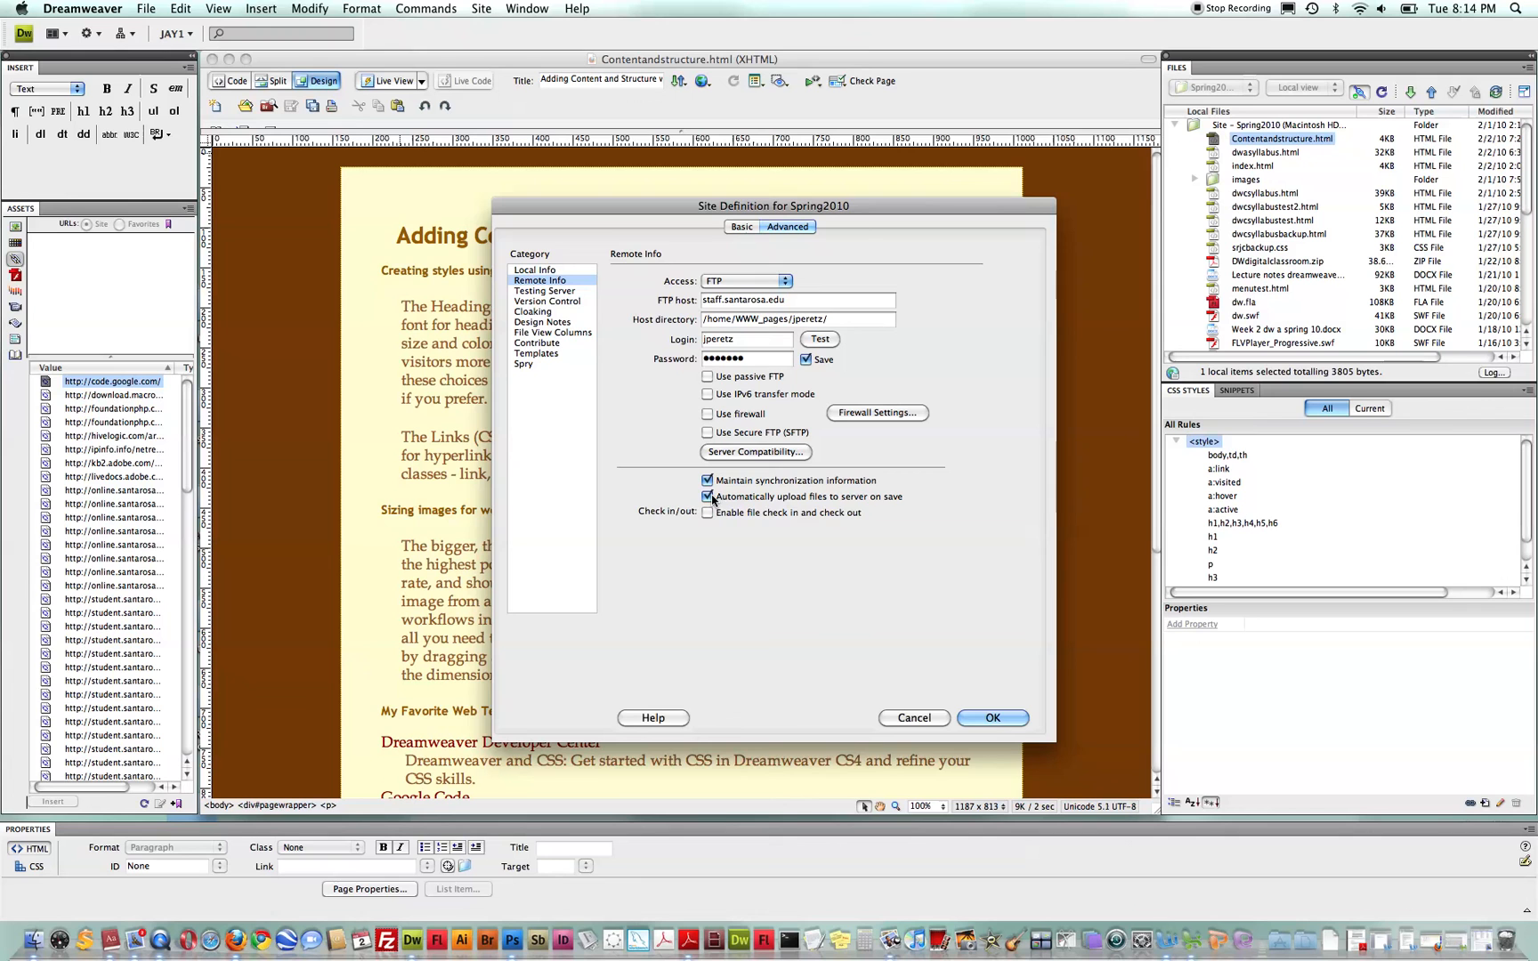
left_click(991, 717)
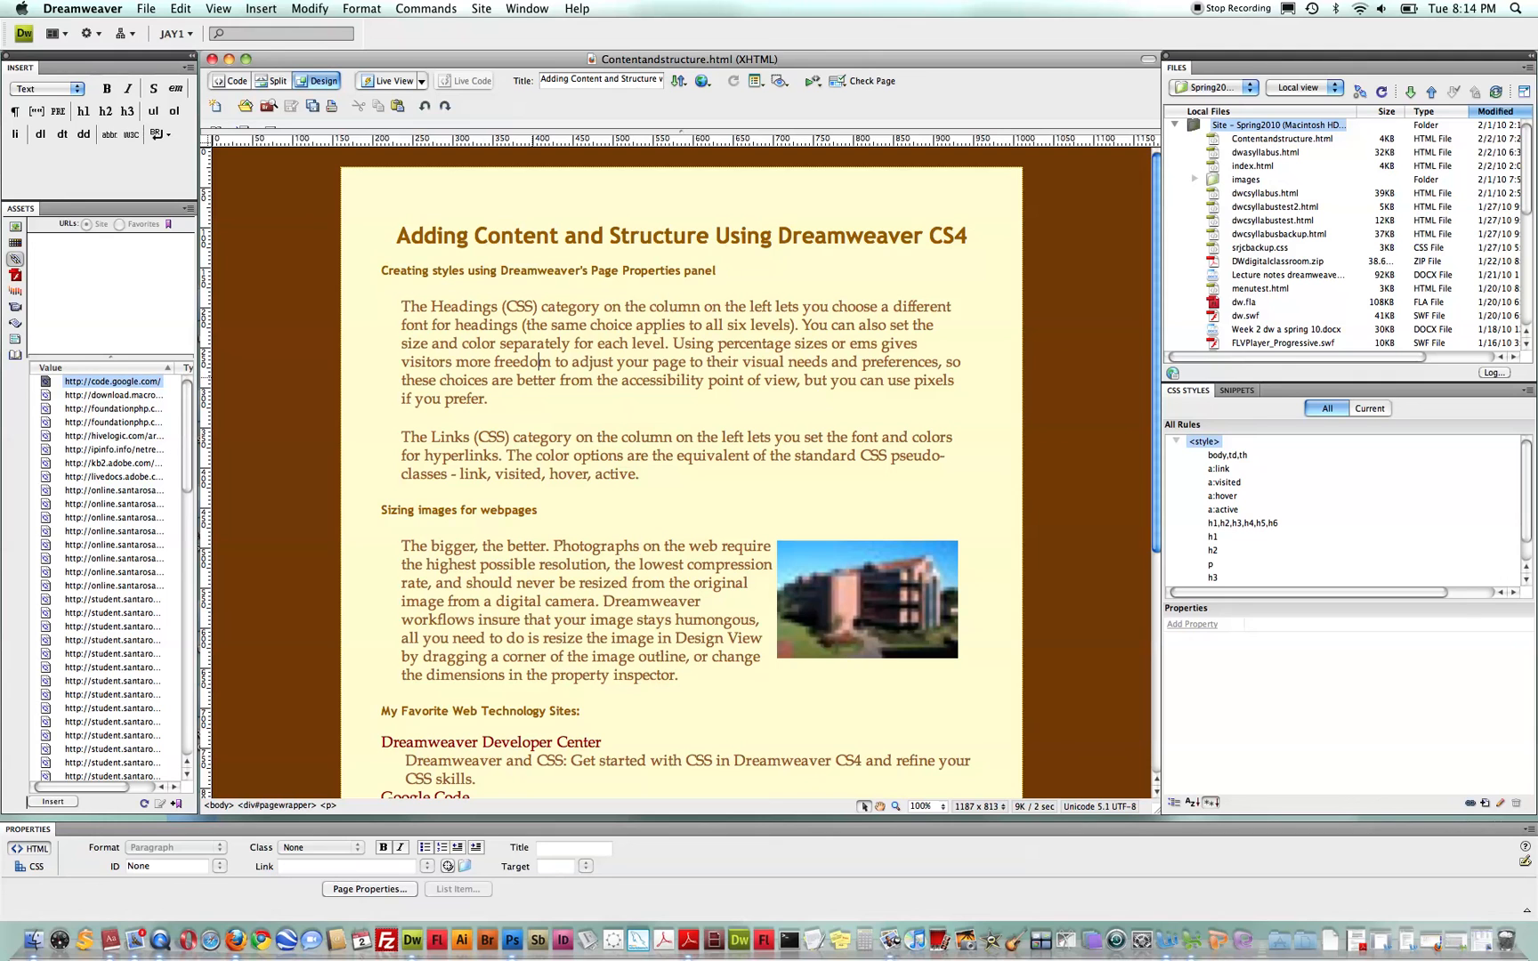
double_click(538, 381)
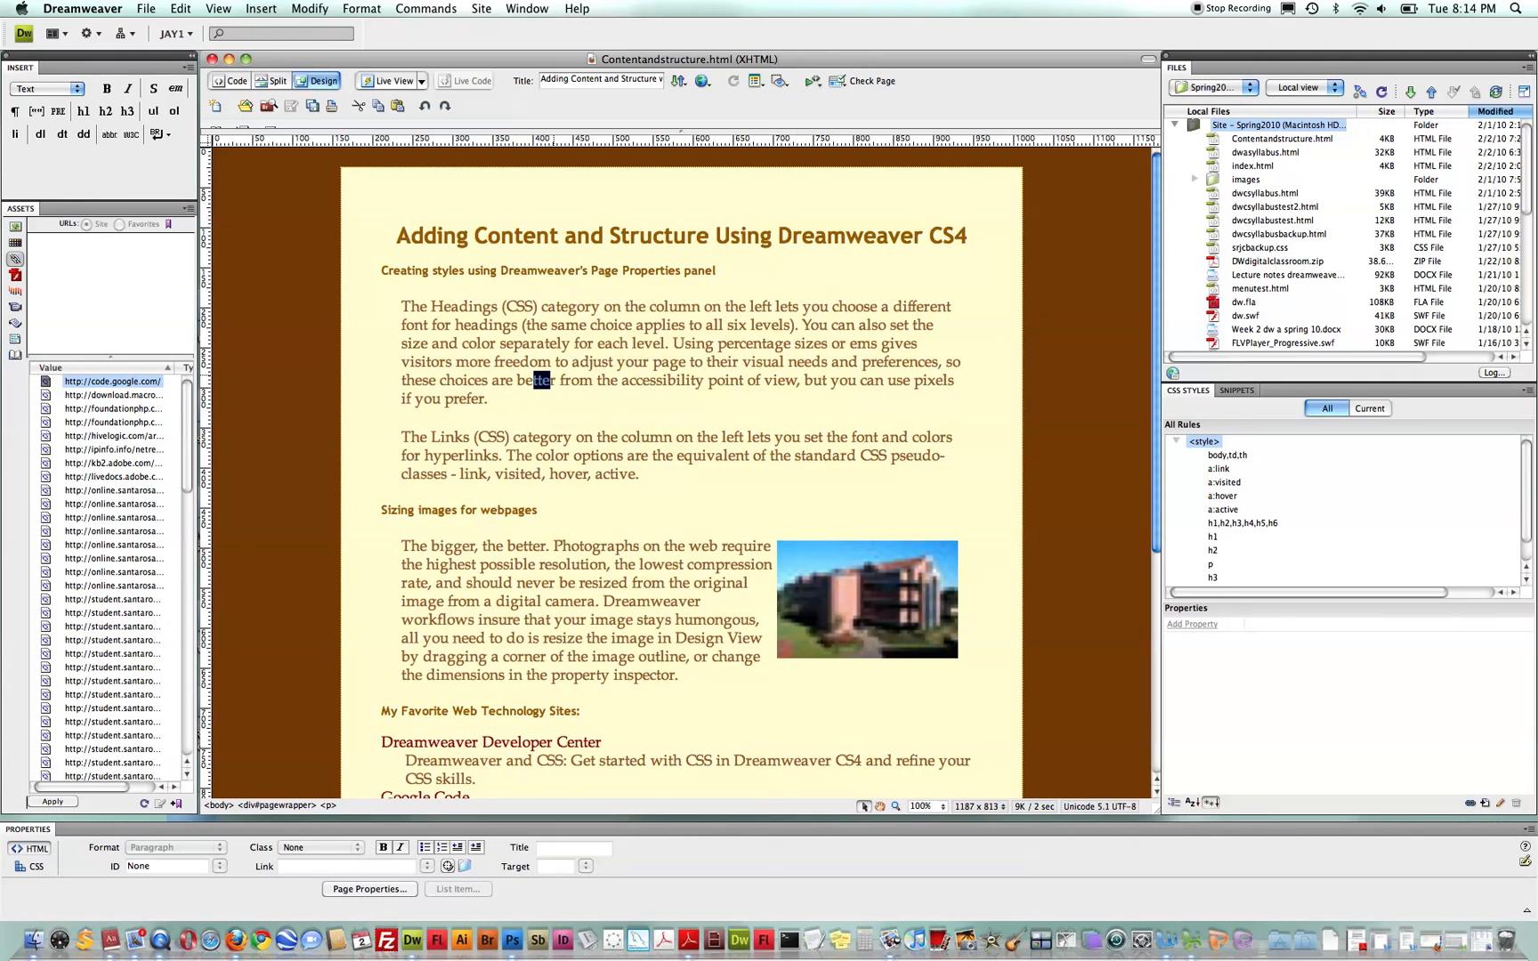